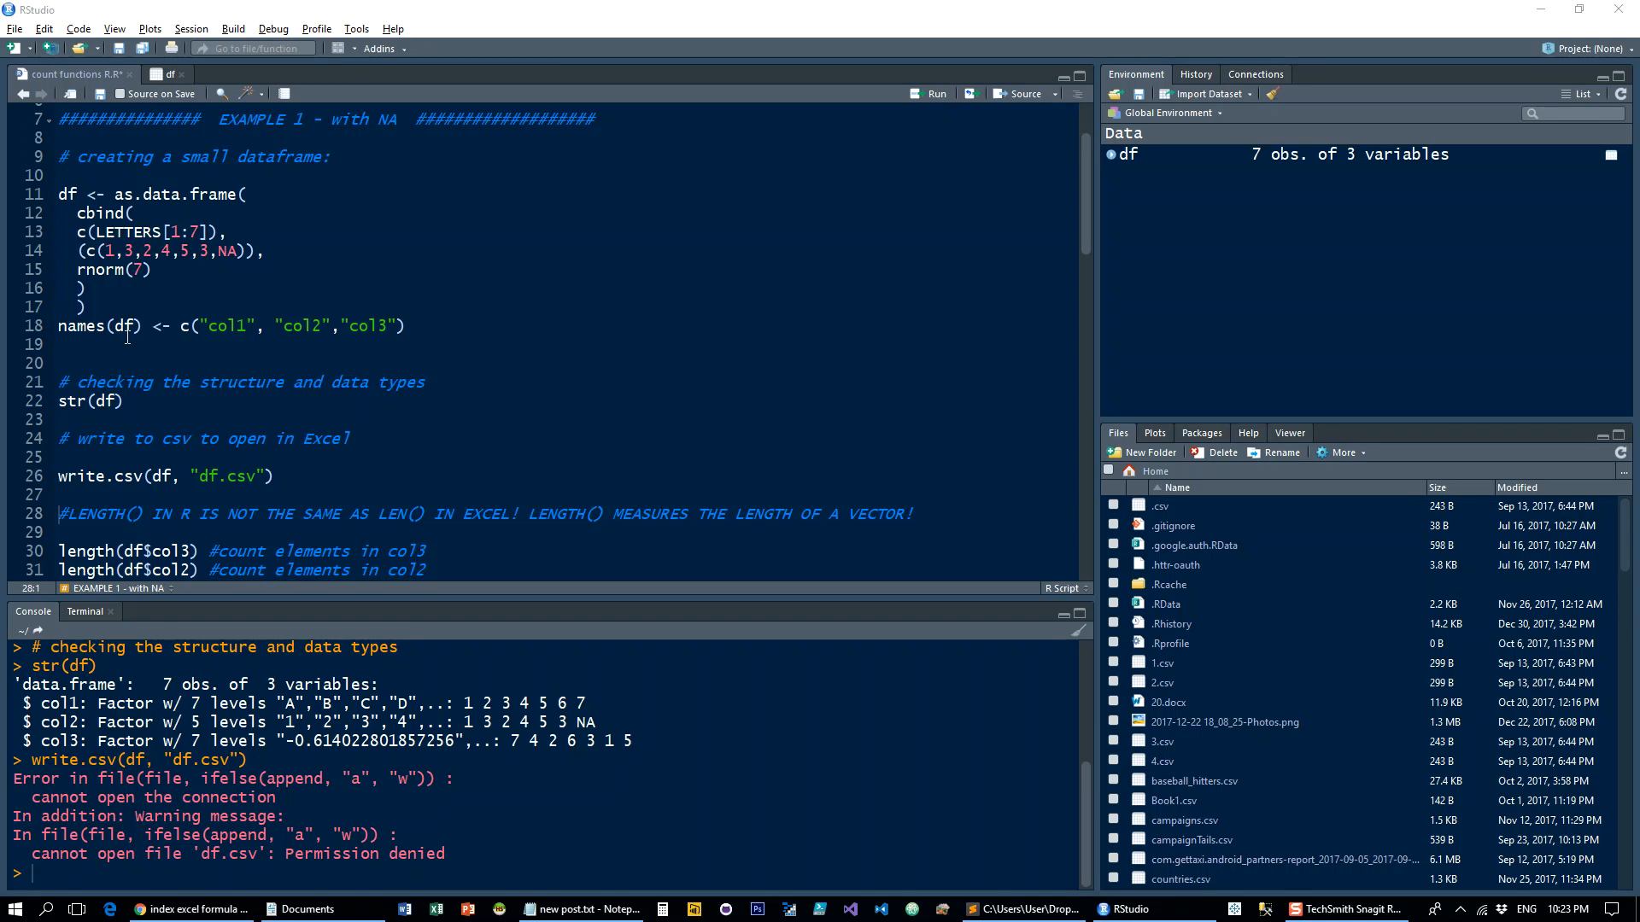
# Run rm(list = ls()) at the top of the script and wipe the console.
pyautogui.scroll(3)
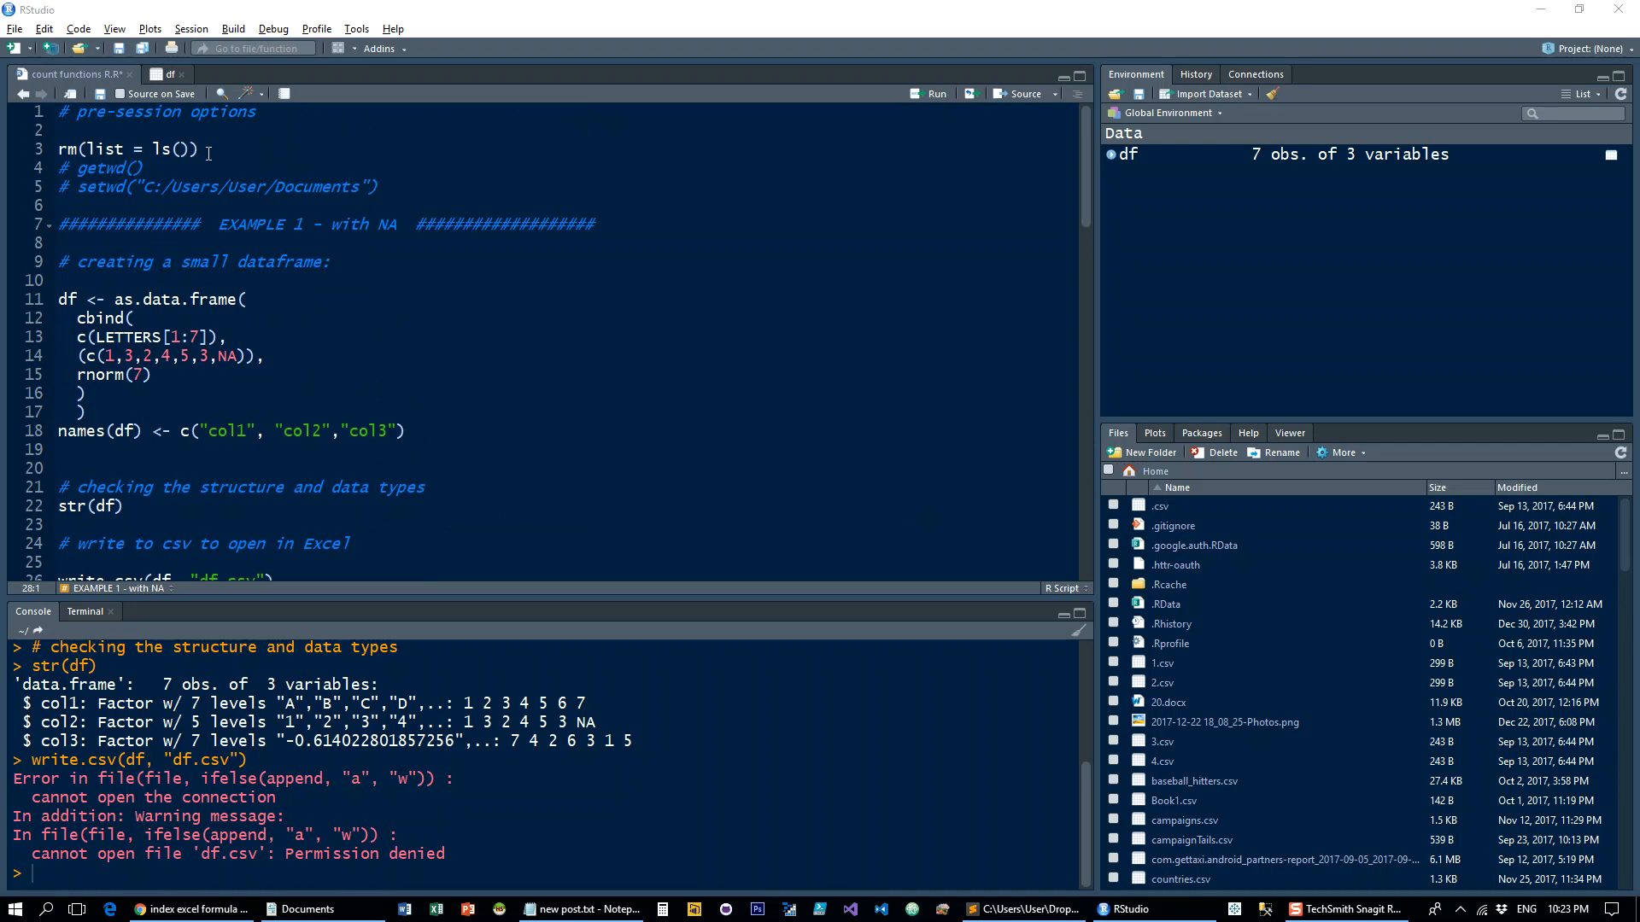
pyautogui.click(196, 149)
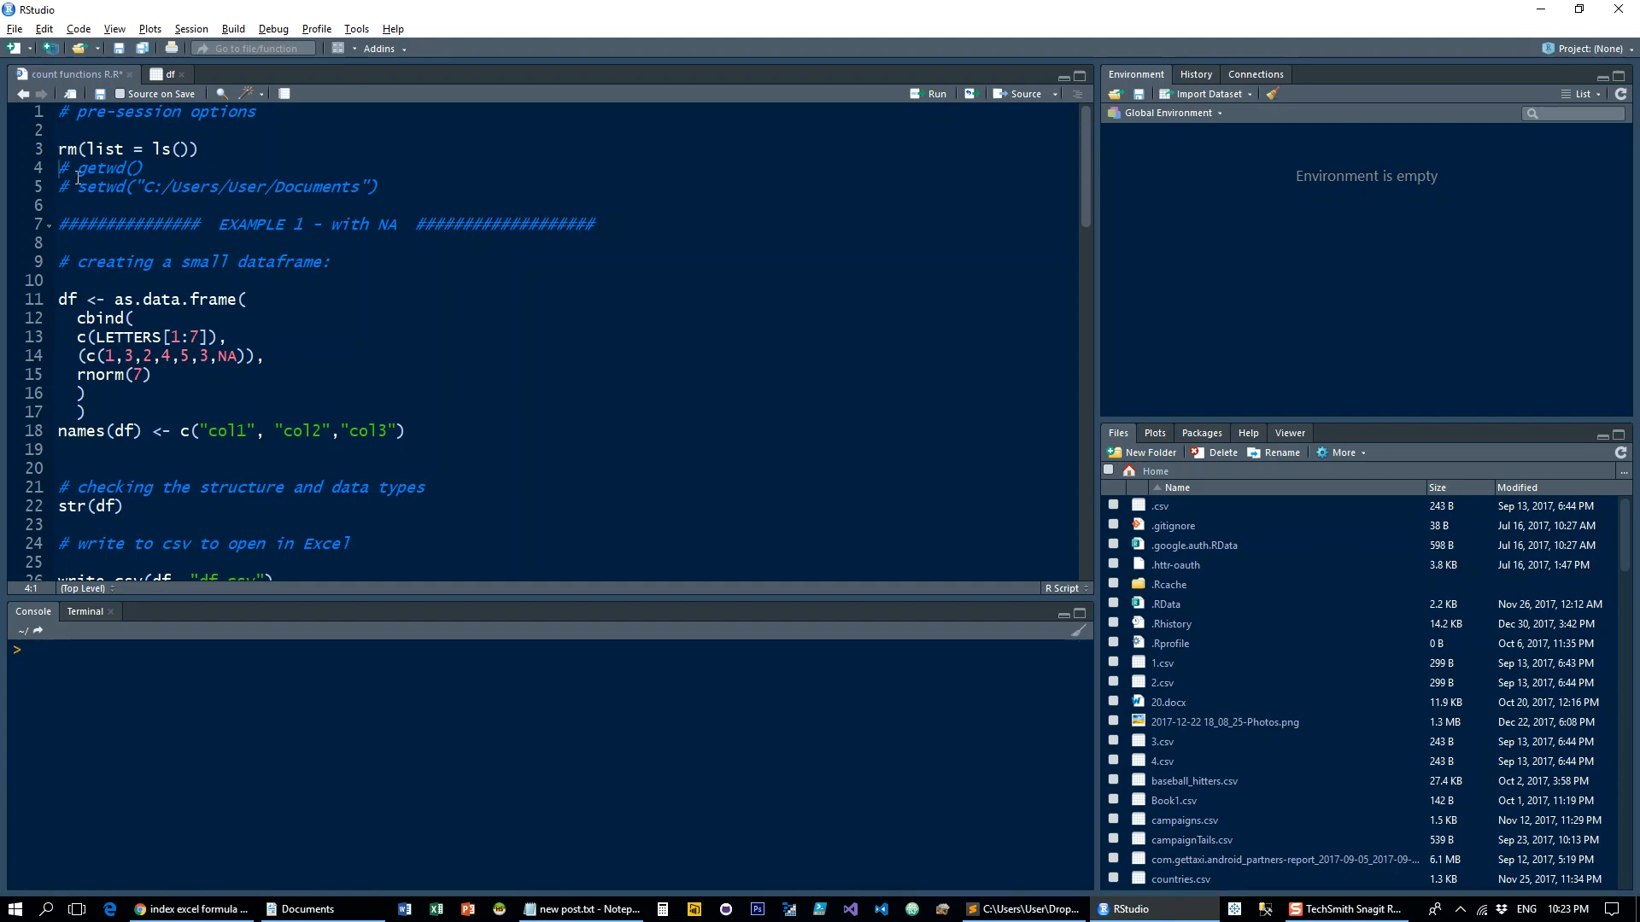
# Run getwd(), rebuild df with col1–col3, and highlight the NA in str(df) output.
pyautogui.click(936, 93)
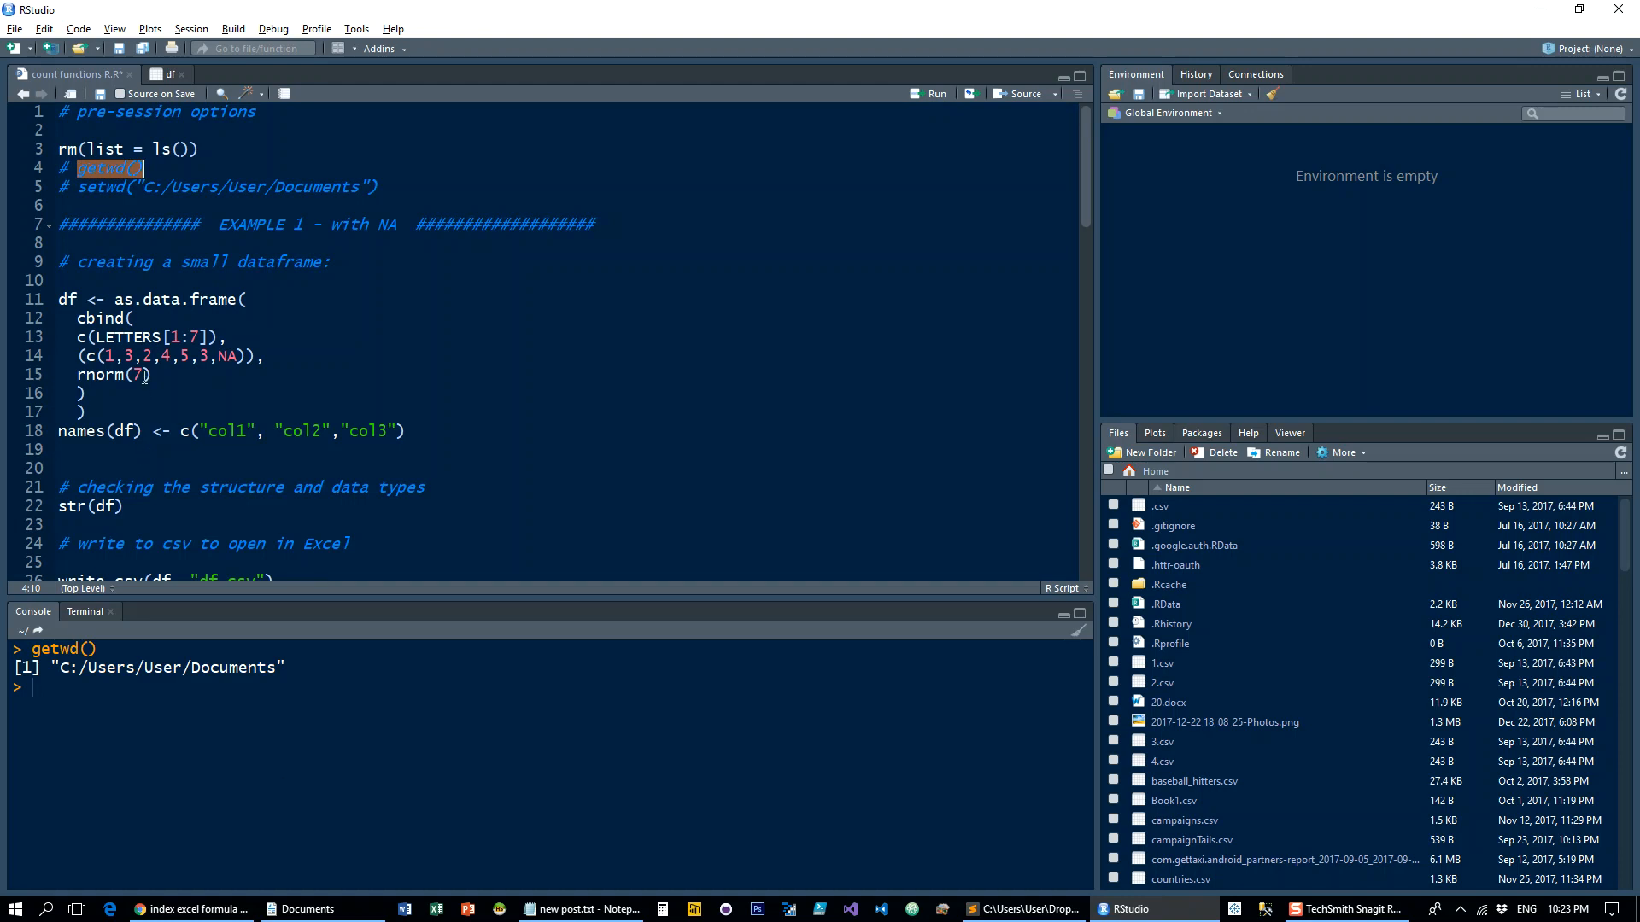
pyautogui.click(933, 94)
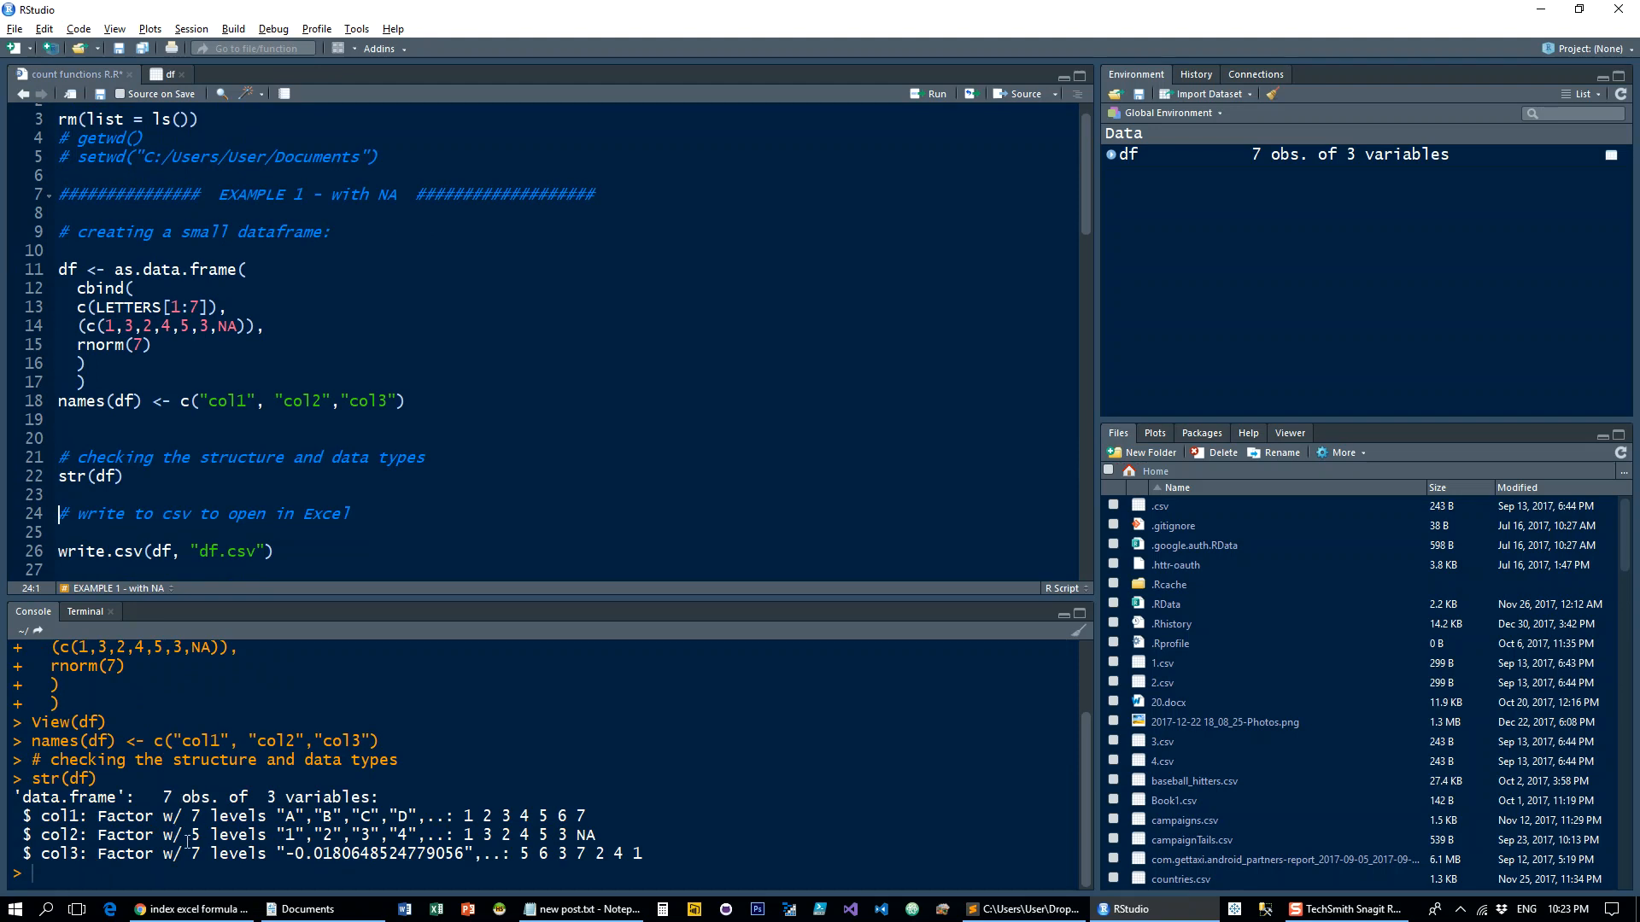
pyautogui.doubleClick(584, 834)
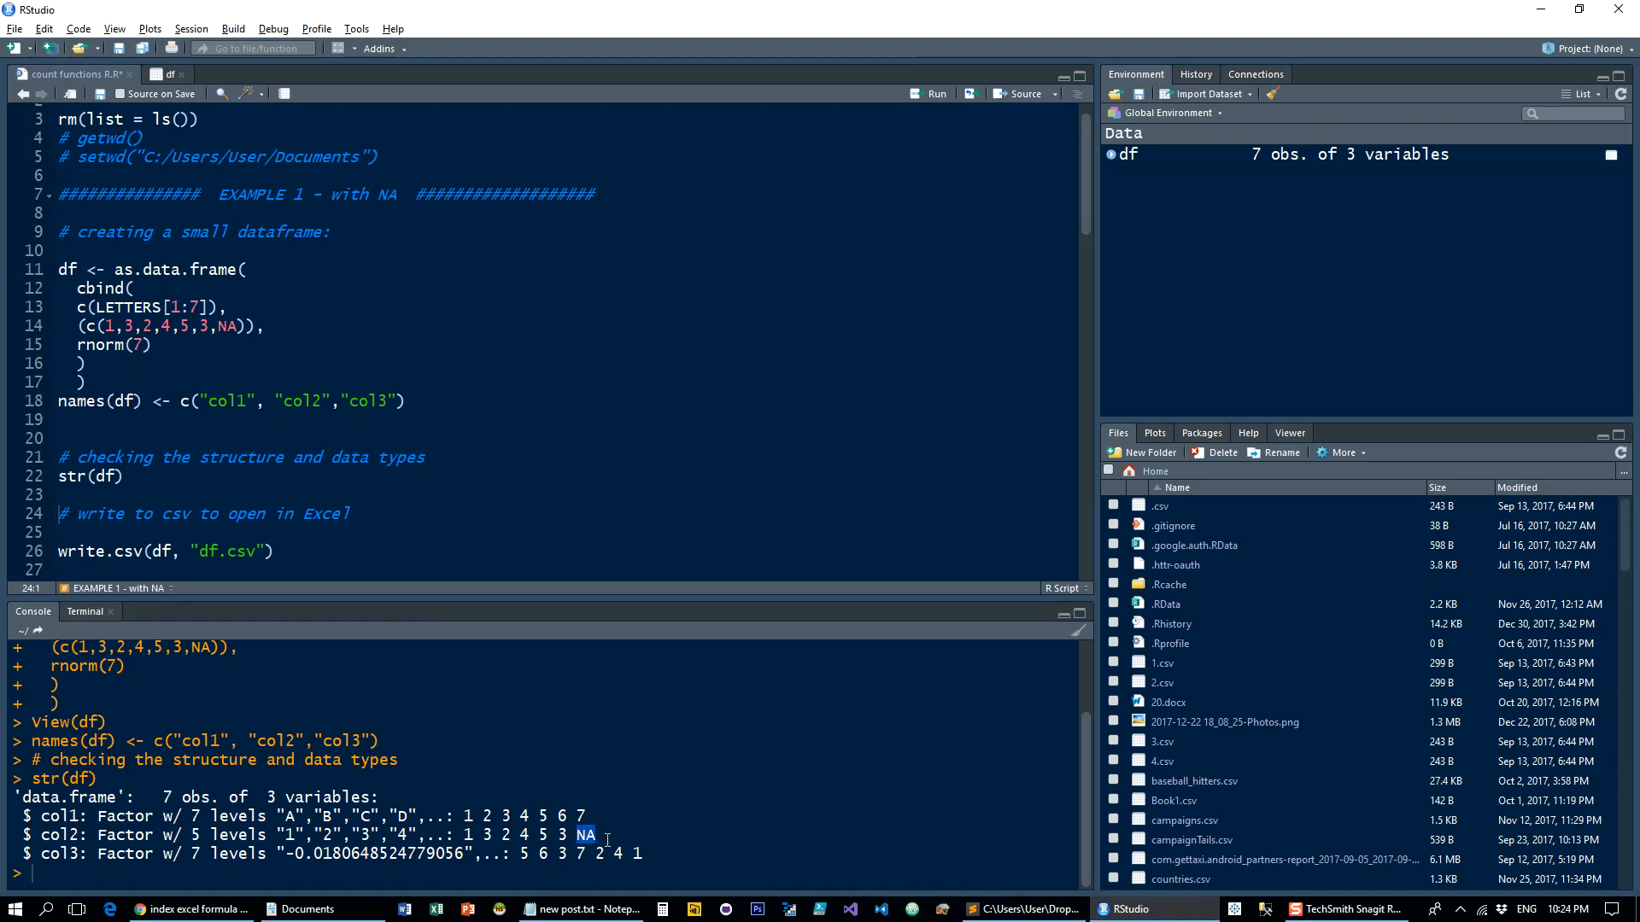
pyautogui.moveTo(186, 457)
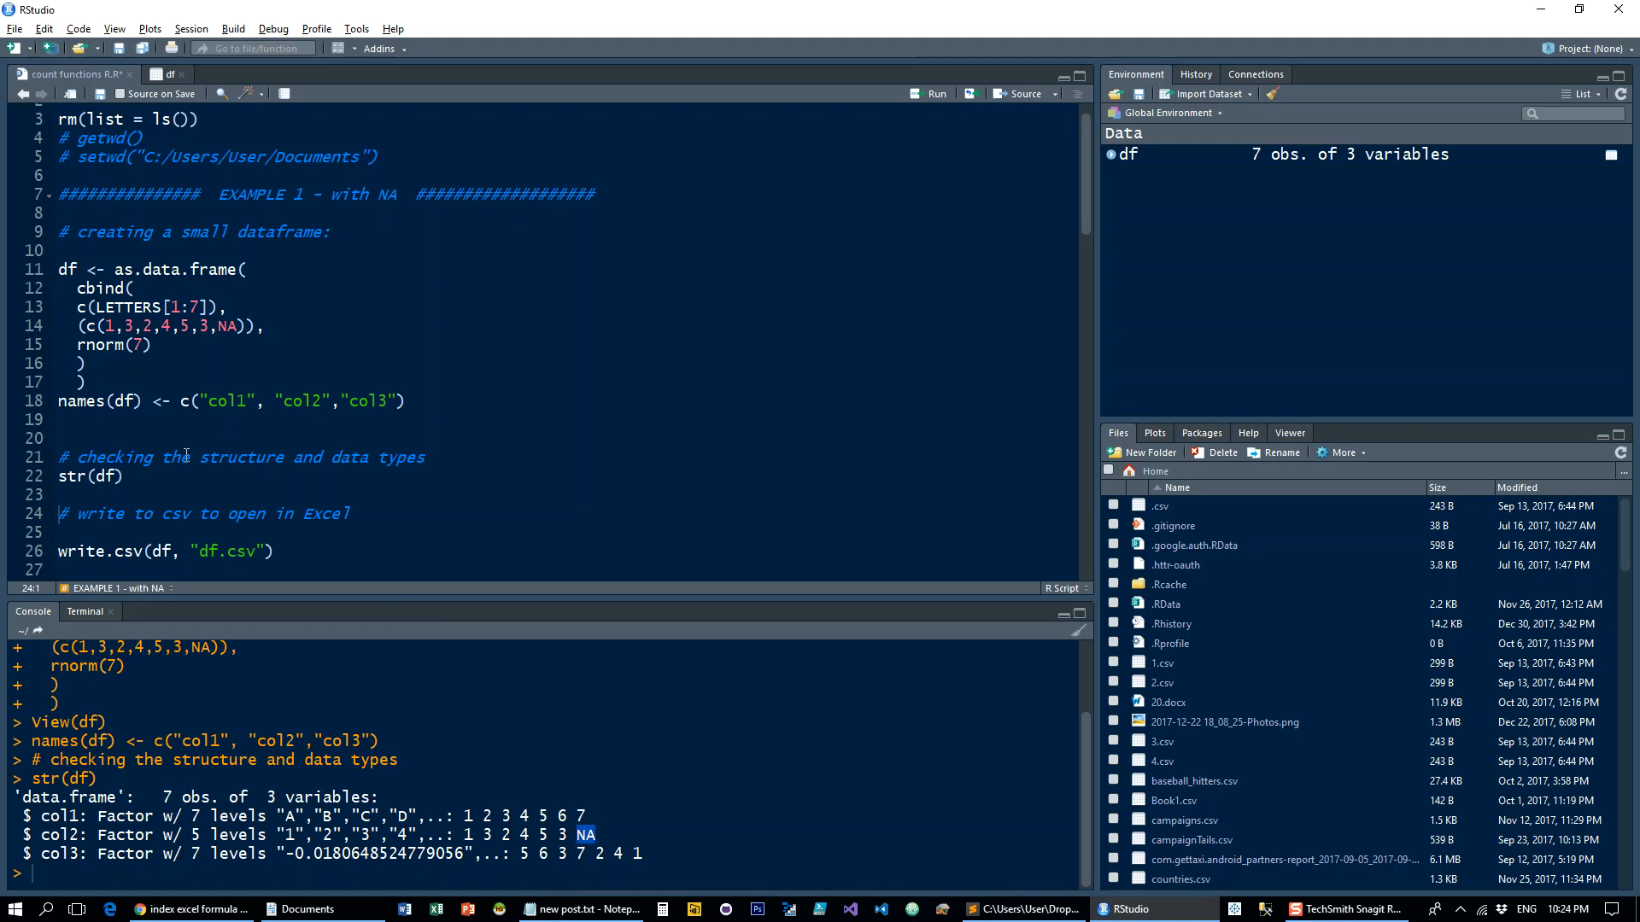
# Export df to df.csv and add a COUNT formula below col2 in Excel.
pyautogui.click(153, 551)
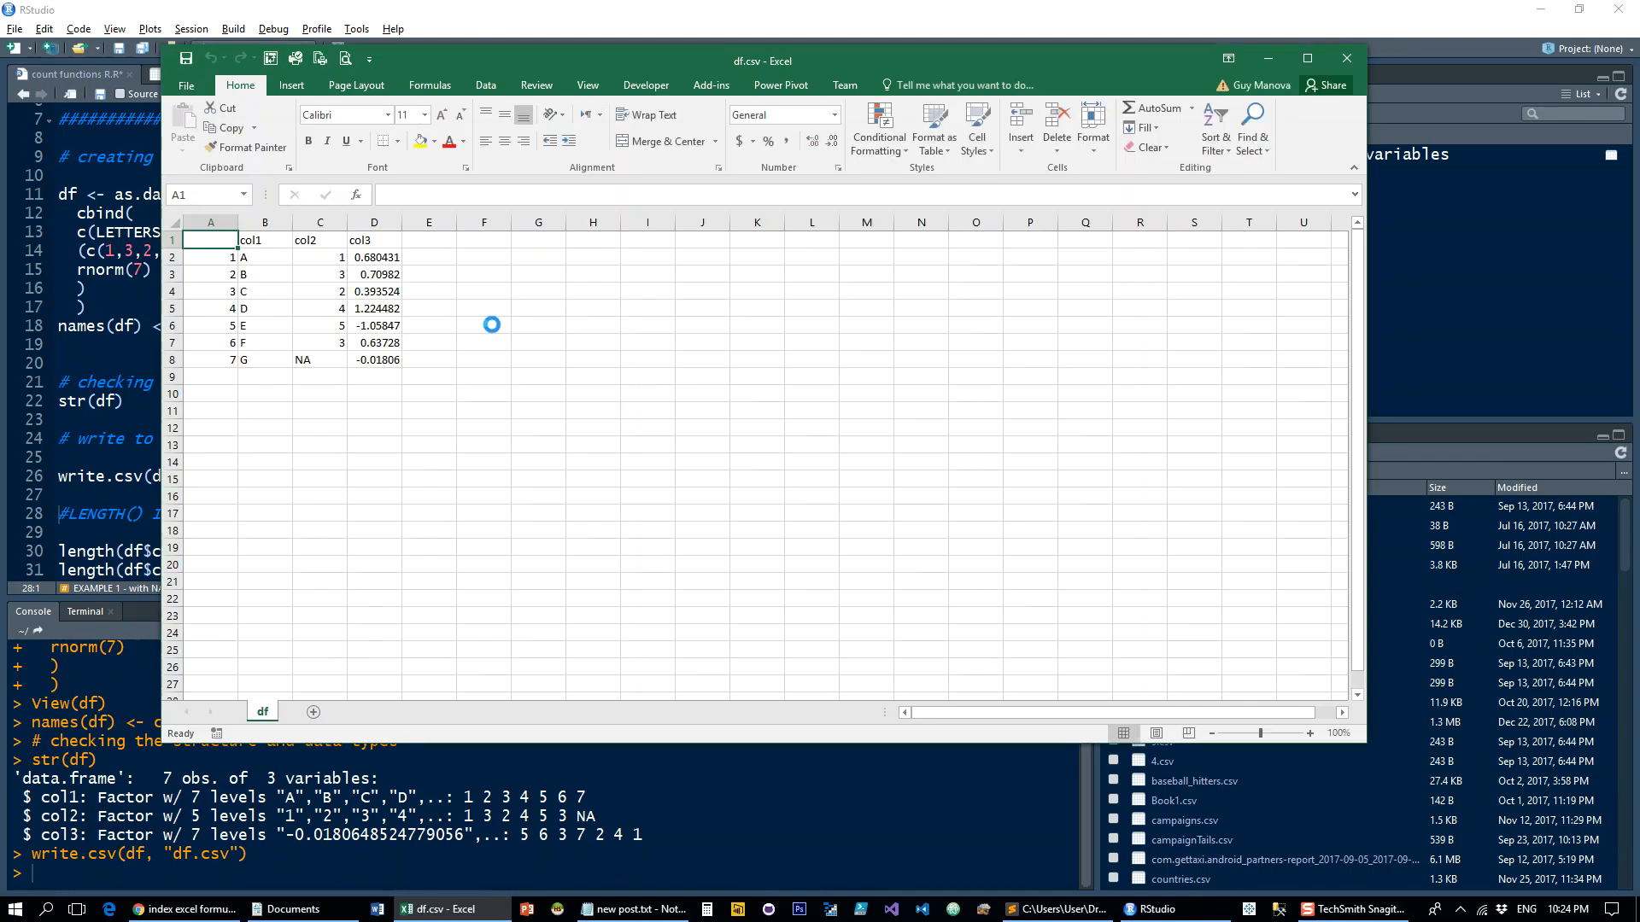
pyautogui.click(319, 393)
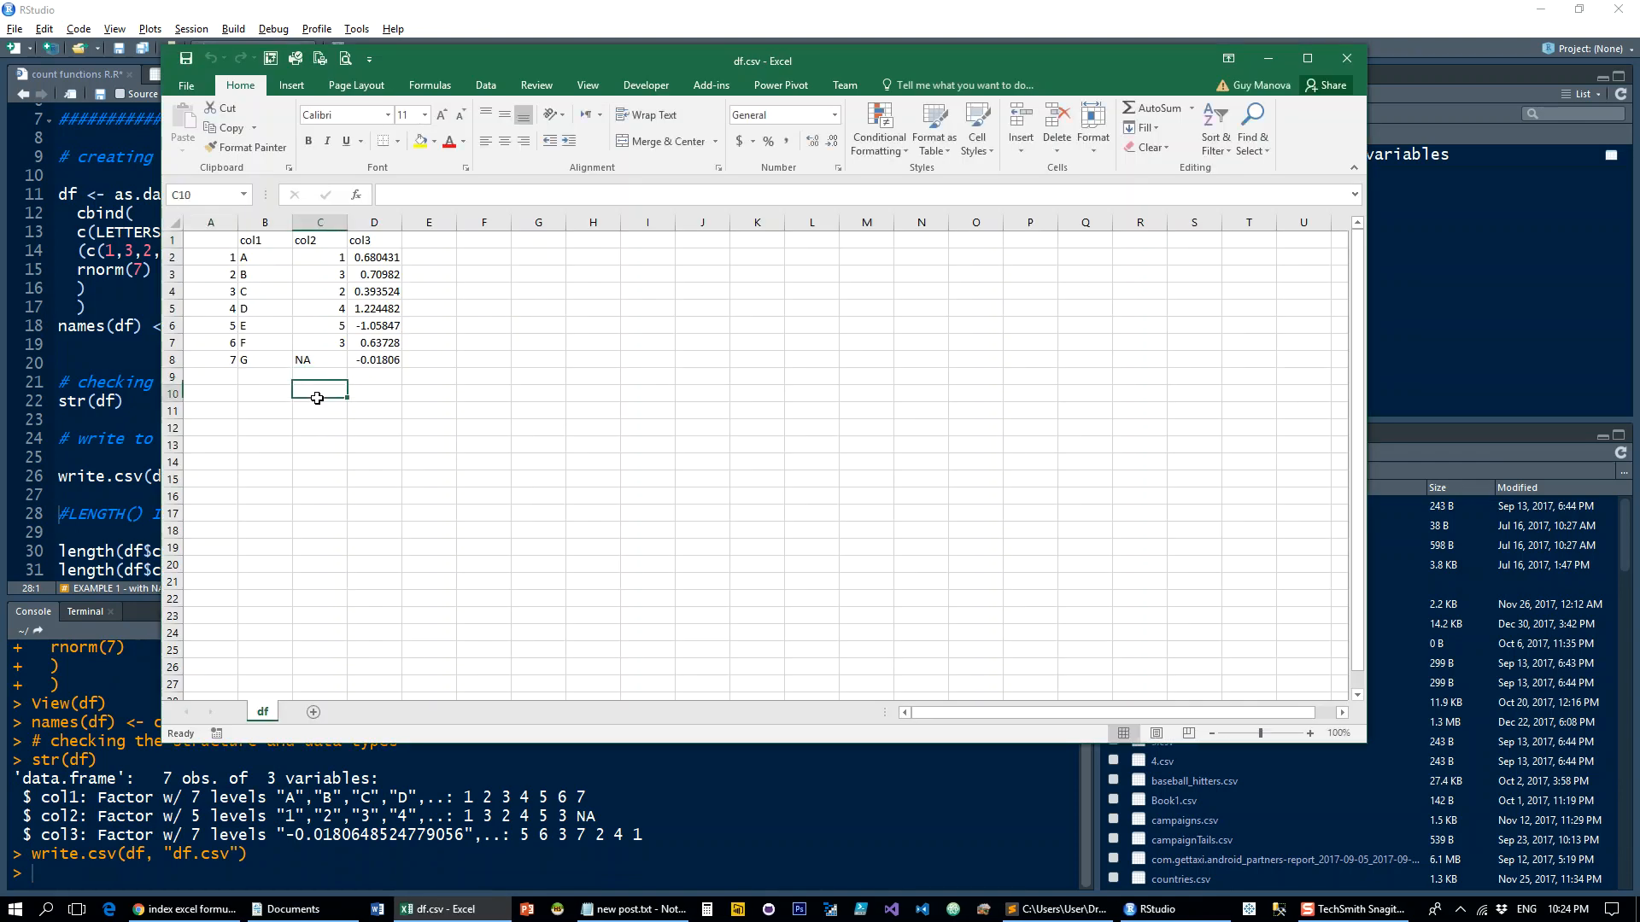
pyautogui.write('=count(')
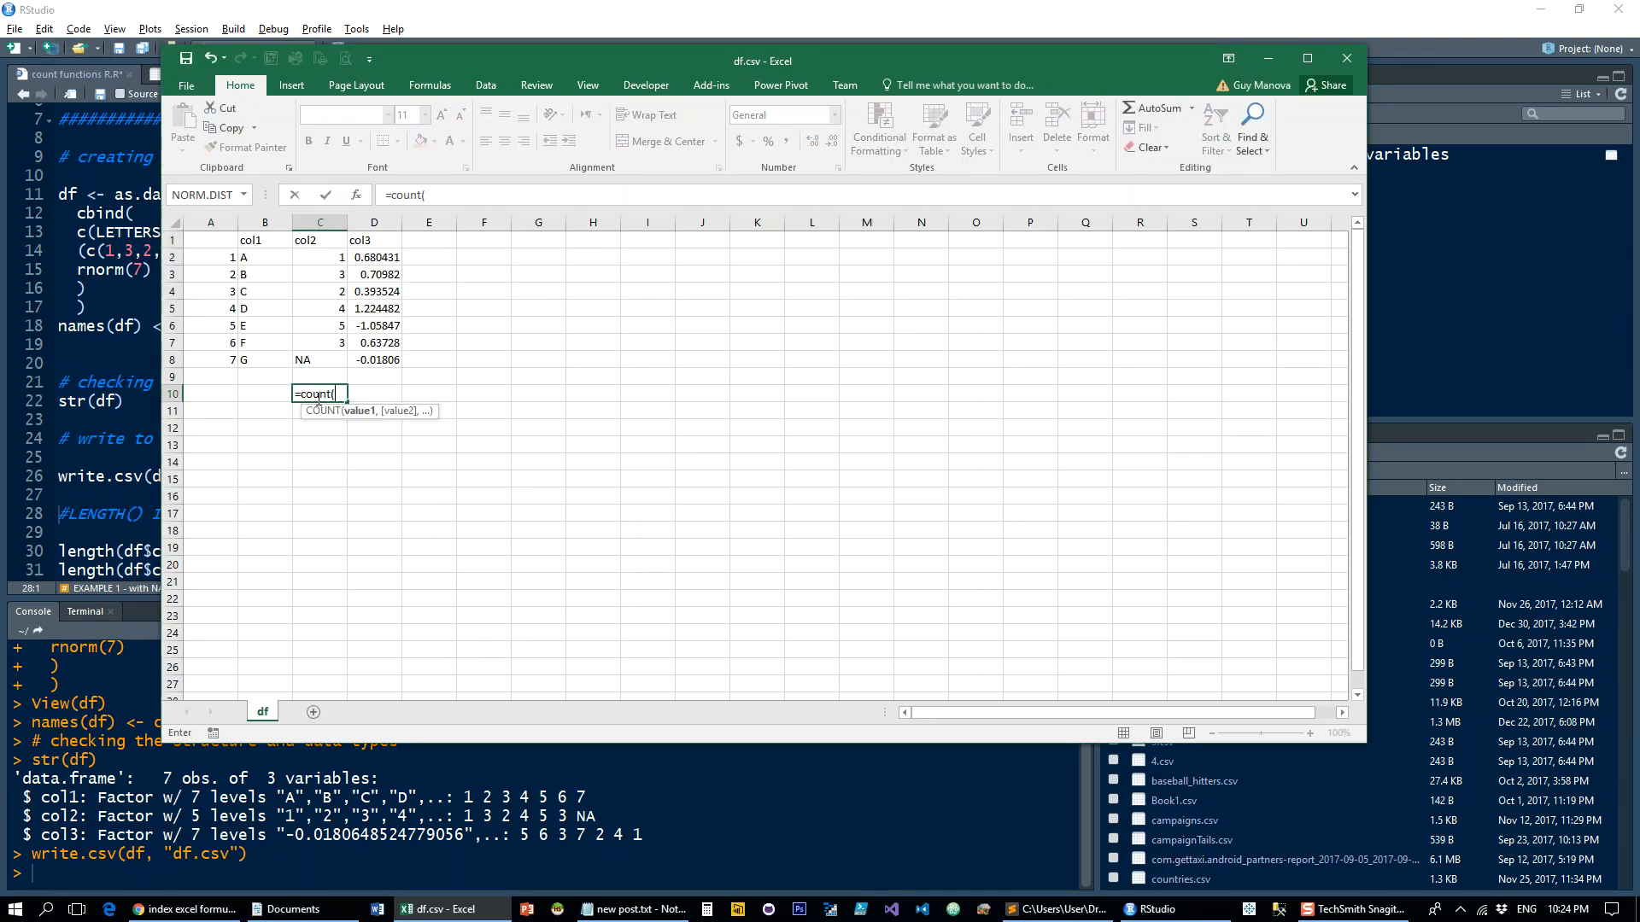
pyautogui.click(320, 360)
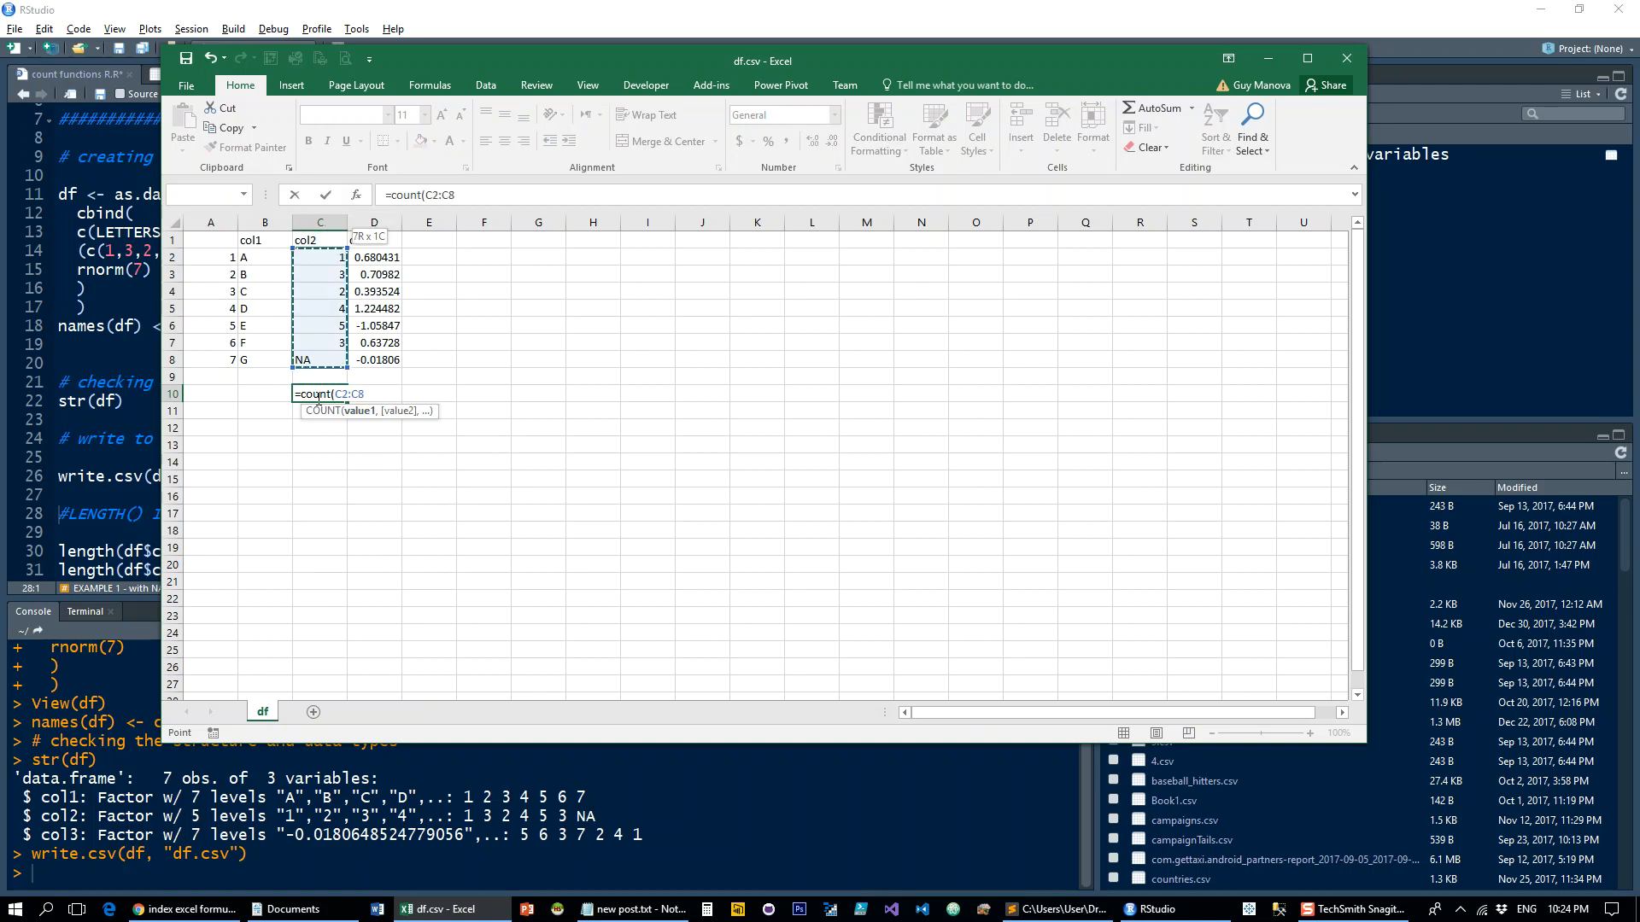
pyautogui.press('Return')
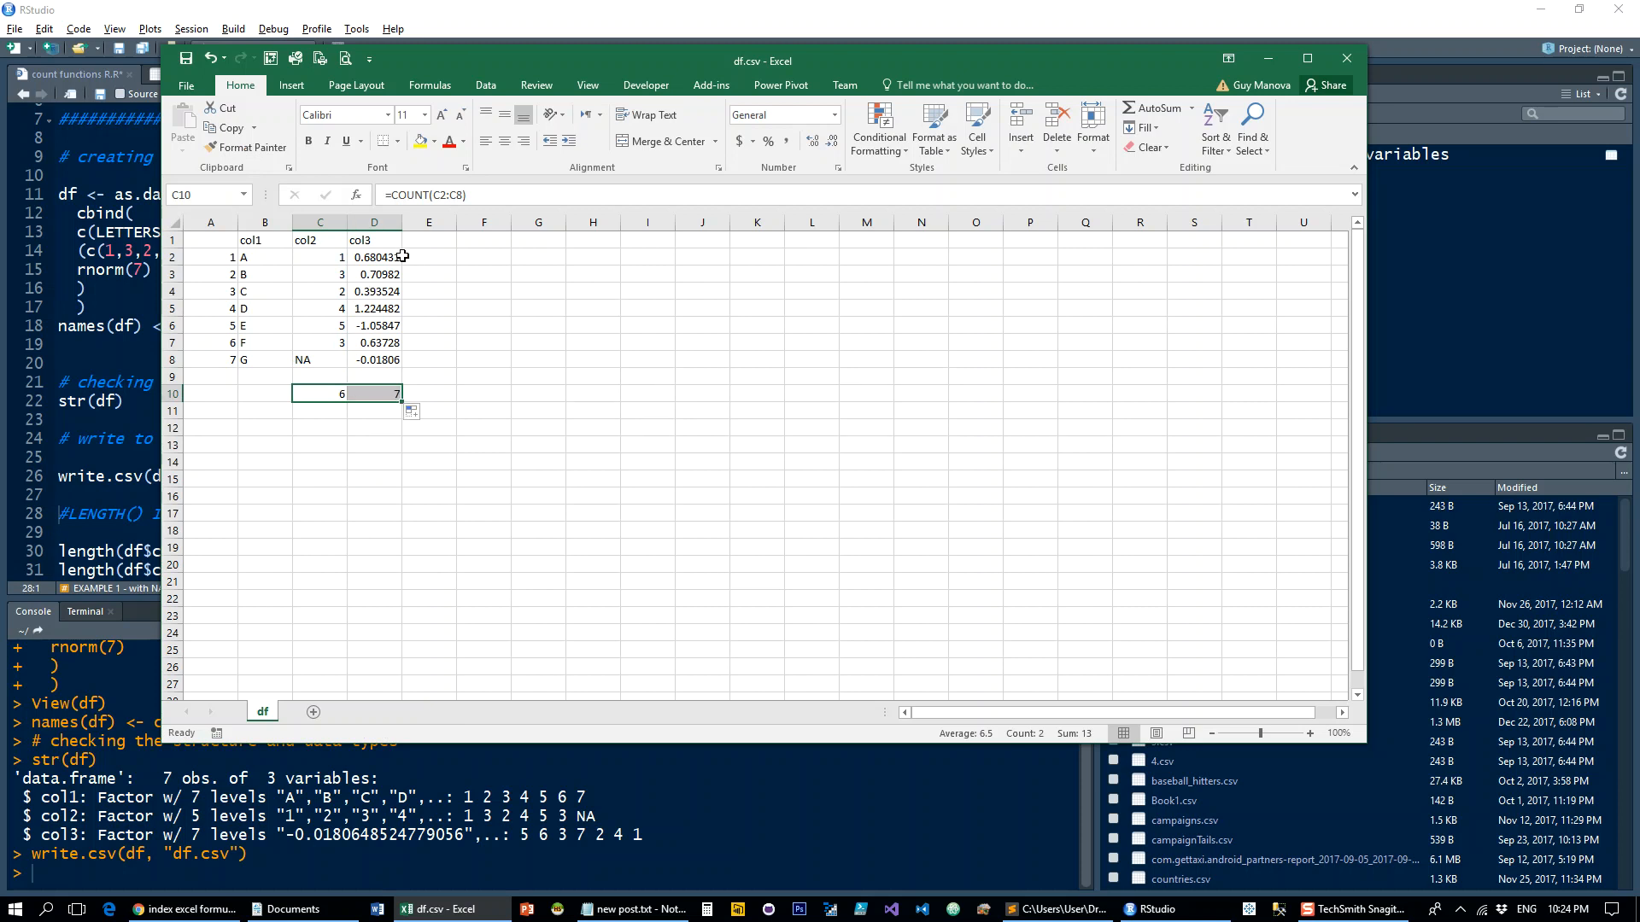
pyautogui.moveTo(299, 334)
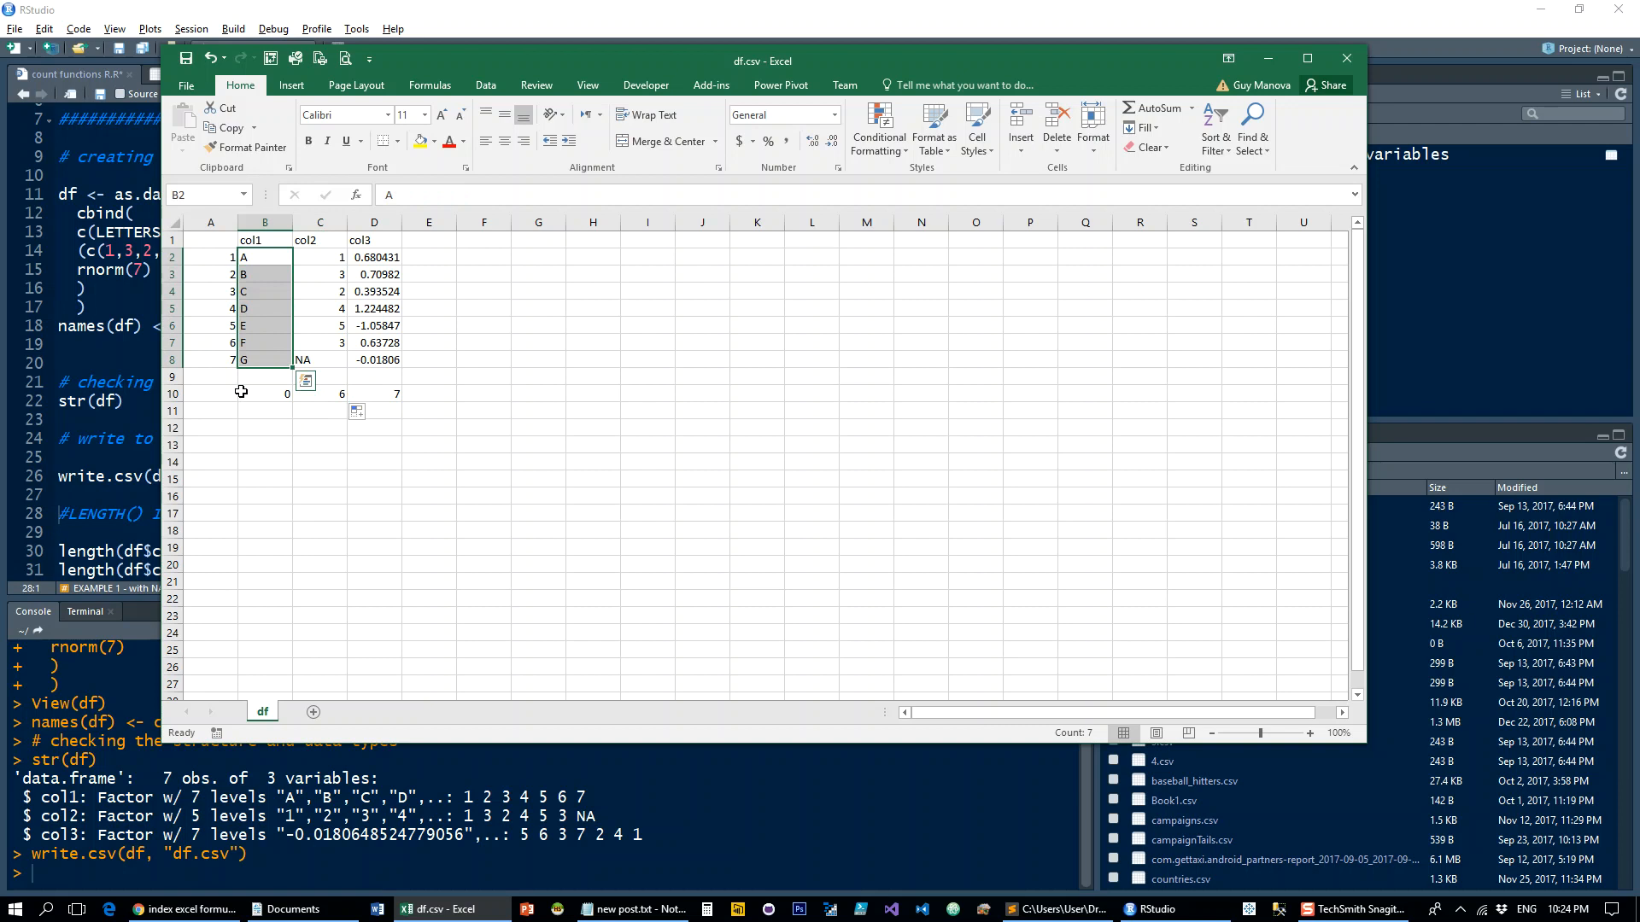
# Add =COUNT(B2:B8) below col1 and delete the NA value in col2.
pyautogui.write('=COUNT(B2:B8')
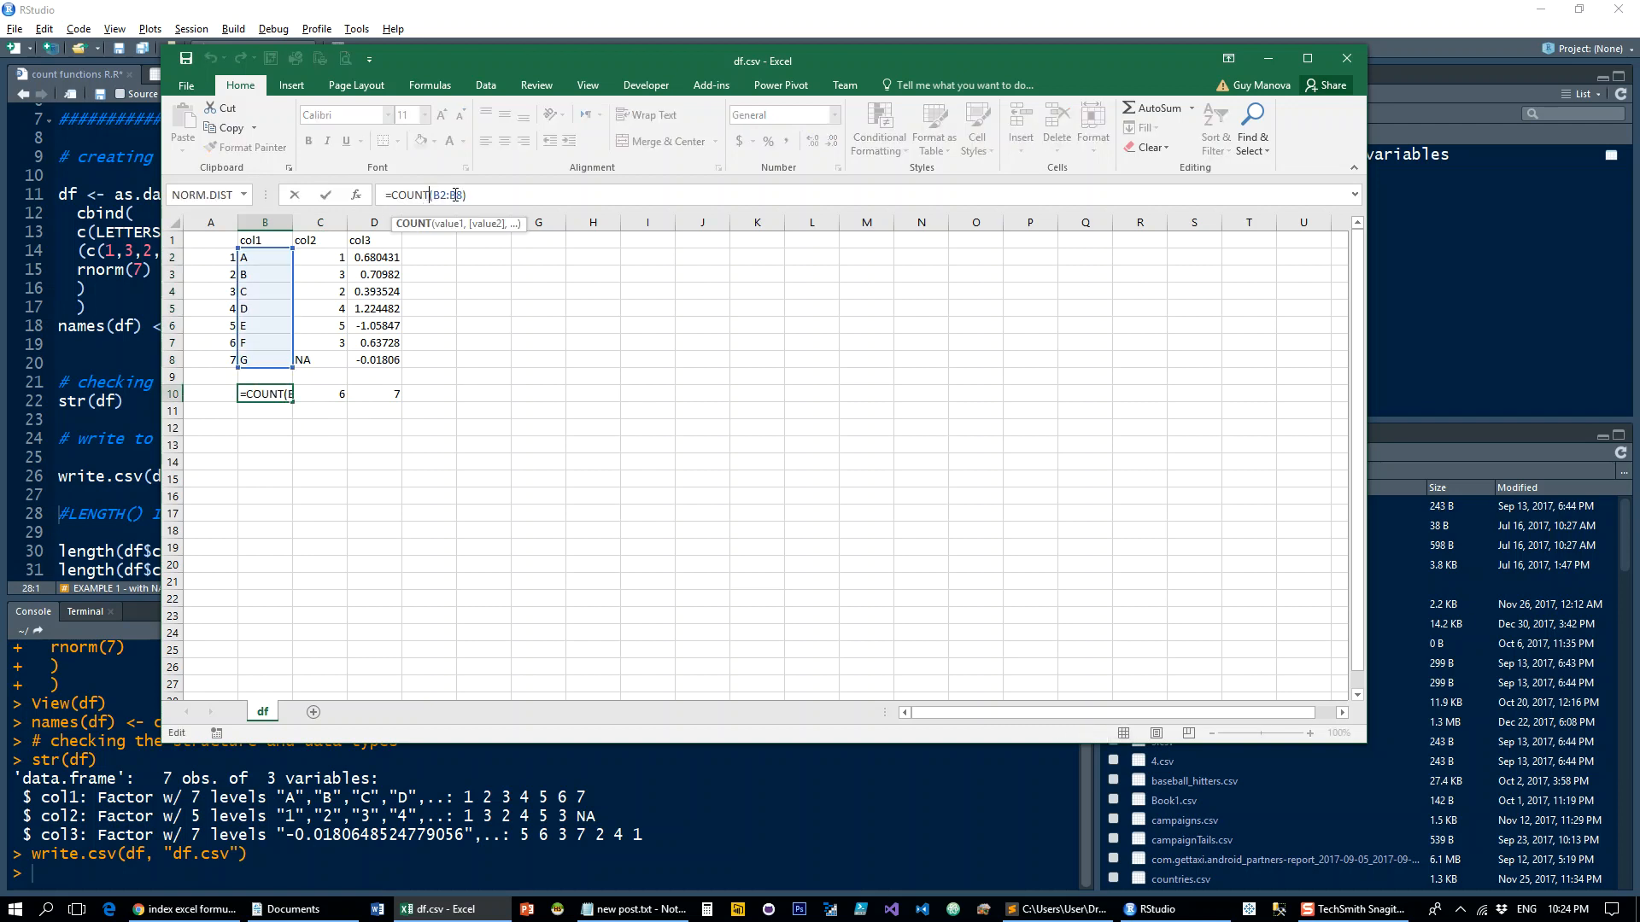
pyautogui.press('Return')
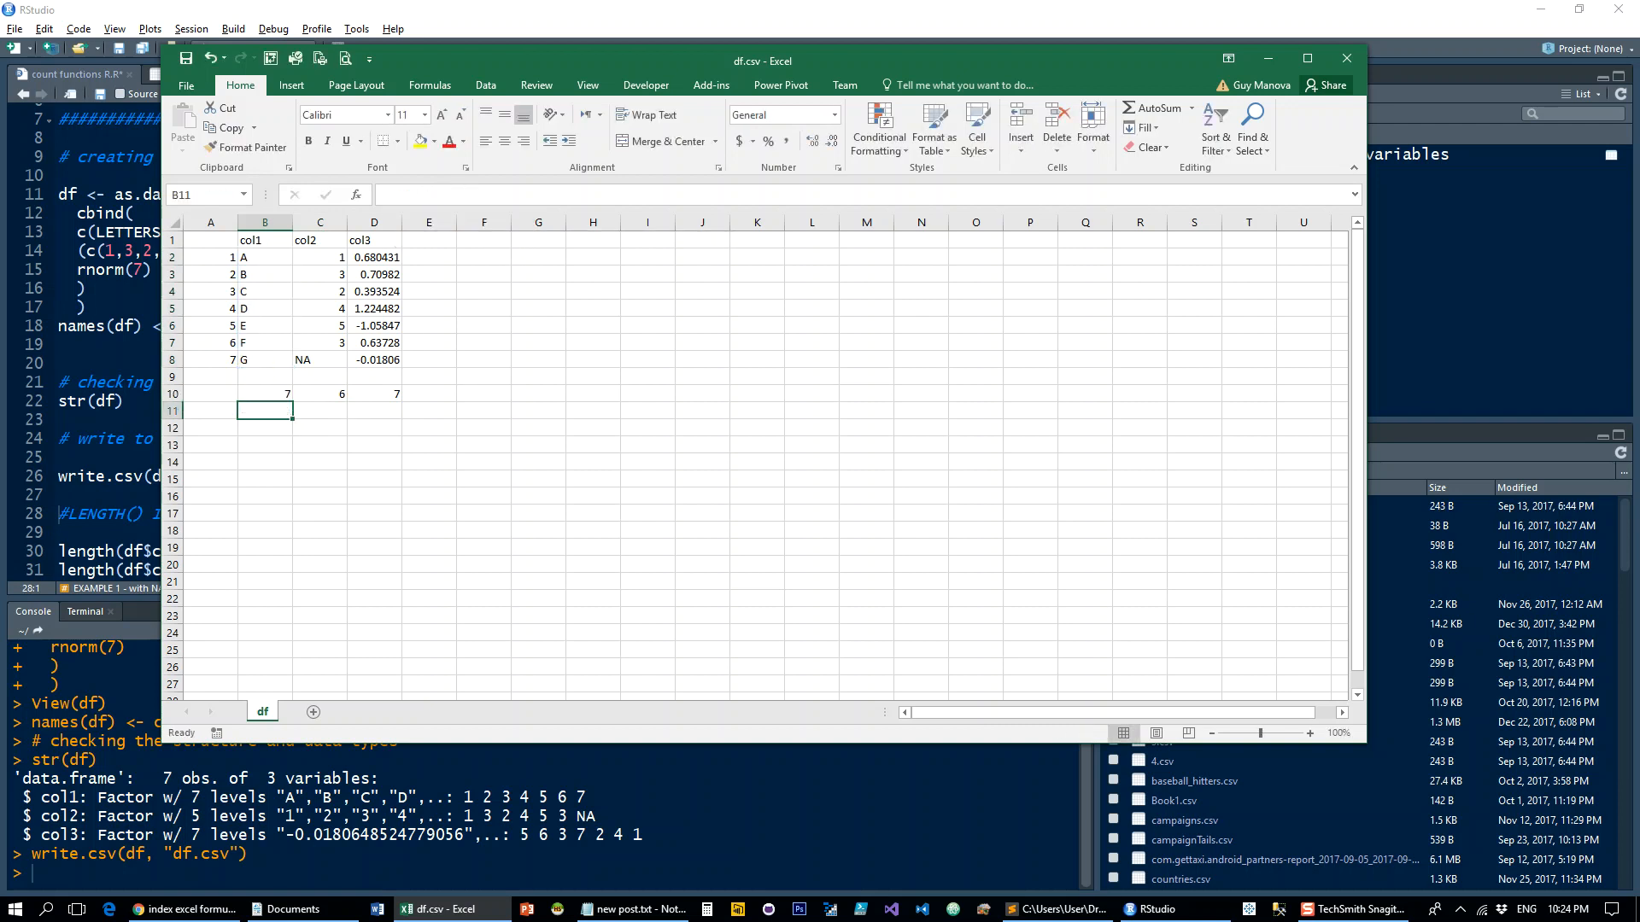
pyautogui.moveTo(349, 392)
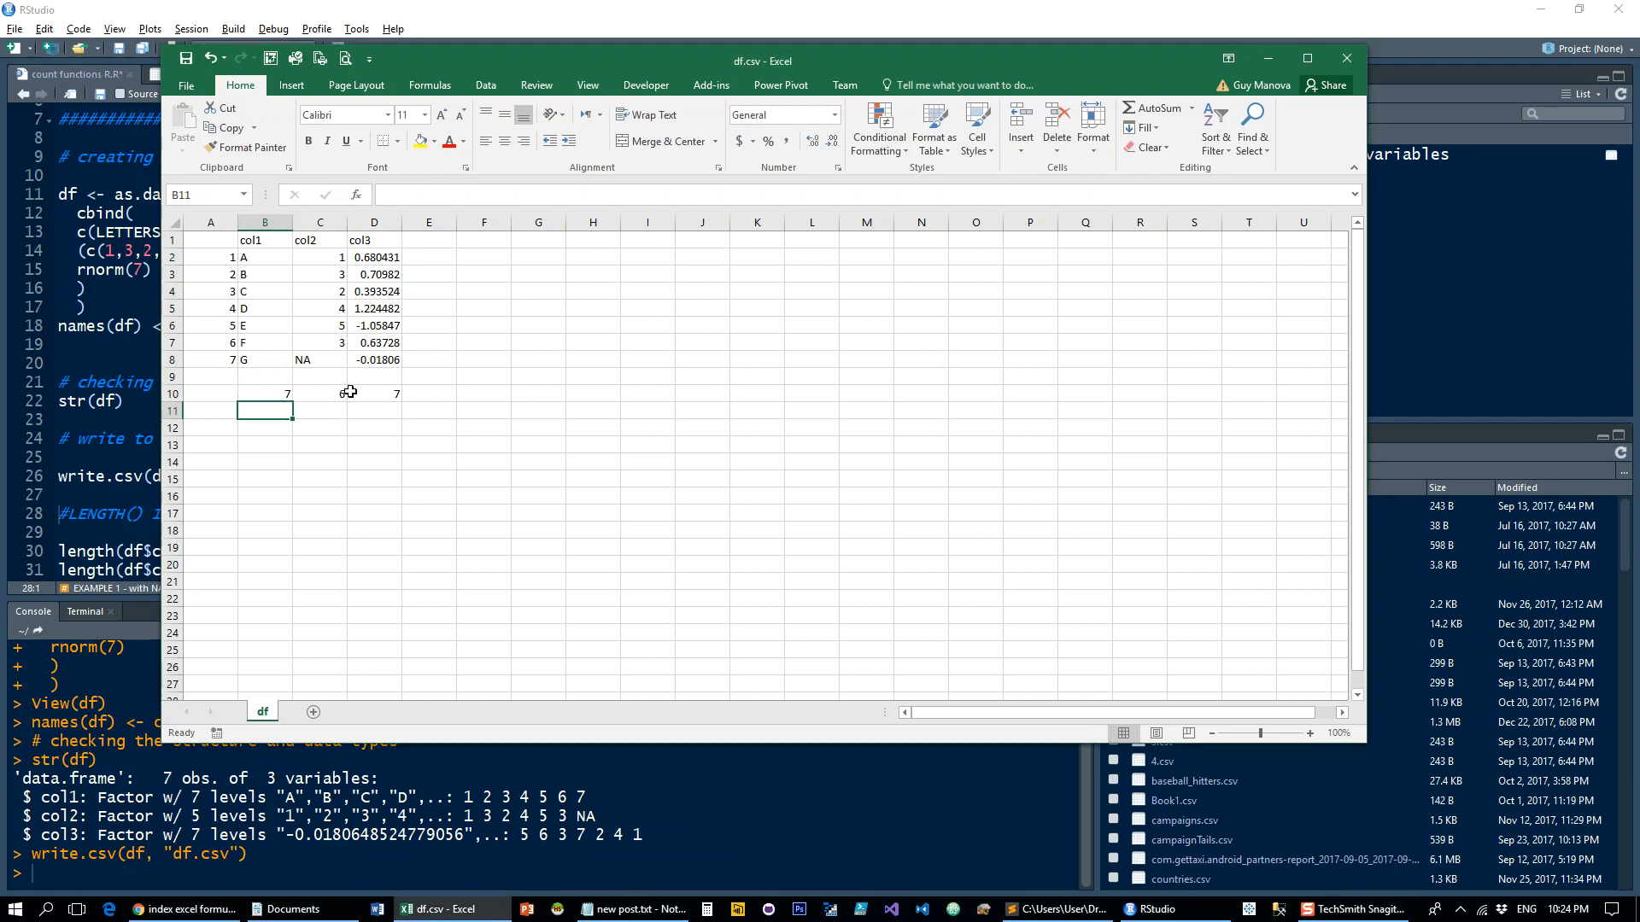
pyautogui.click(320, 358)
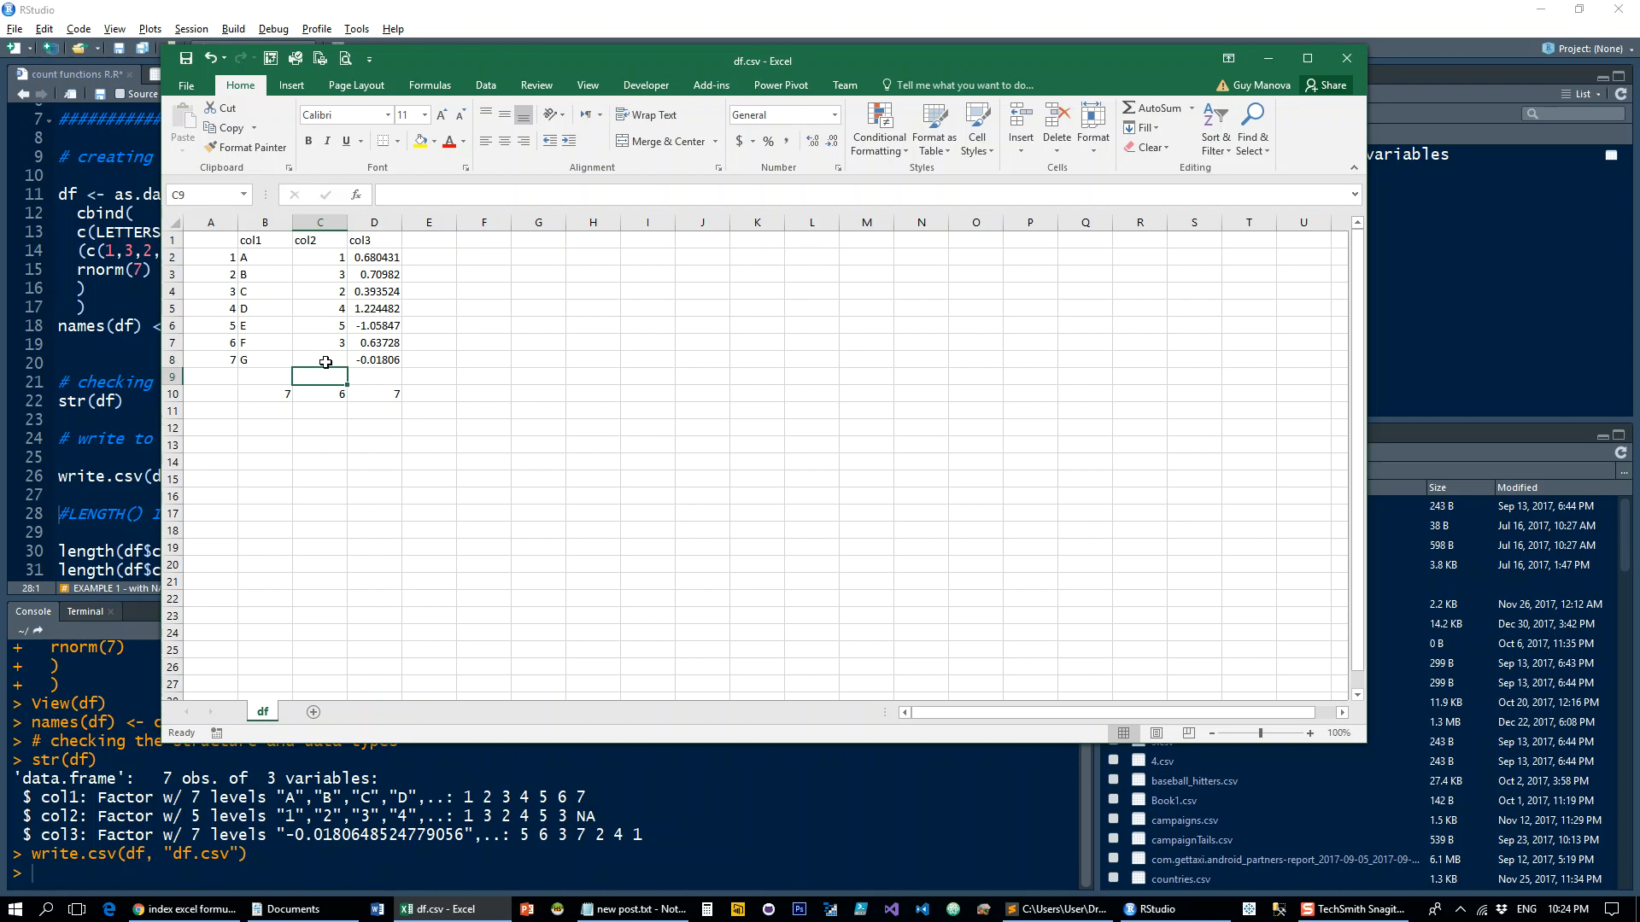
pyautogui.moveTo(322, 257)
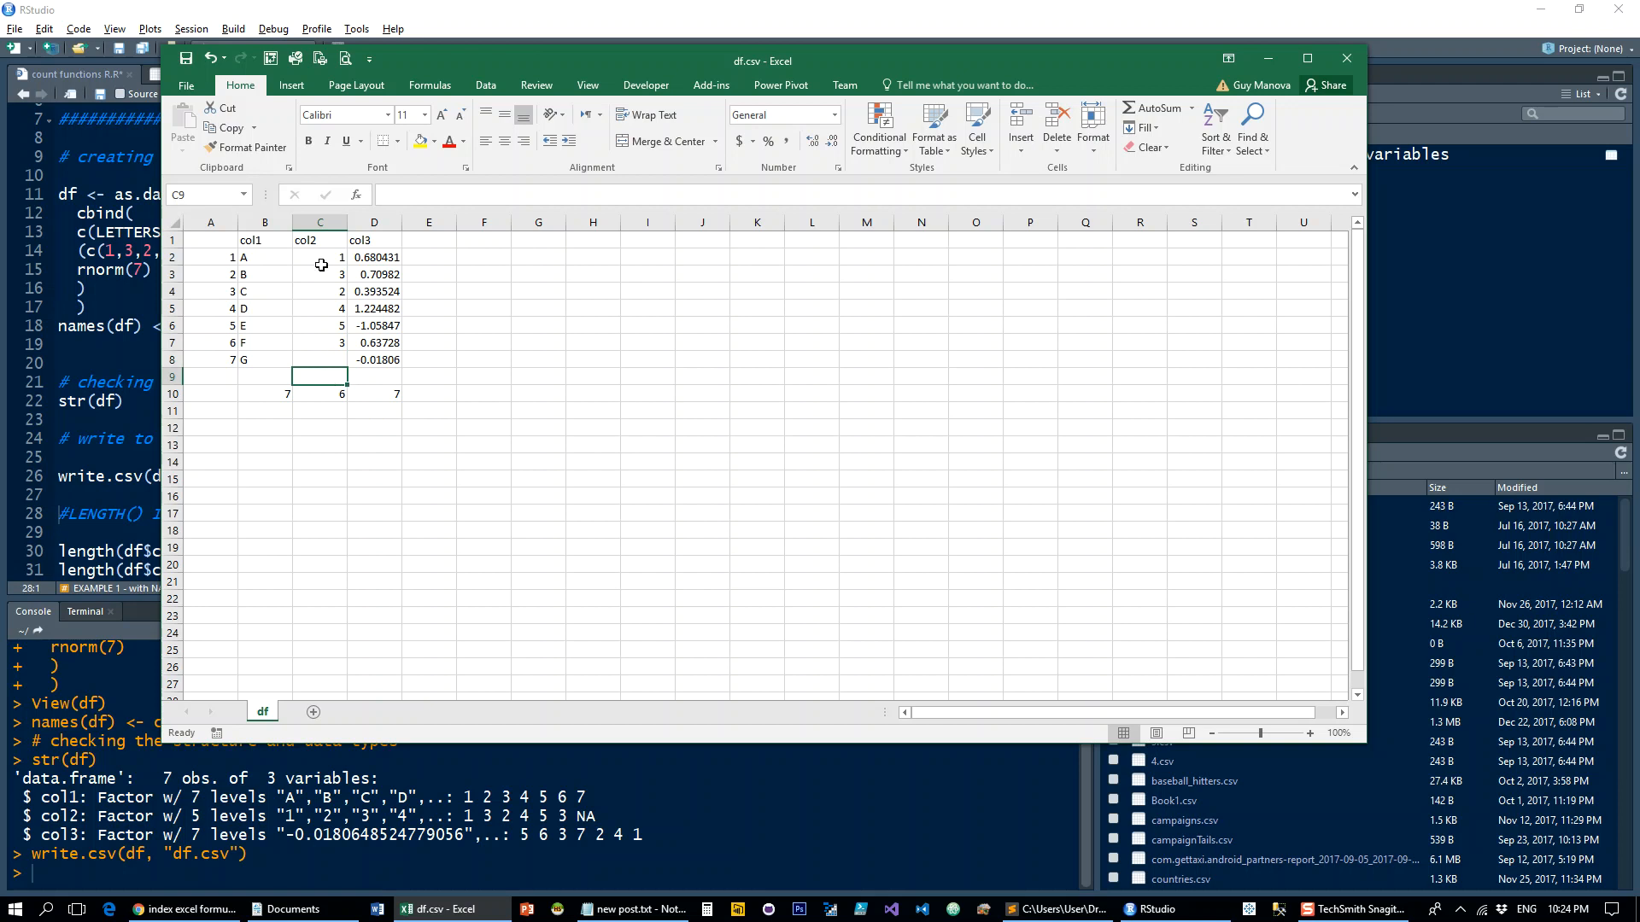
pyautogui.moveTo(320, 258); pyautogui.dragTo(320, 342)
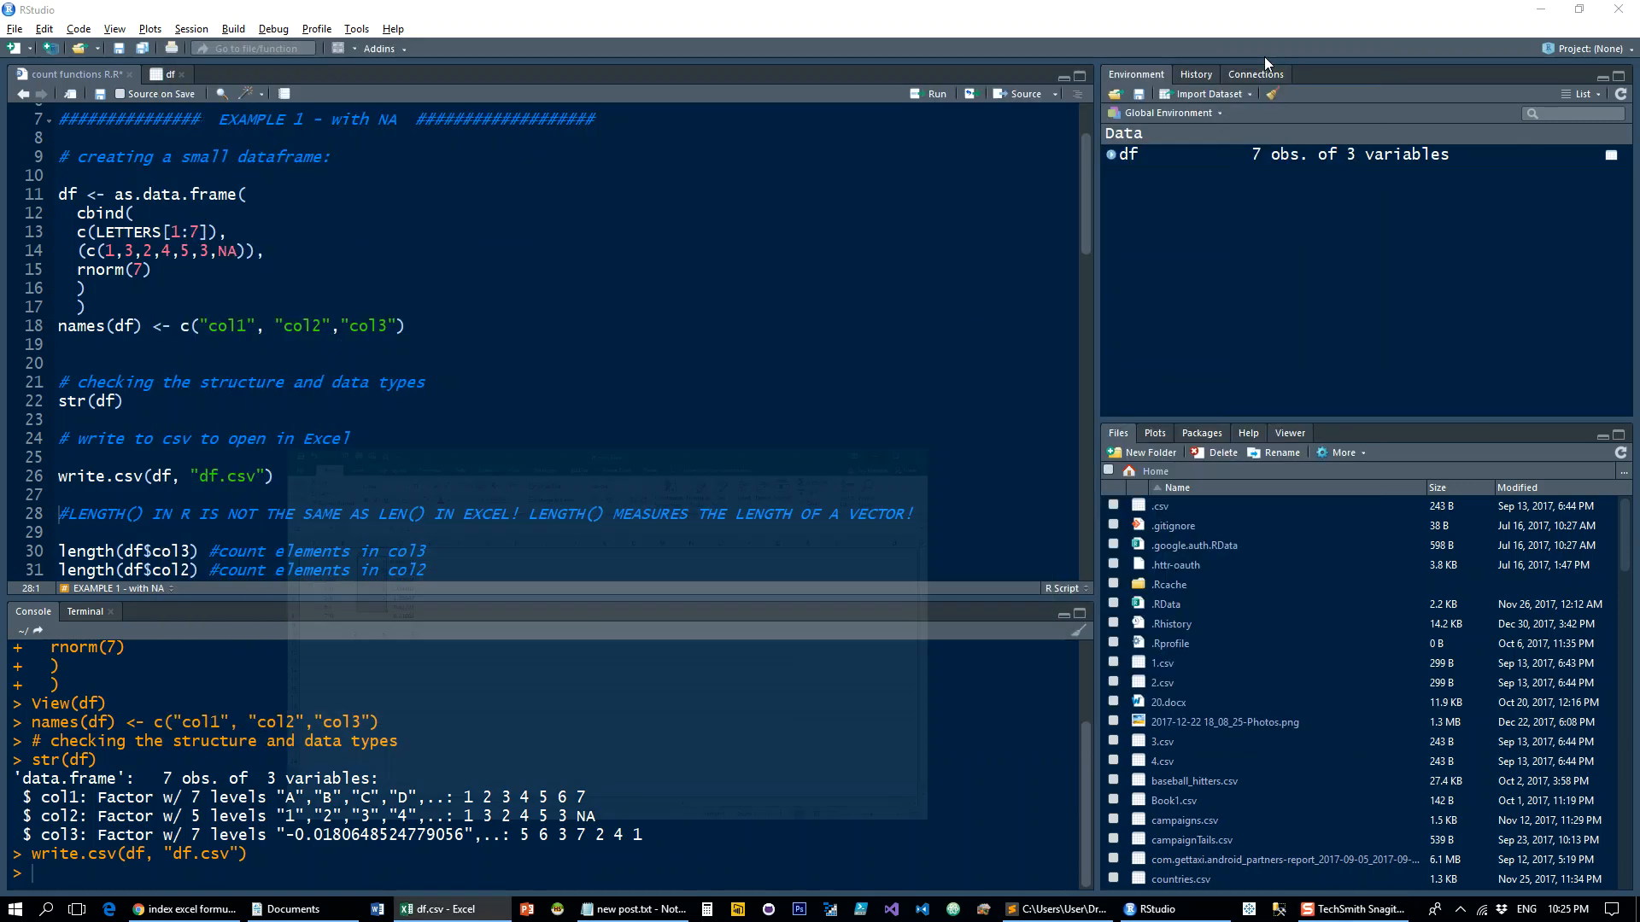
# Scroll the script to the length() examples and the LENGTH-versus-LEN comment.
pyautogui.scroll(-3)
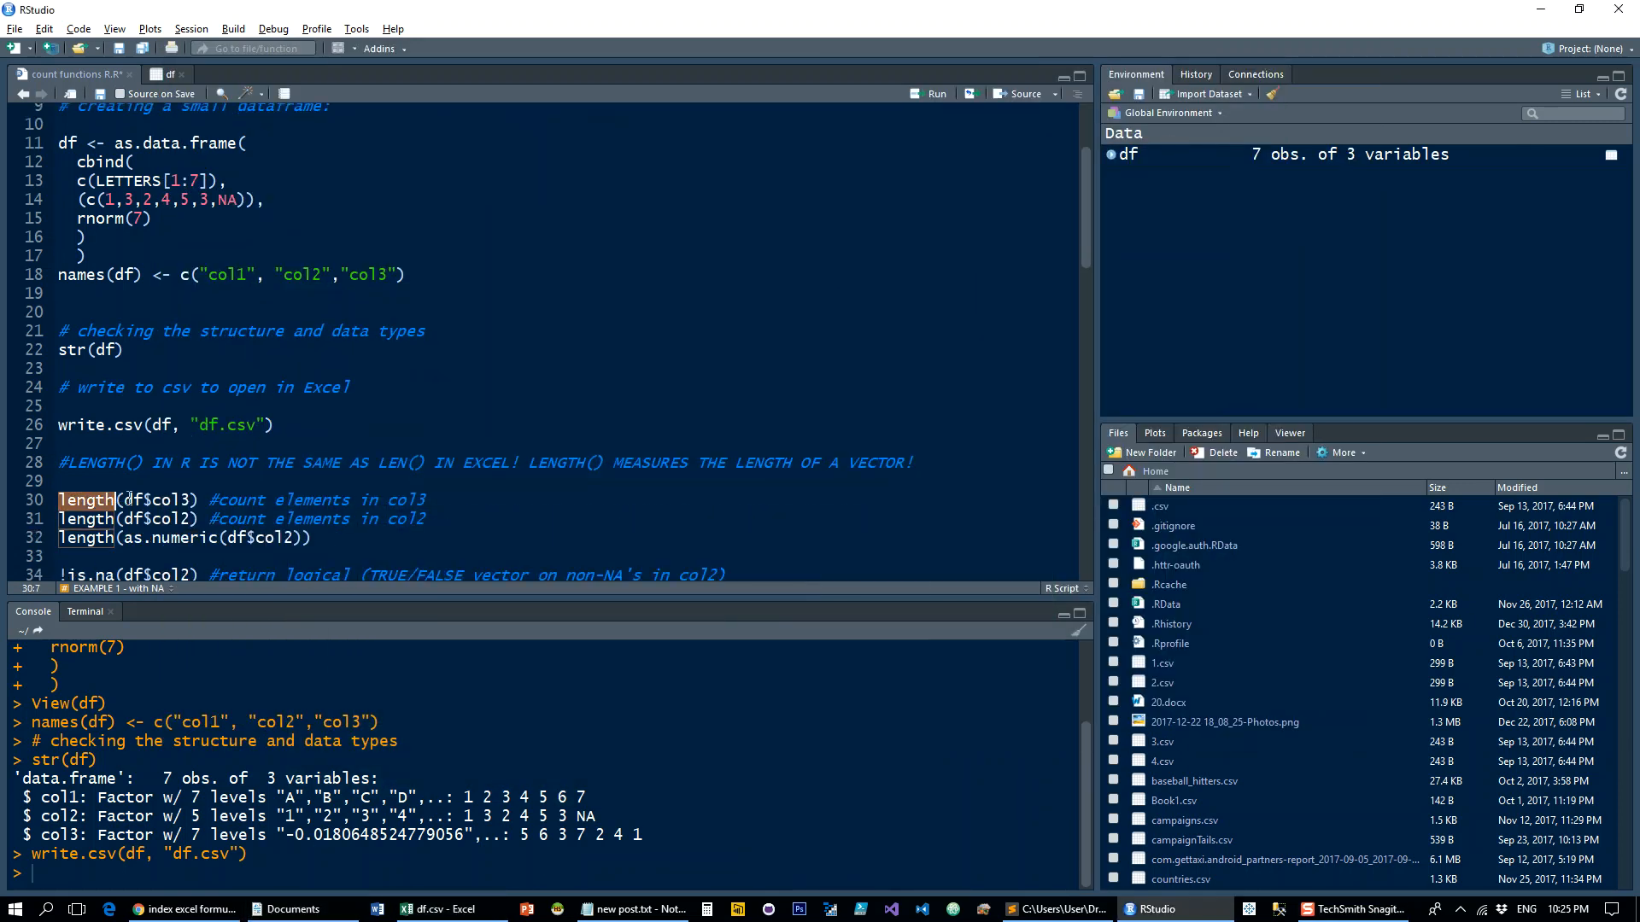
pyautogui.click(63, 444)
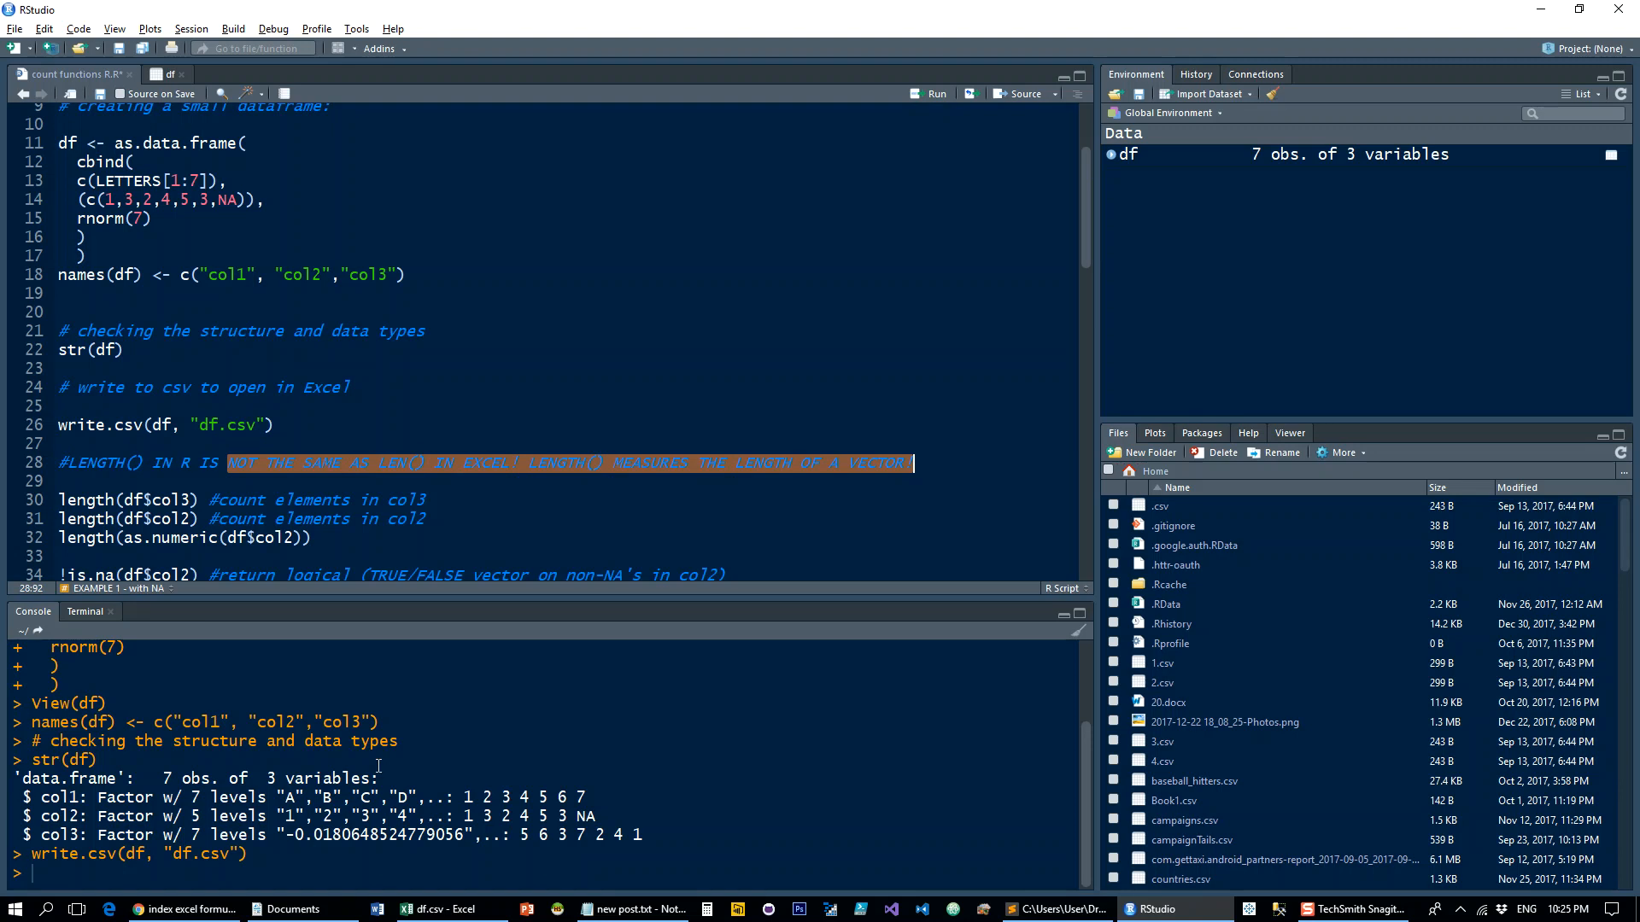
pyautogui.click(432, 907)
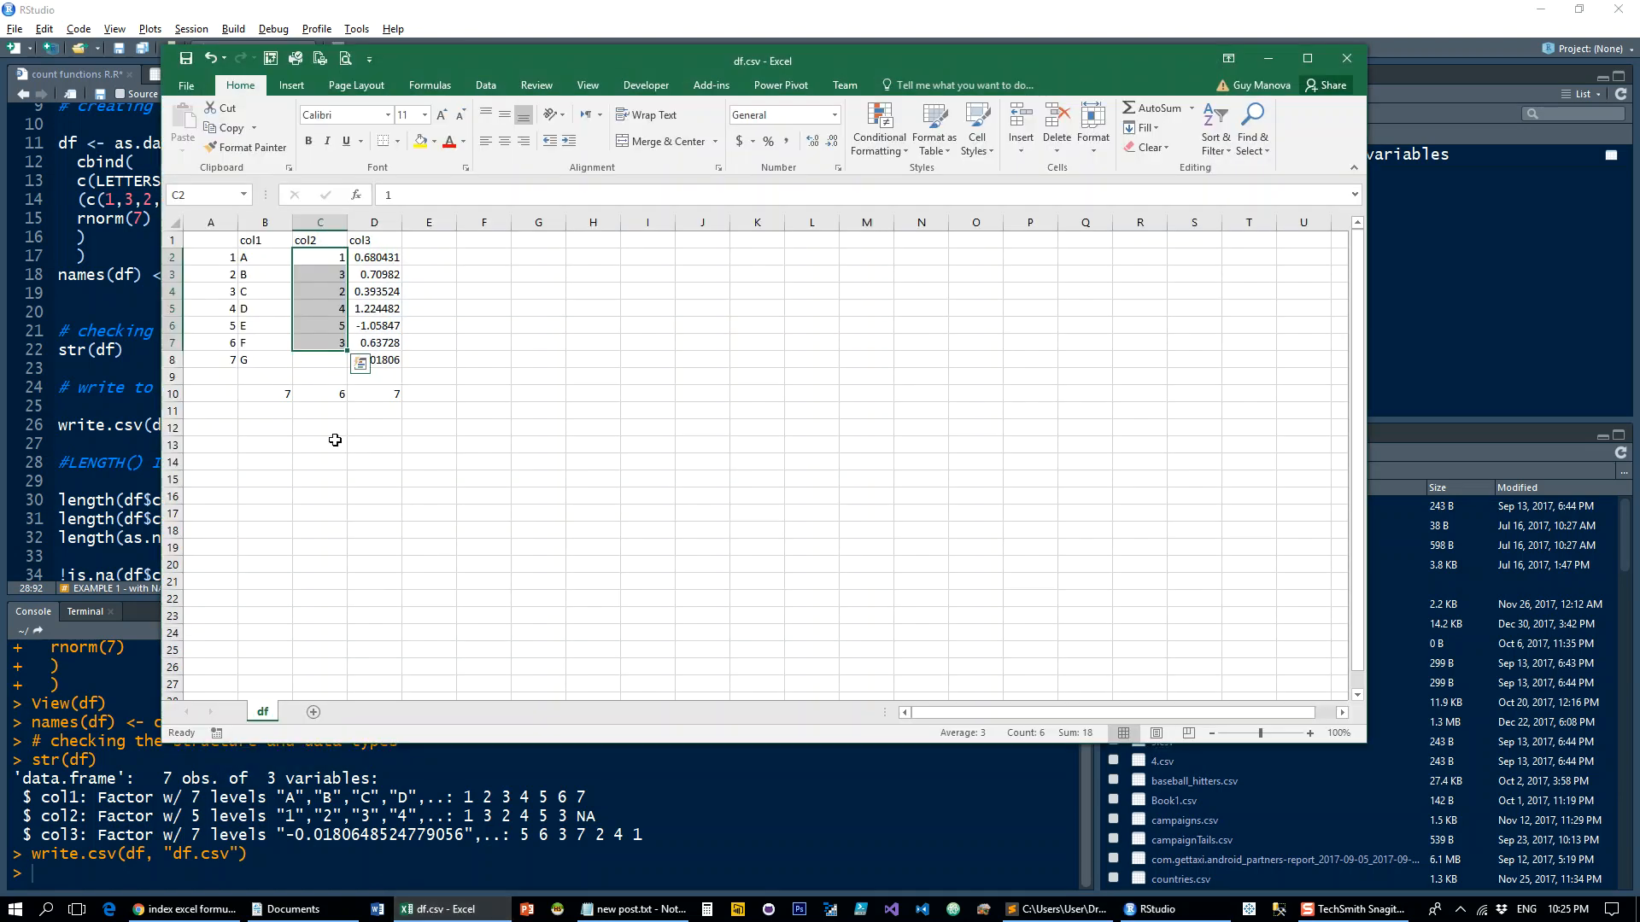
pyautogui.moveTo(373, 256)
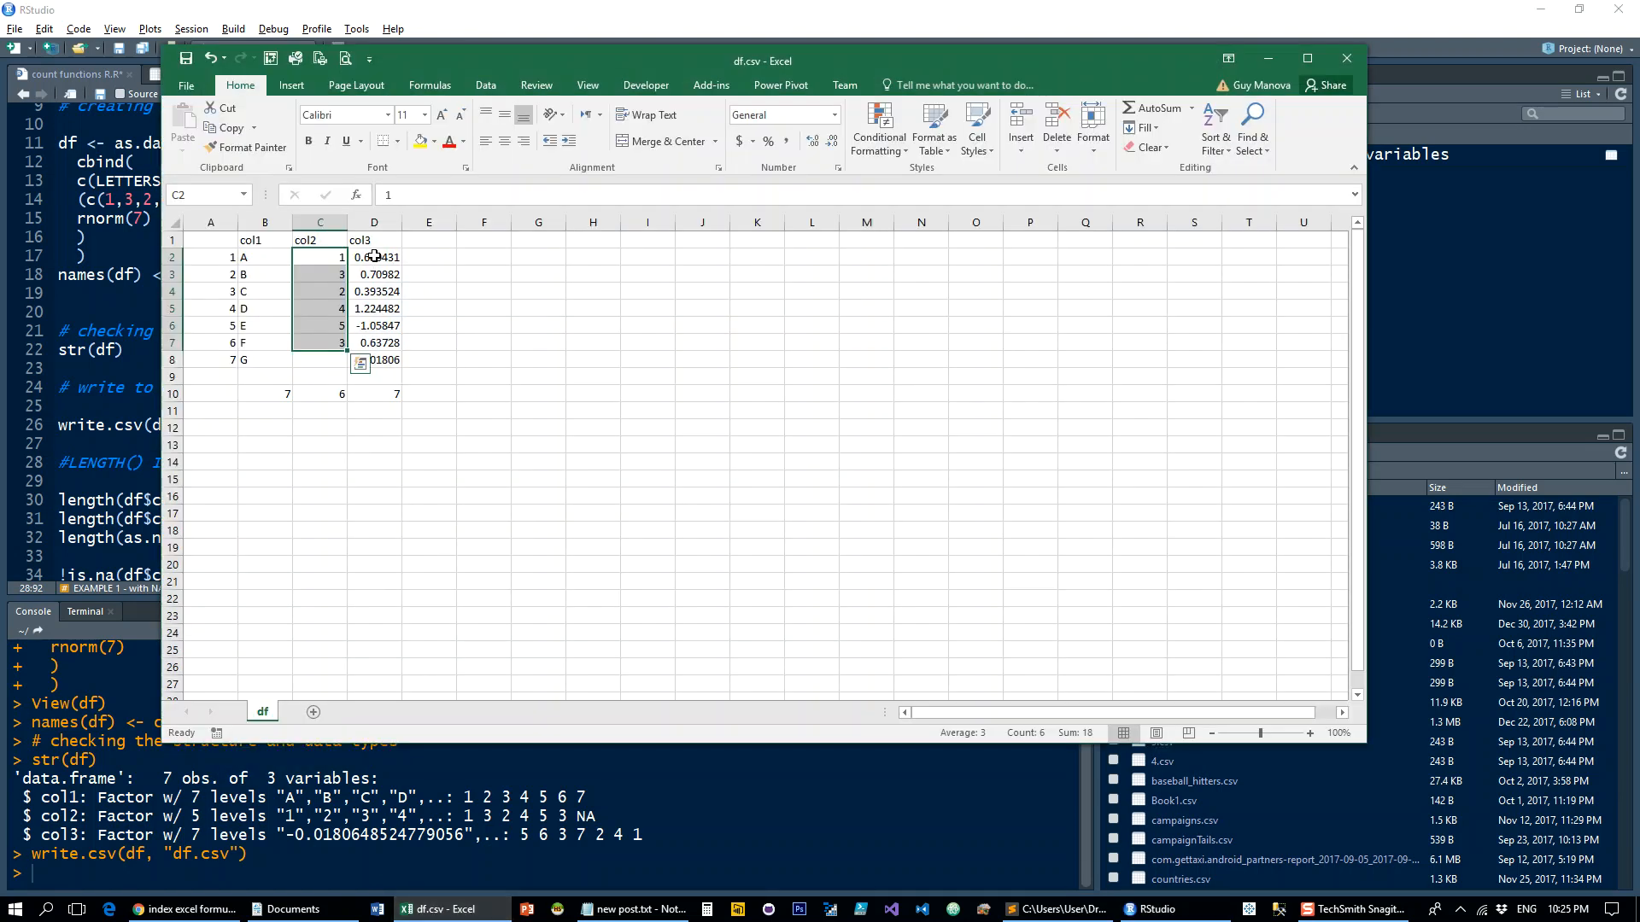
pyautogui.click(373, 257)
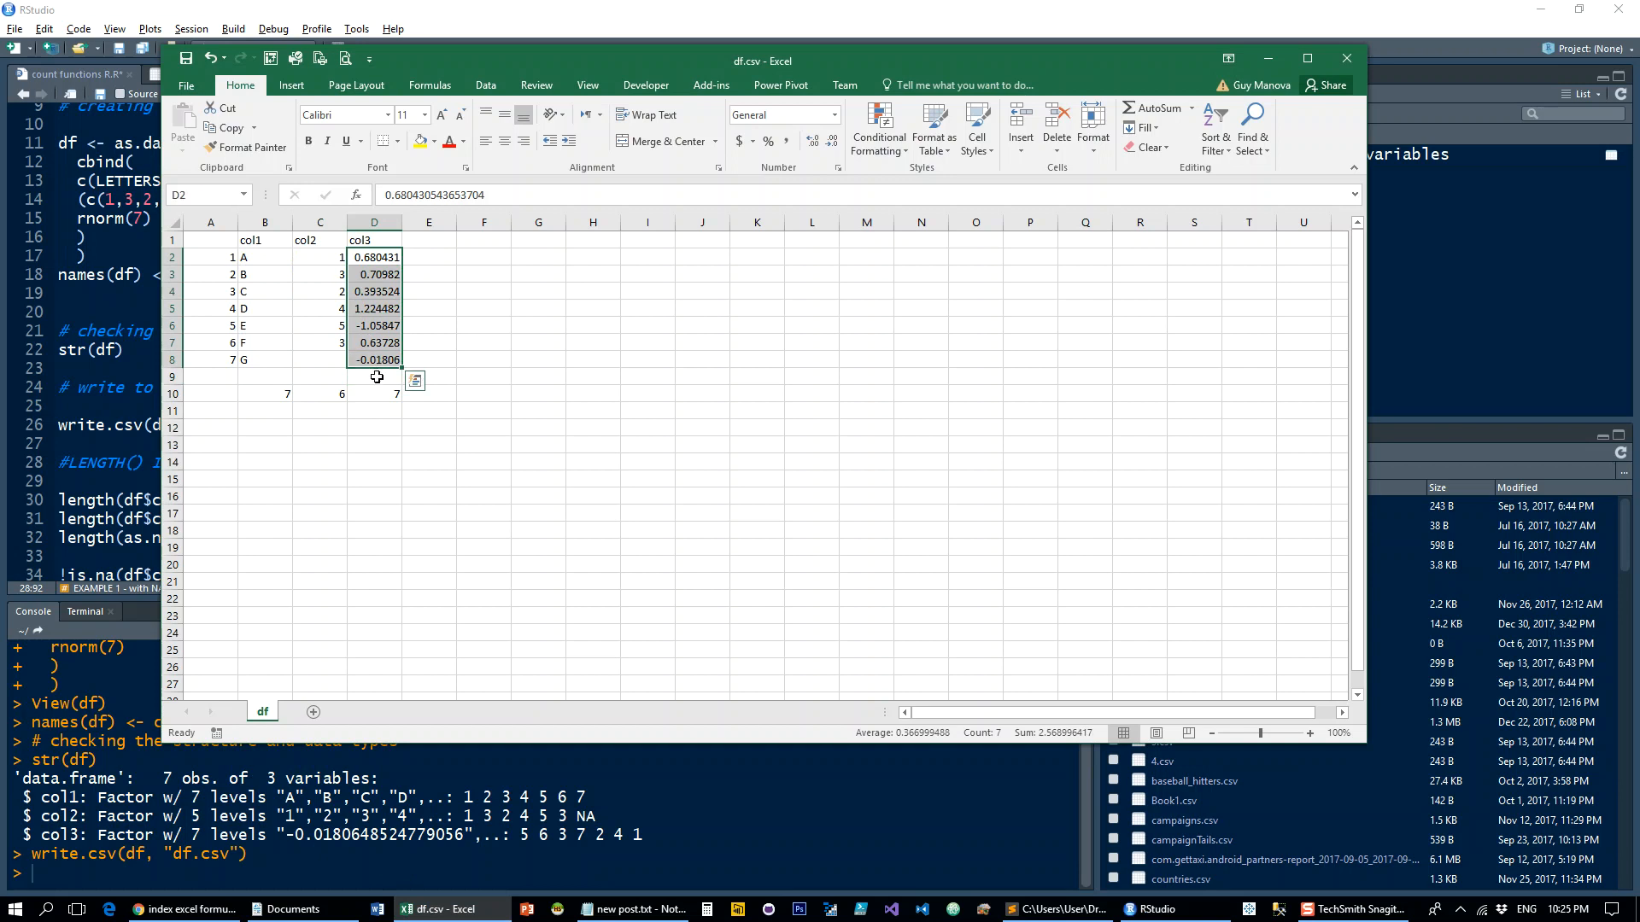
pyautogui.moveTo(465, 233)
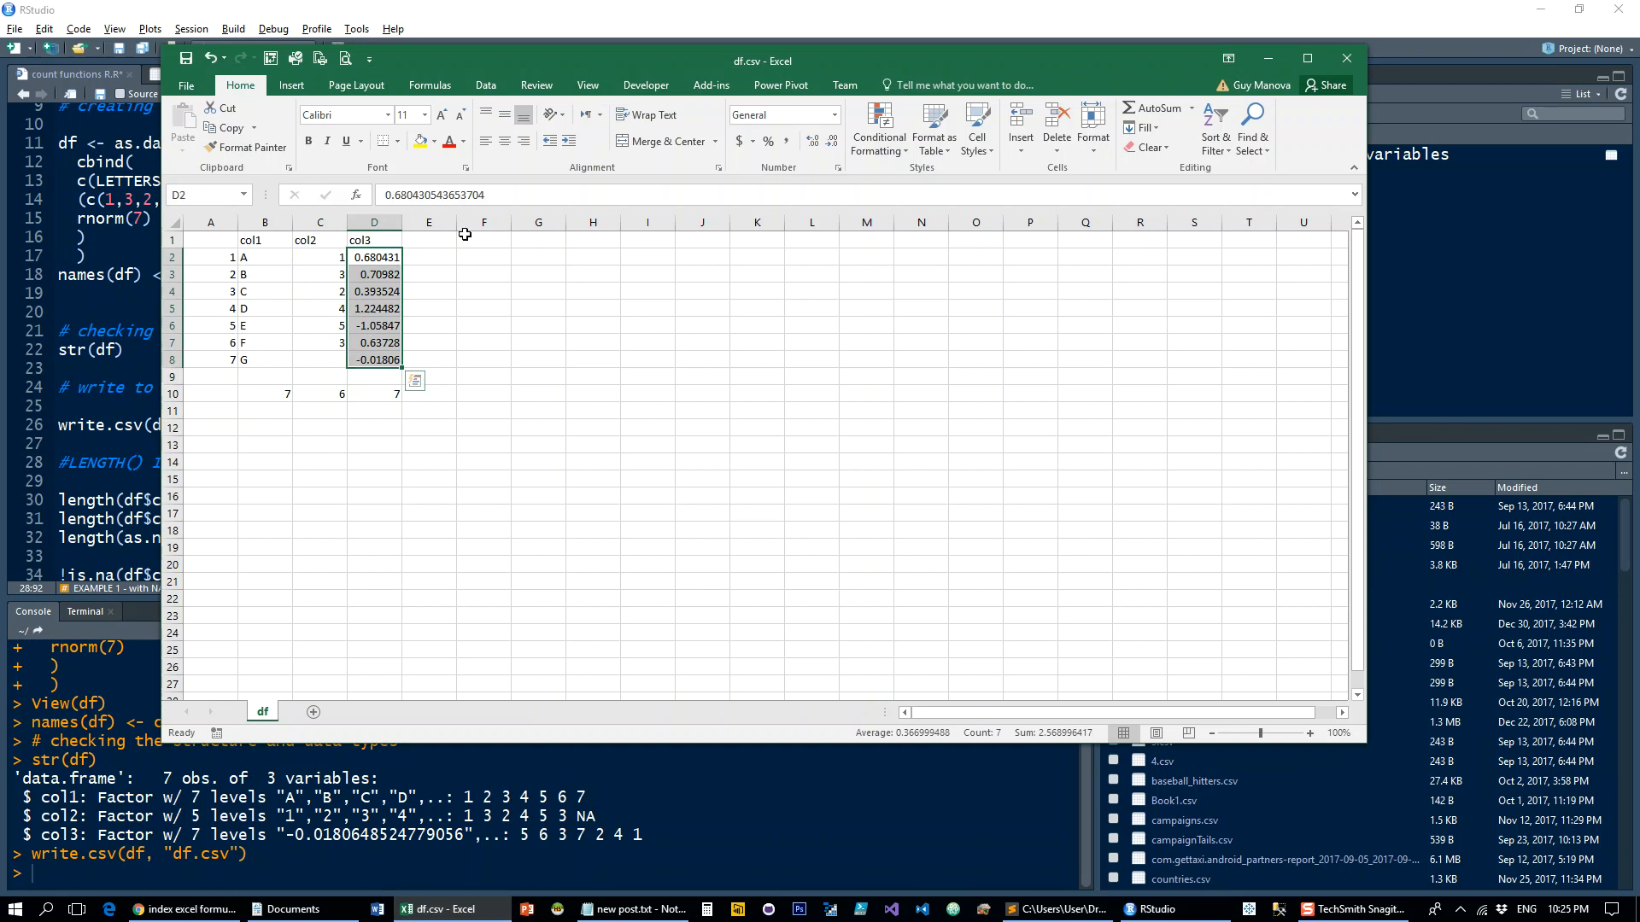
pyautogui.moveTo(373, 257); pyautogui.dragTo(374, 360)
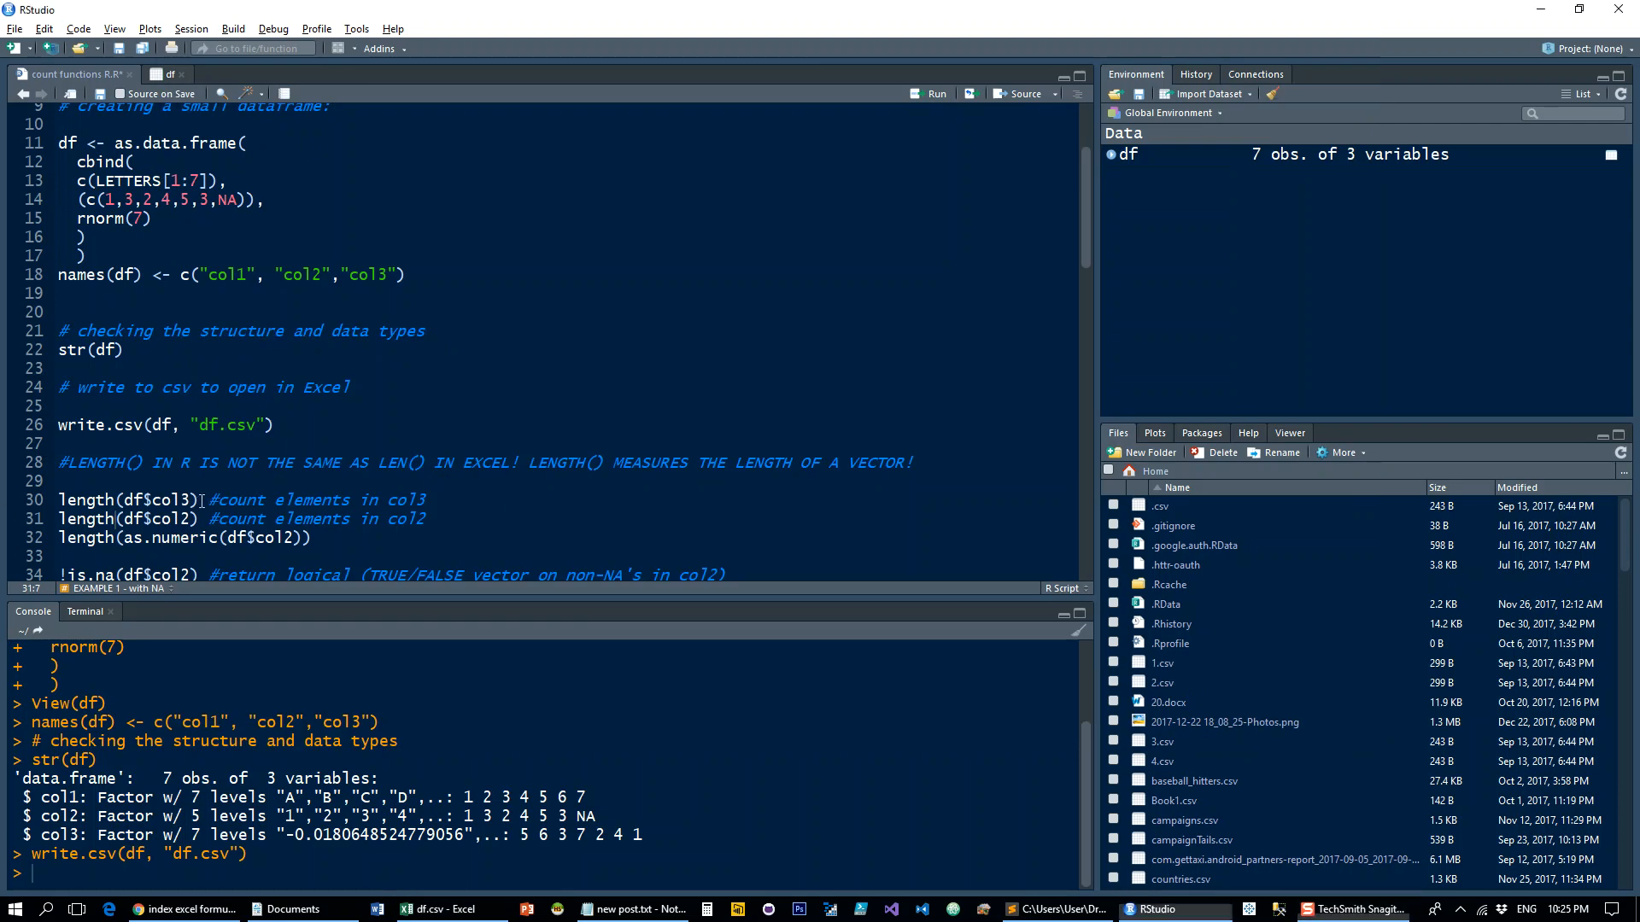
# Run length() on col3, col2 and as.numeric(col2), each returning 7.
pyautogui.click(61, 500)
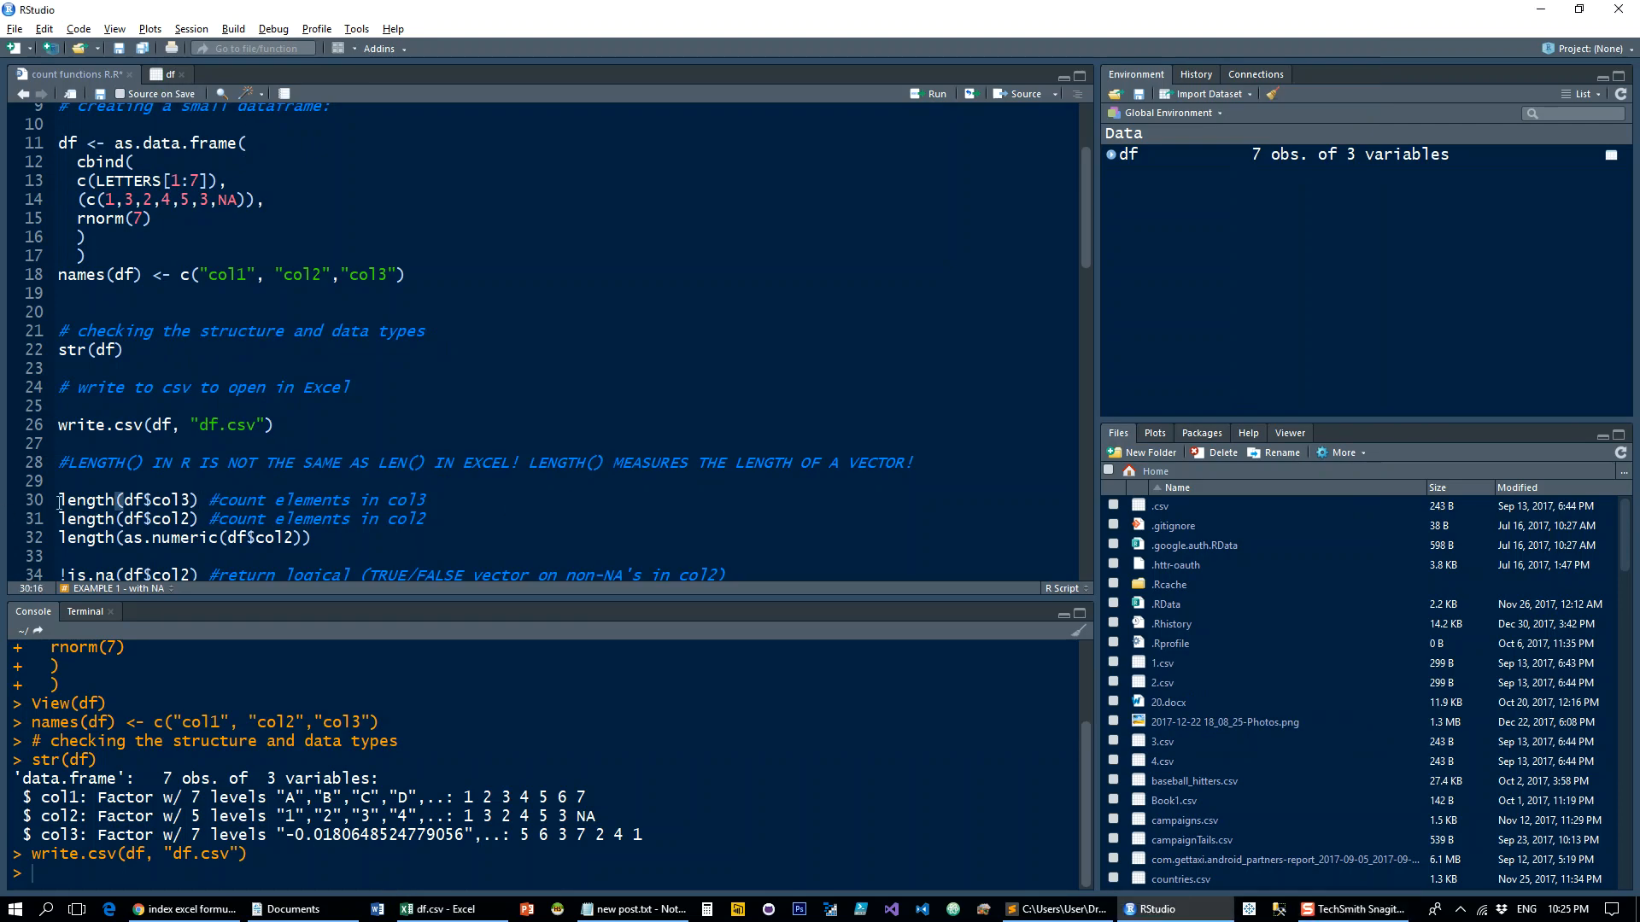
pyautogui.doubleClick(126, 500)
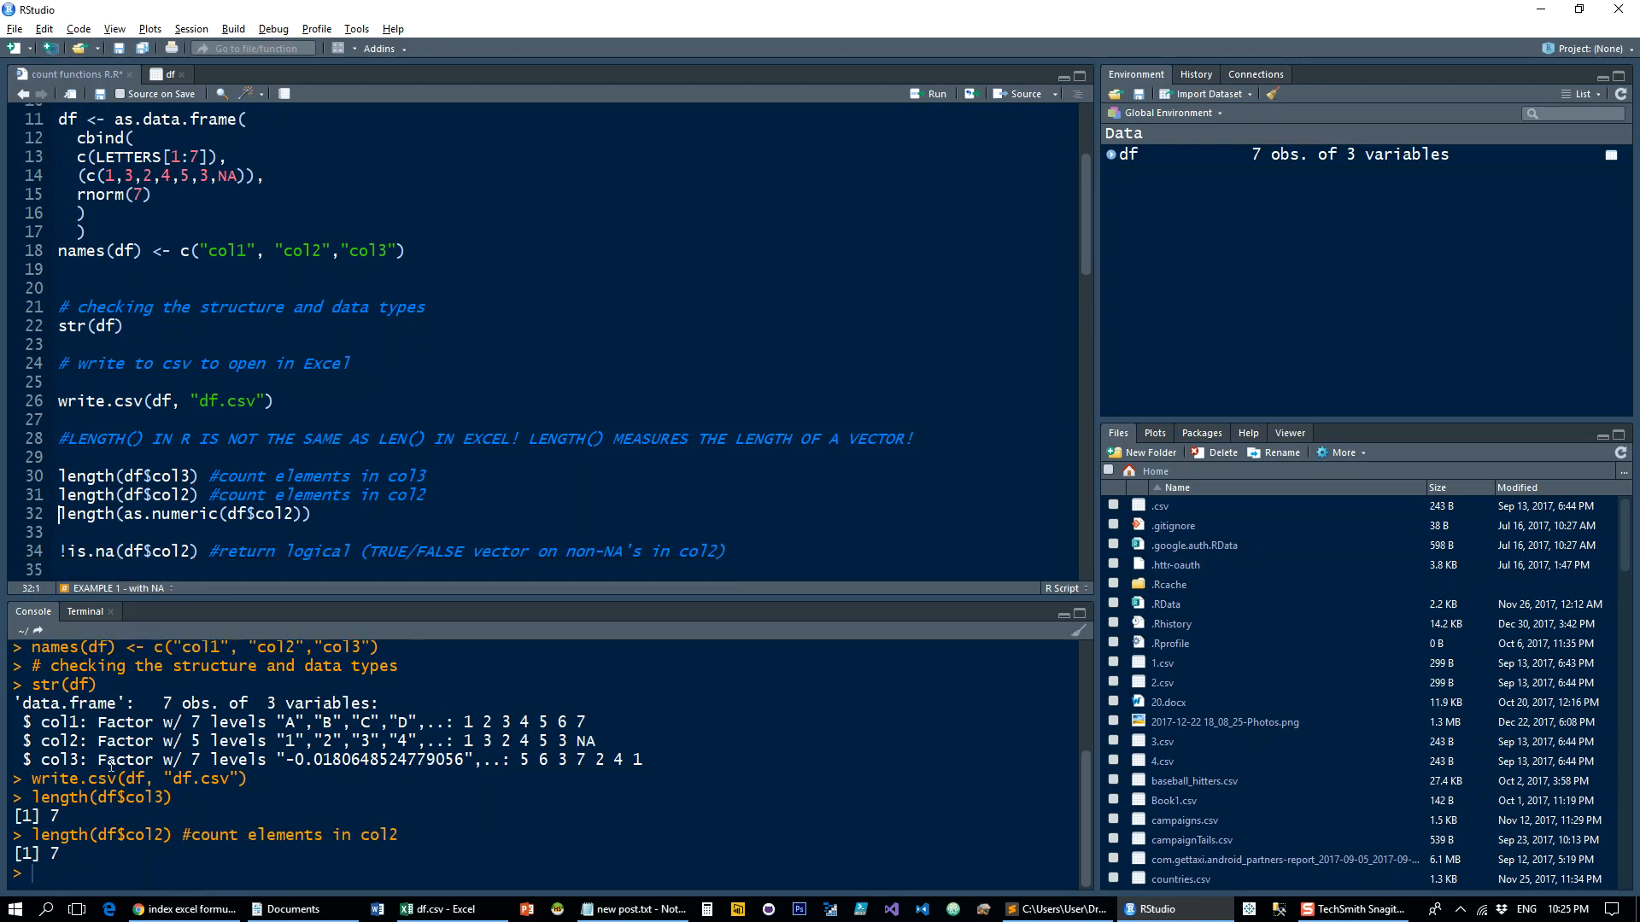
pyautogui.click(313, 513)
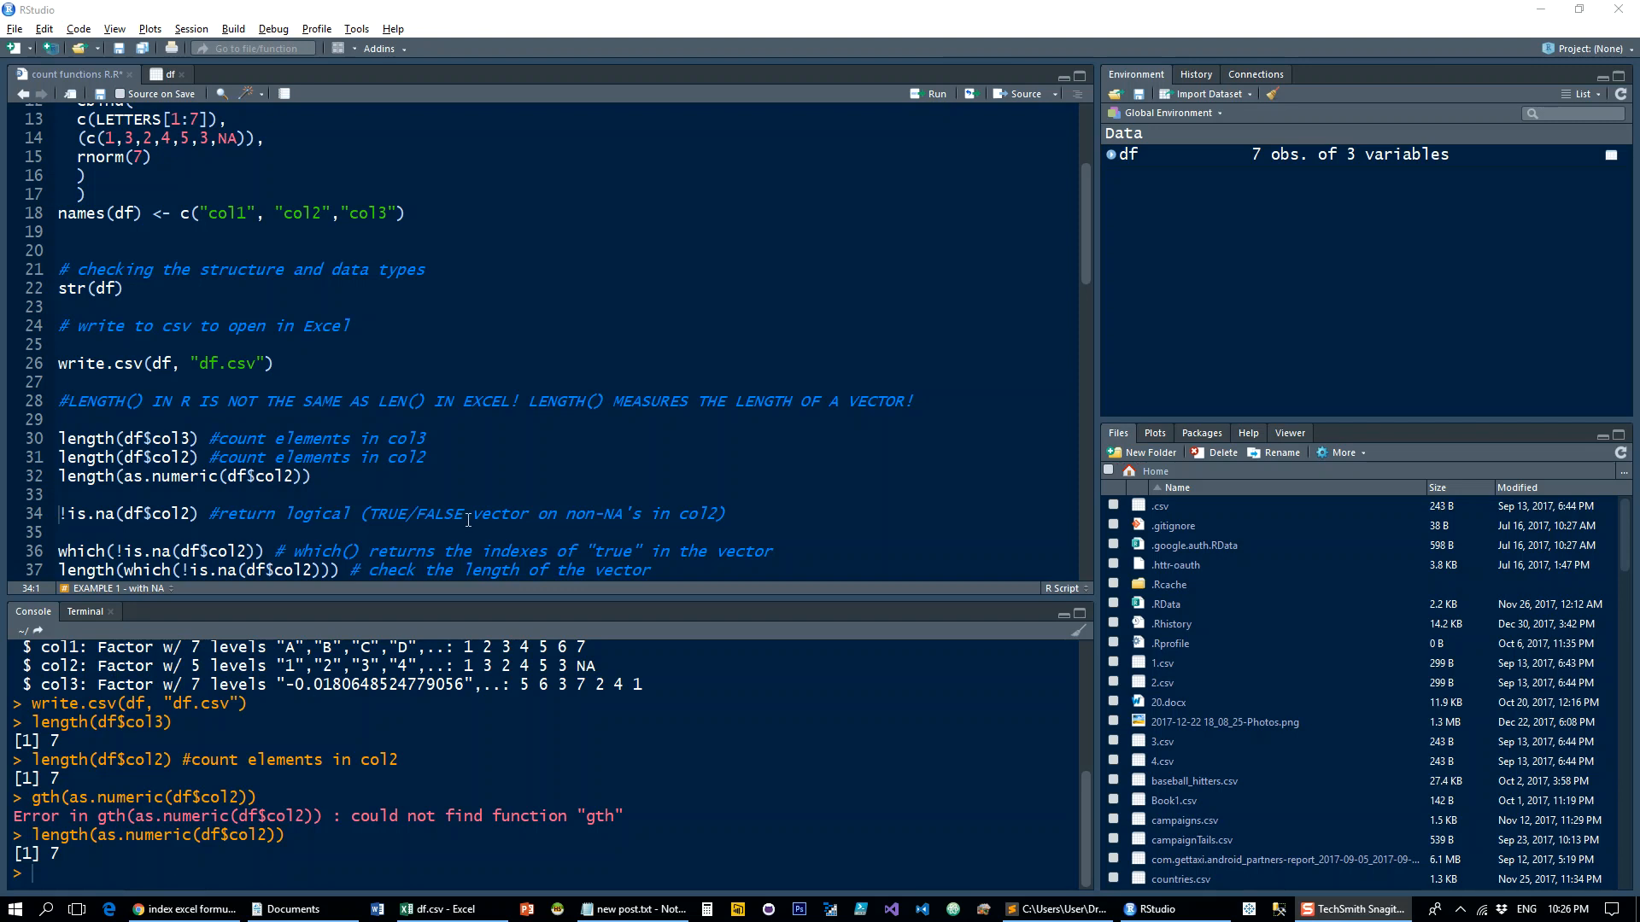
pyautogui.scroll(-3)
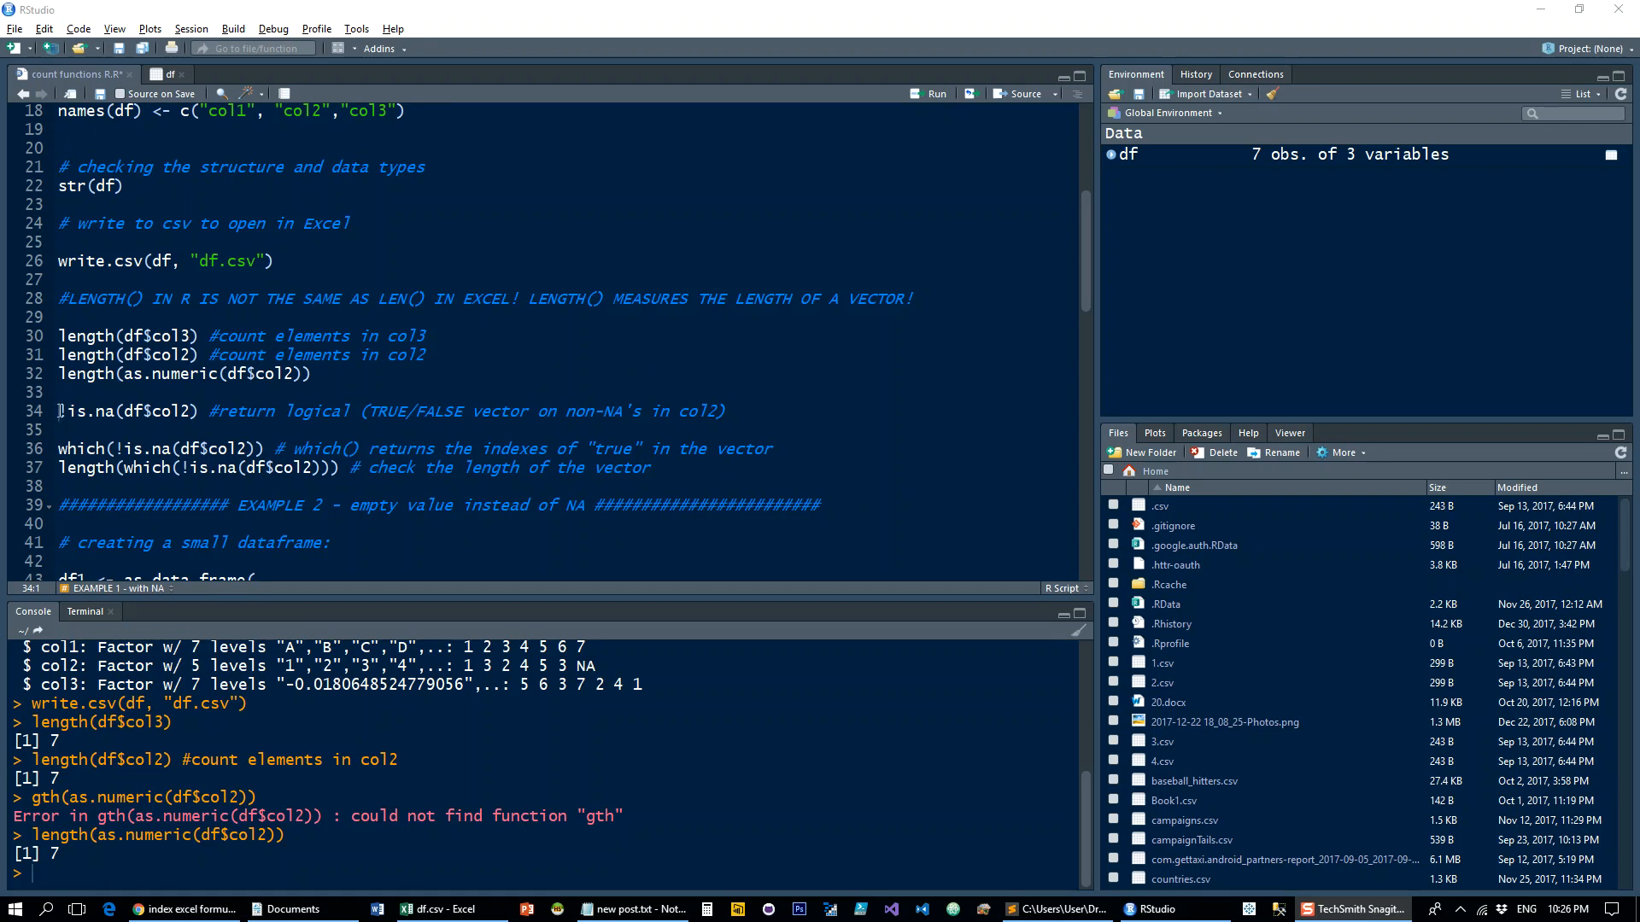
# Explain which() on col2, then run it and length(which()), giving positions 1–6 and 6.
pyautogui.doubleClick(168, 410)
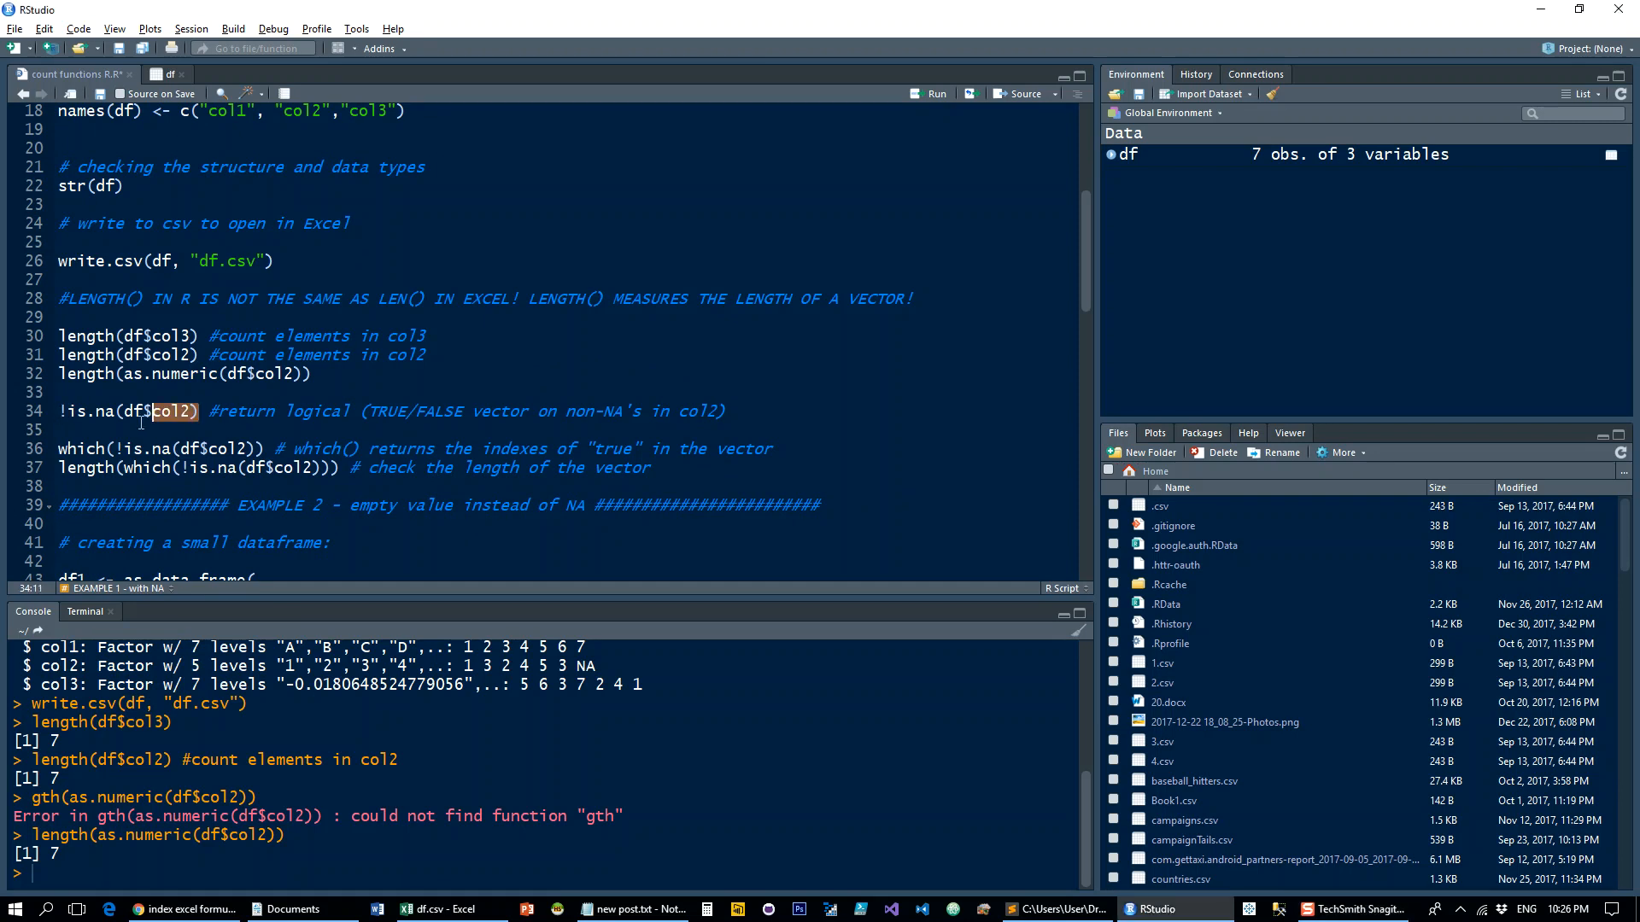
pyautogui.click(61, 411)
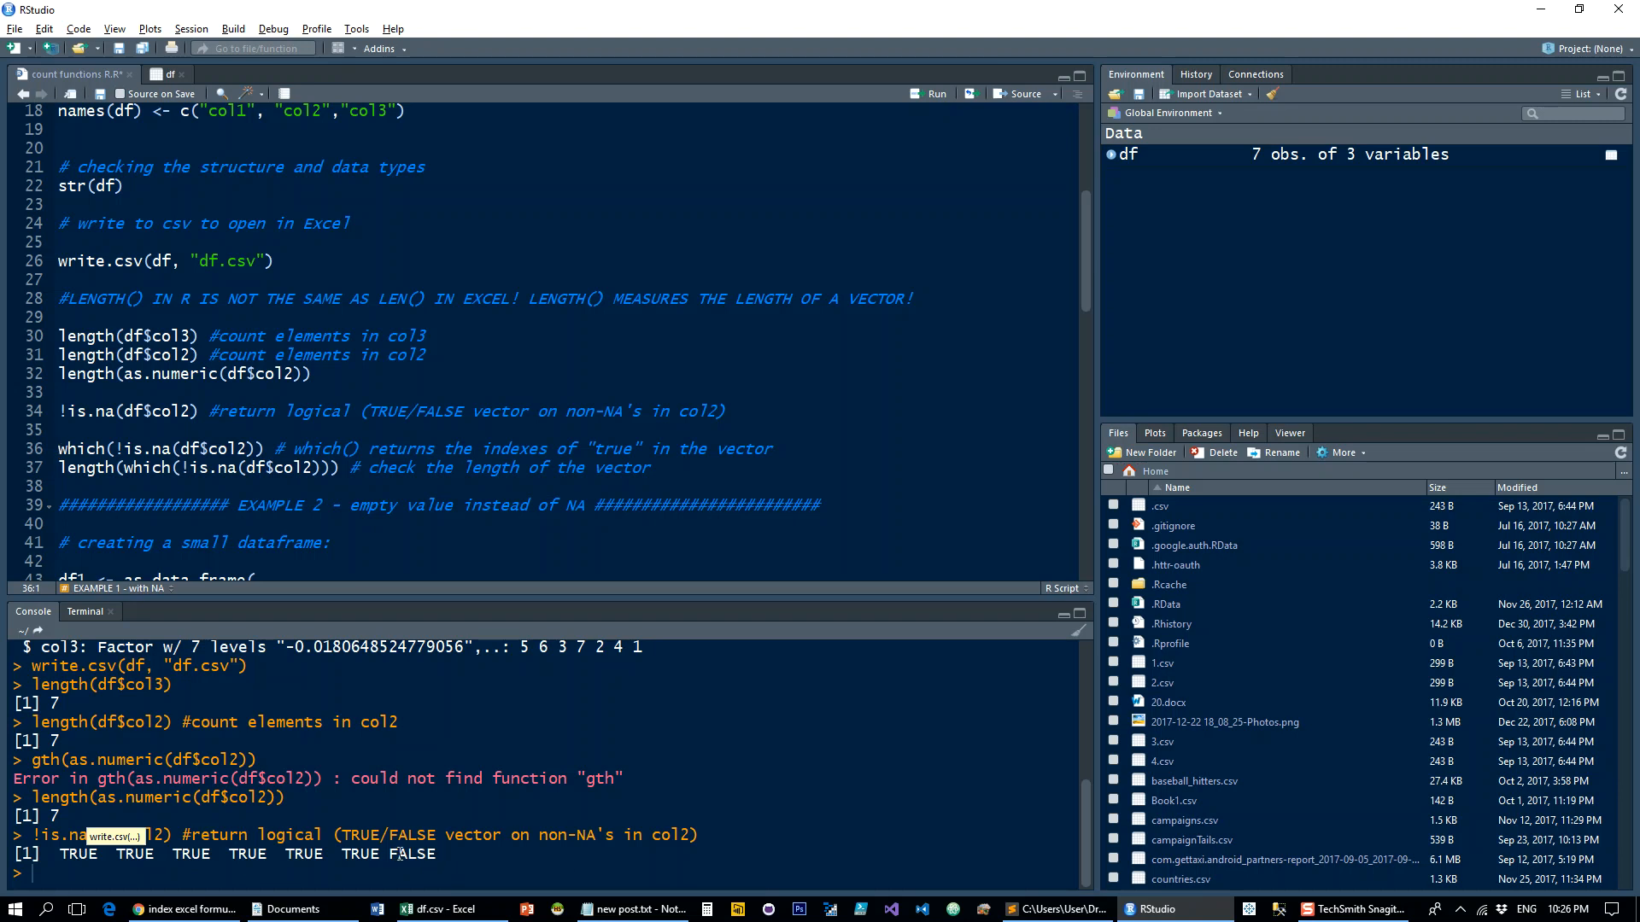
pyautogui.moveTo(171, 469)
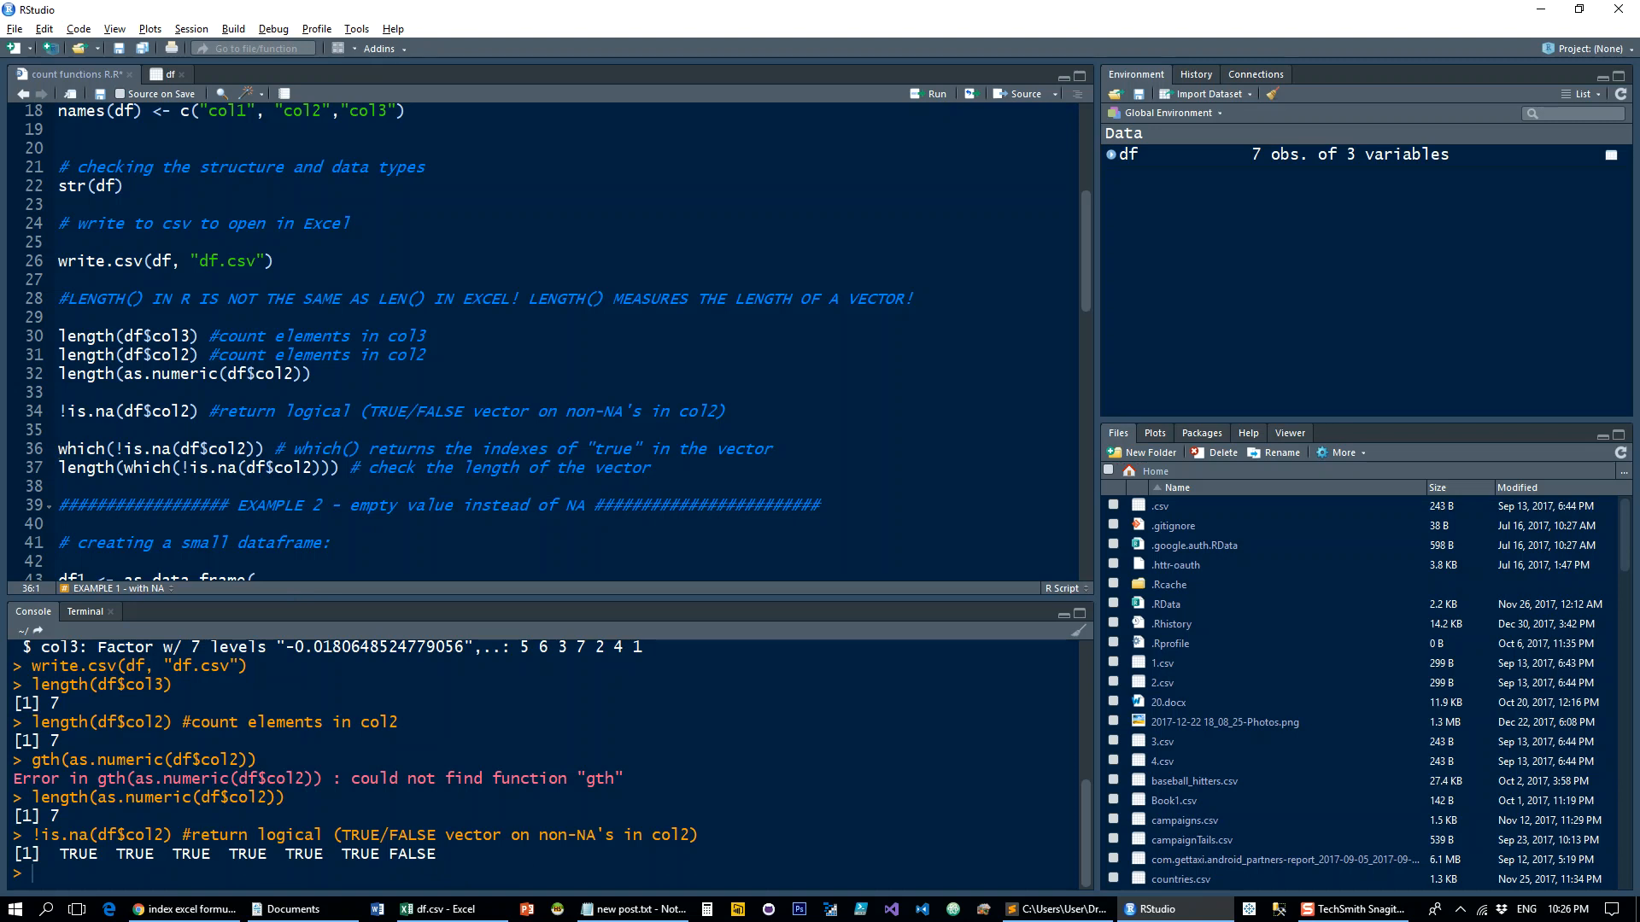
pyautogui.doubleClick(77, 448)
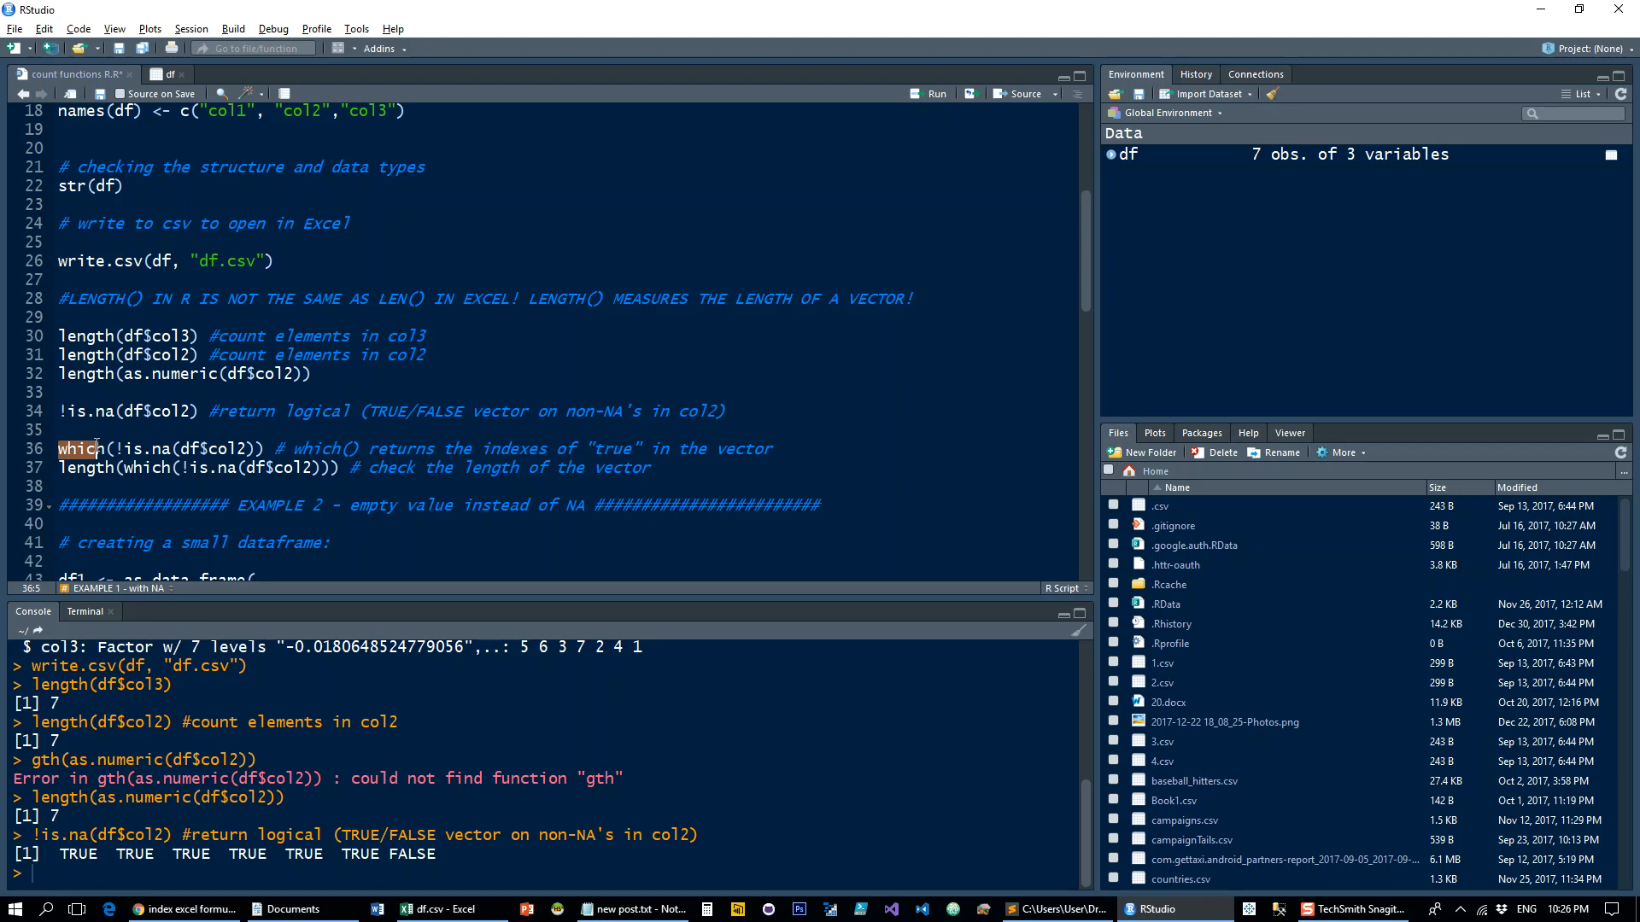
pyautogui.moveTo(95, 448)
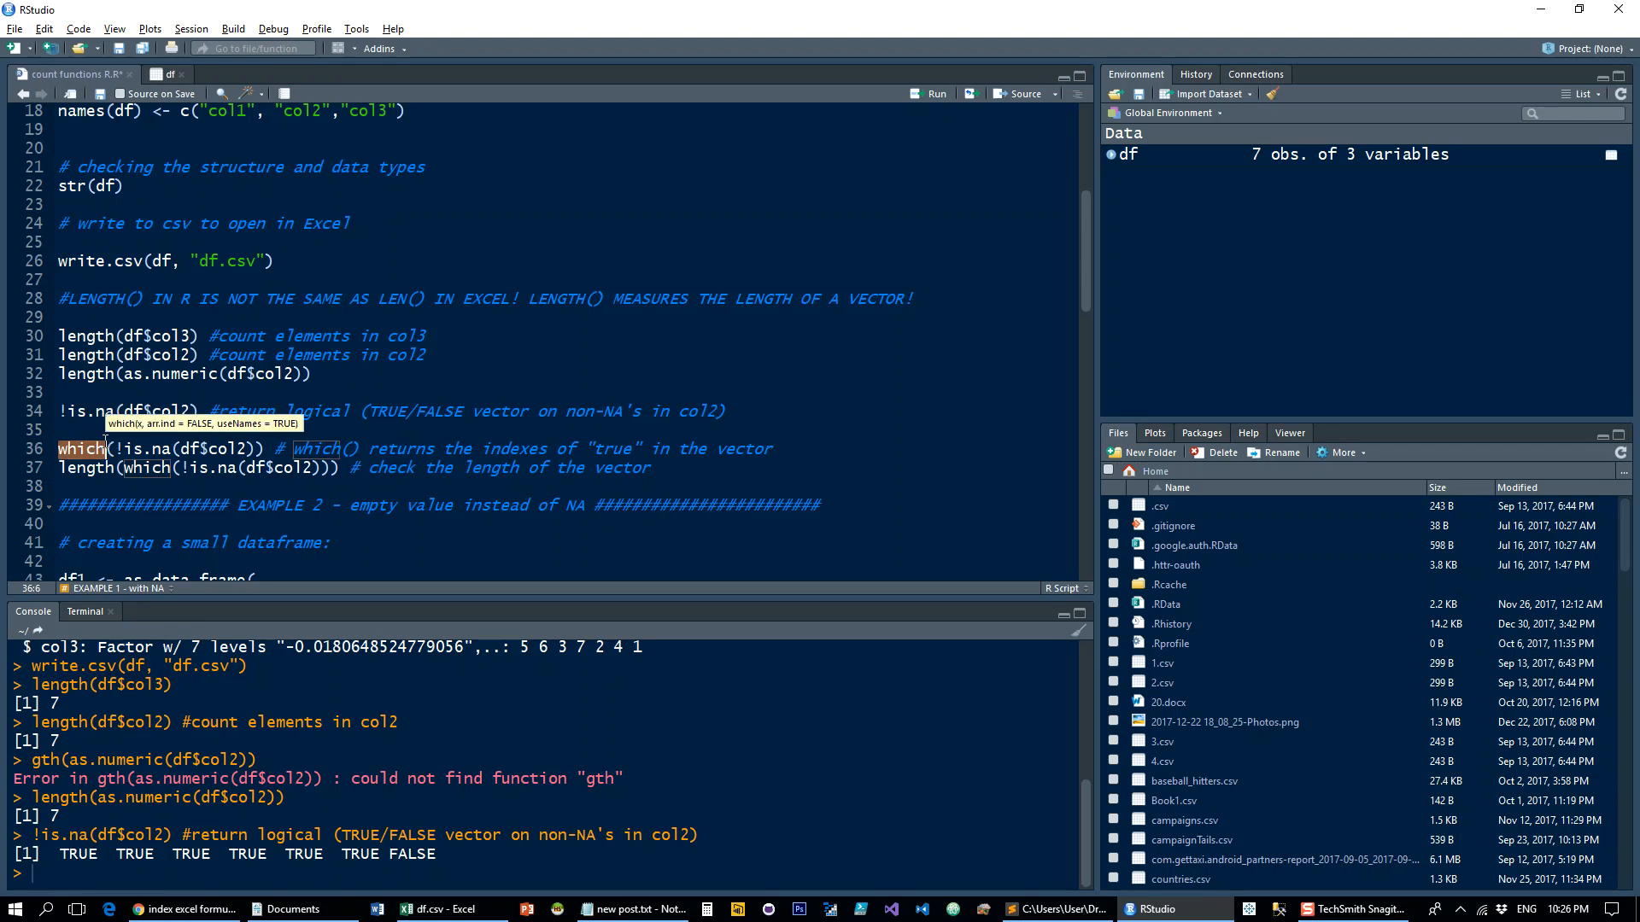
pyautogui.moveTo(648, 450)
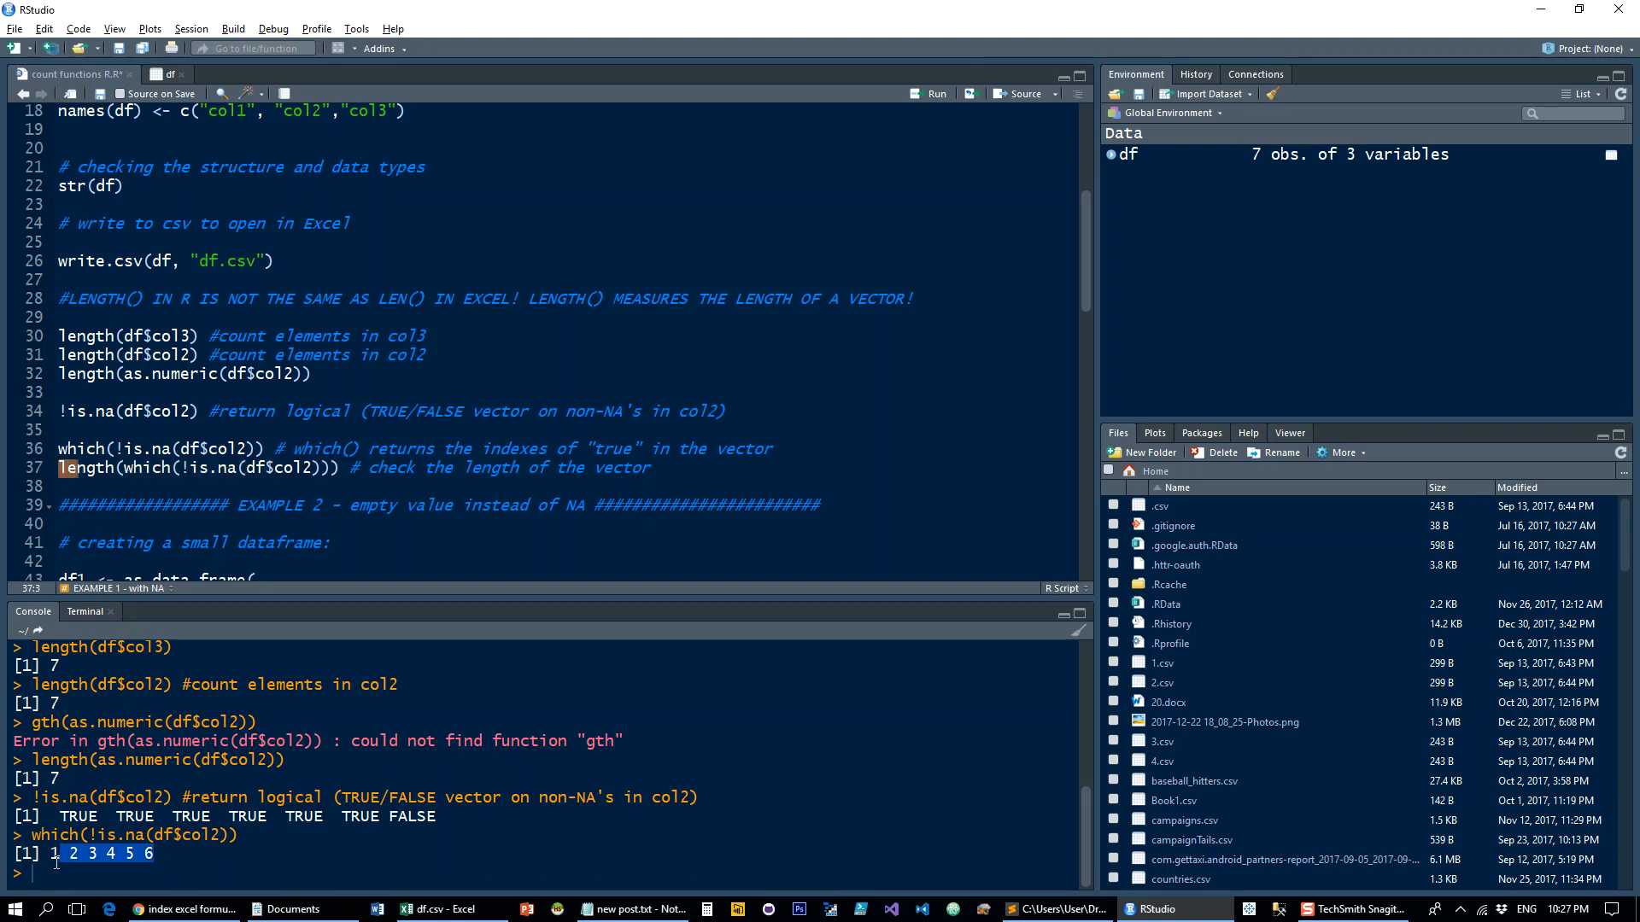
pyautogui.click(153, 467)
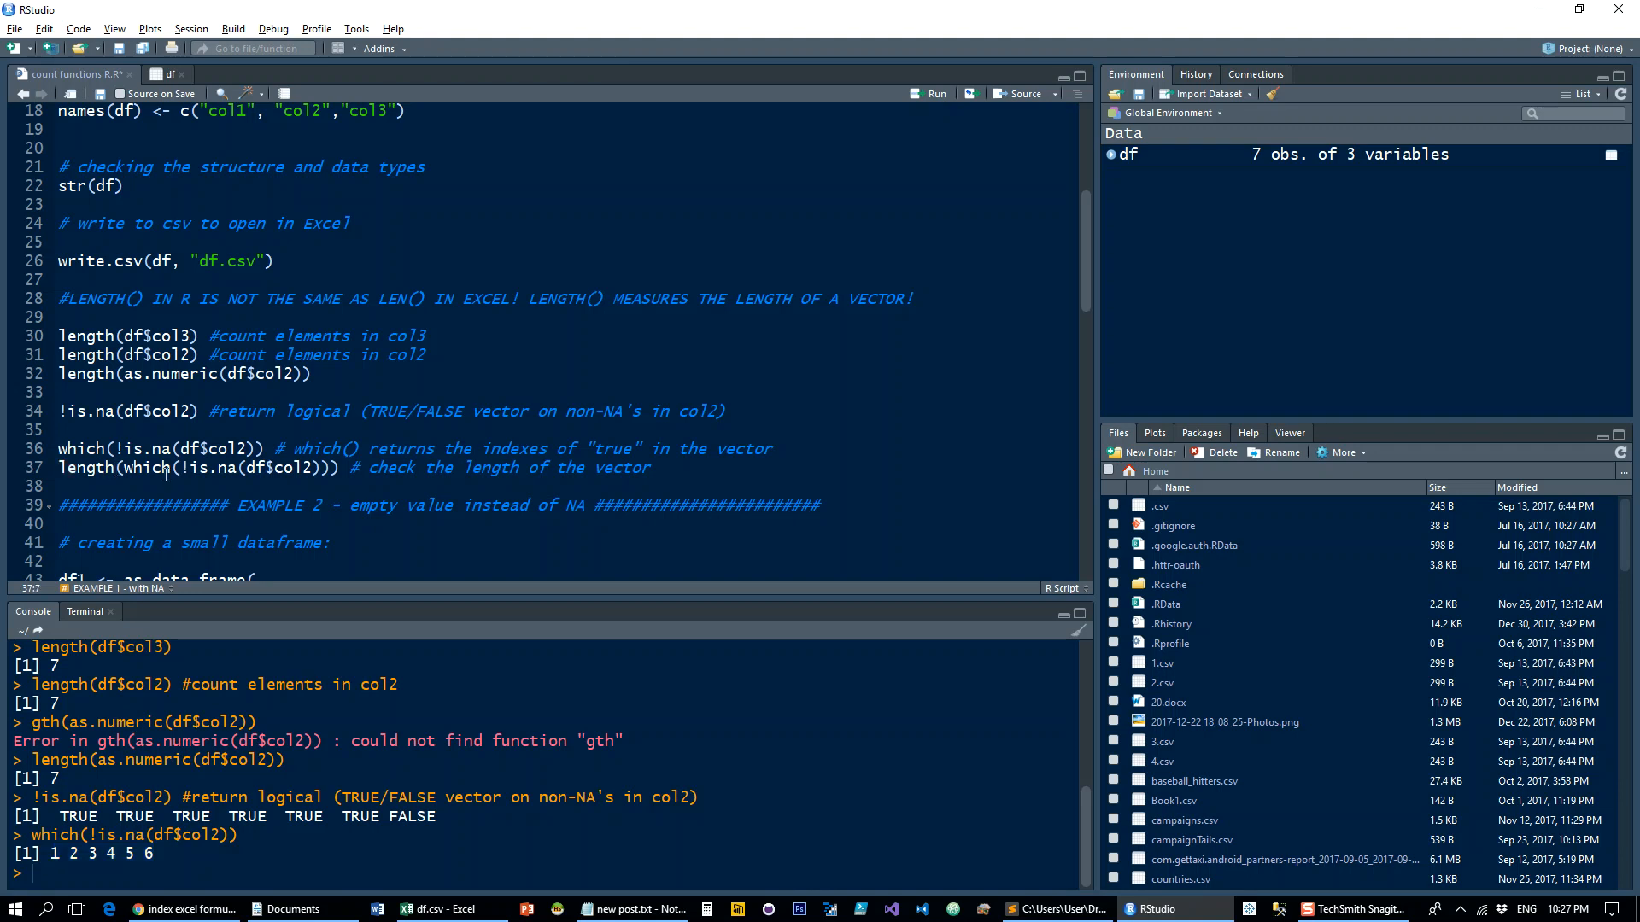
pyautogui.click(936, 93)
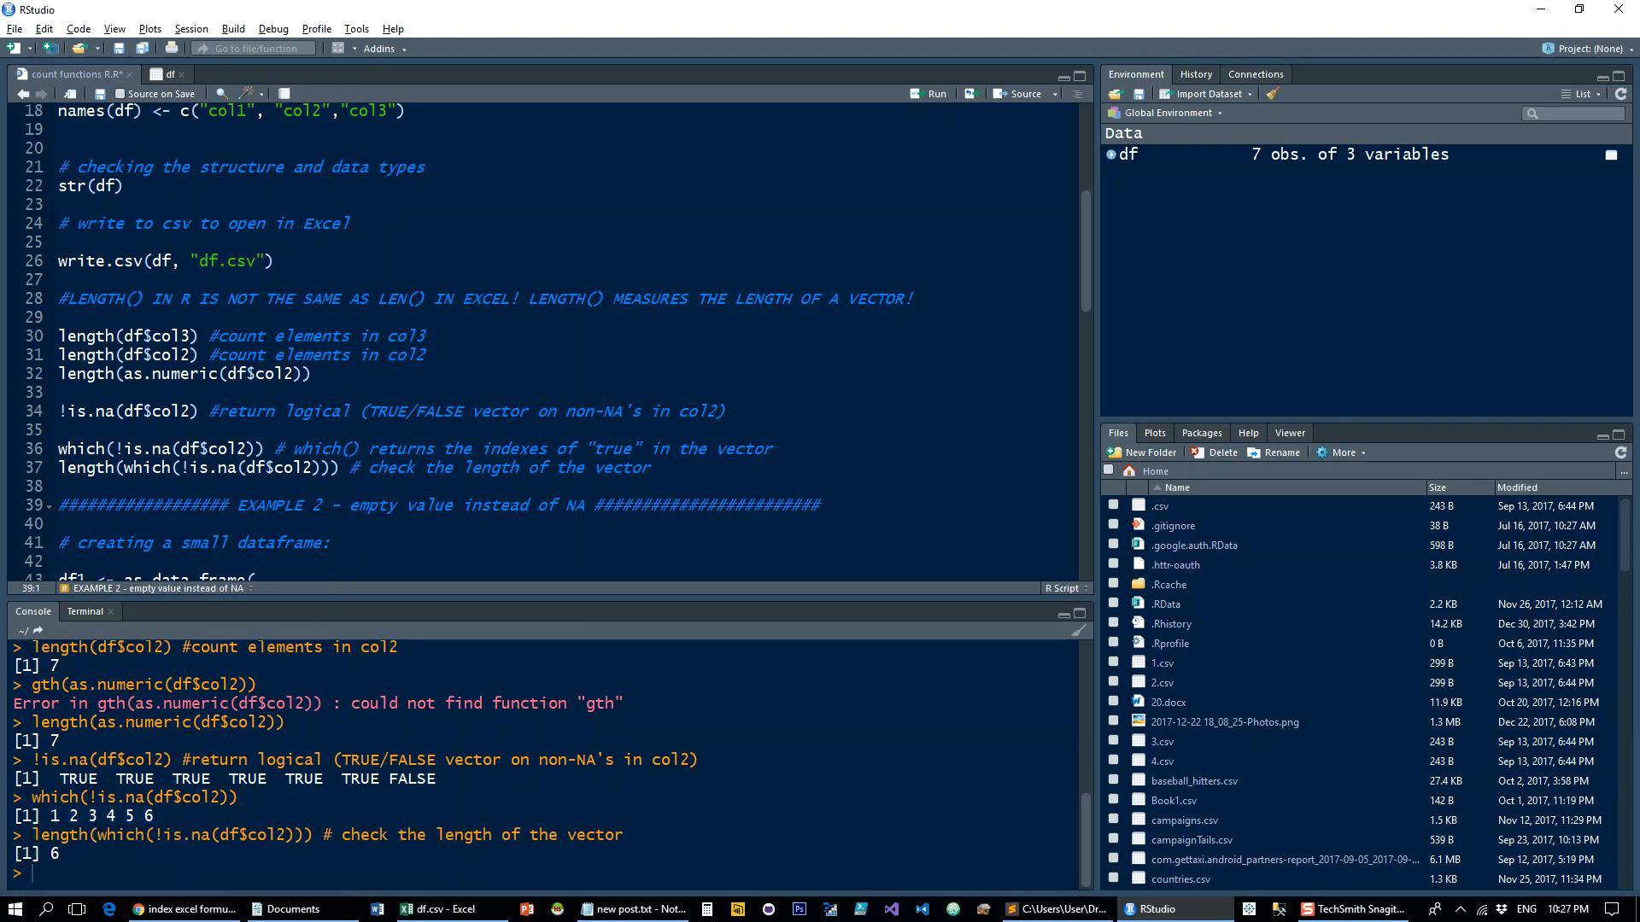
pyautogui.scroll(-3)
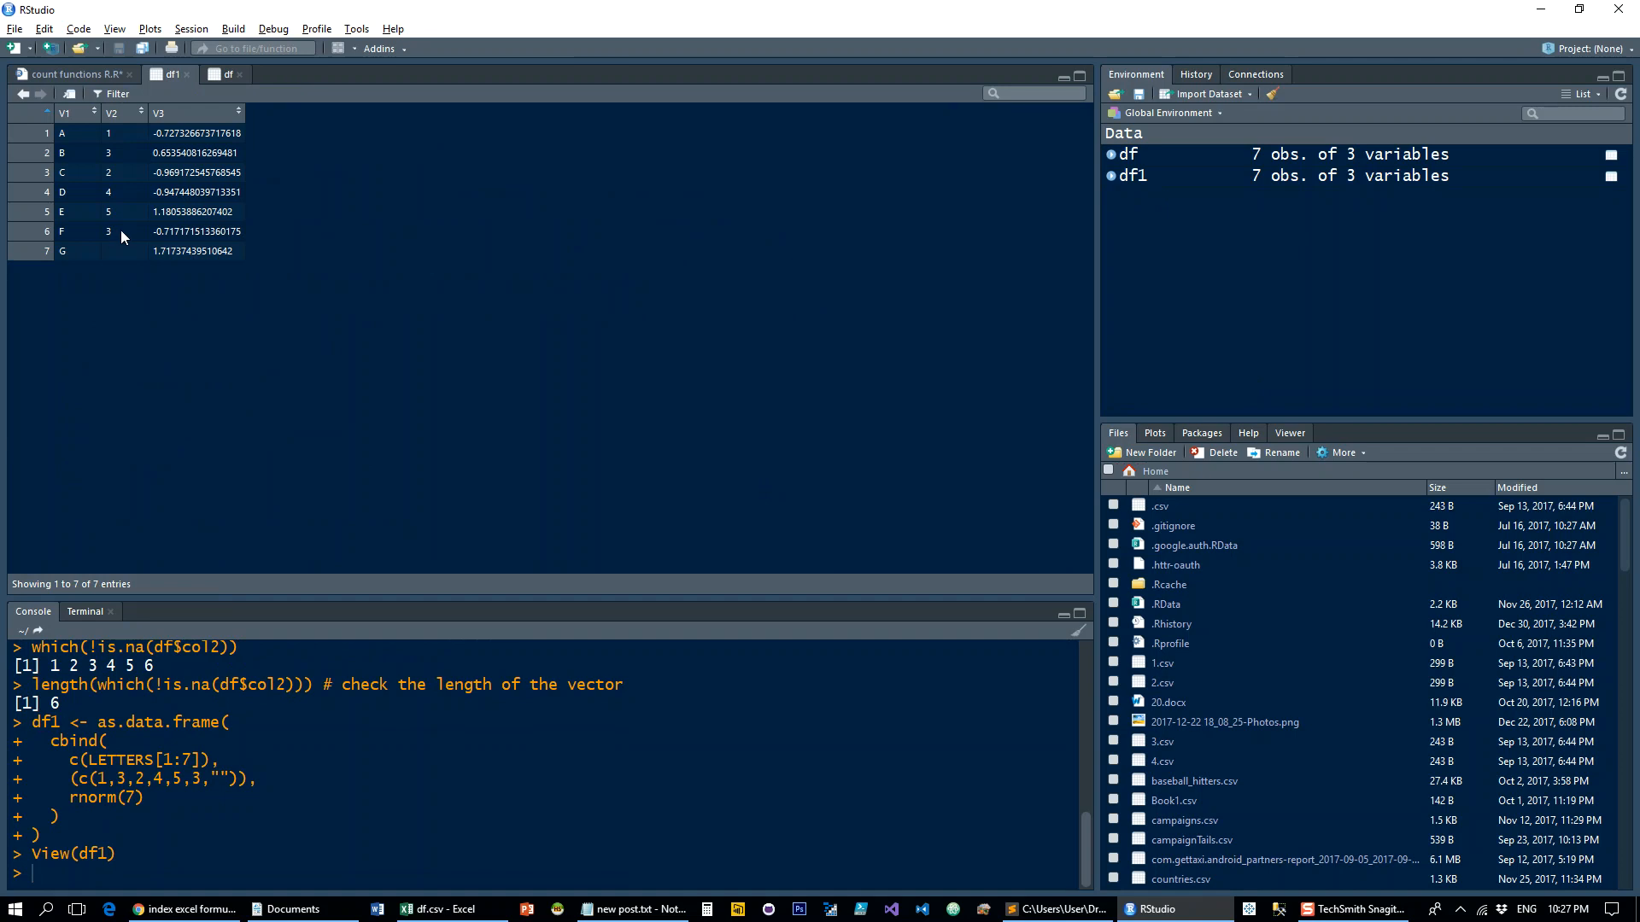
pyautogui.moveTo(149, 86)
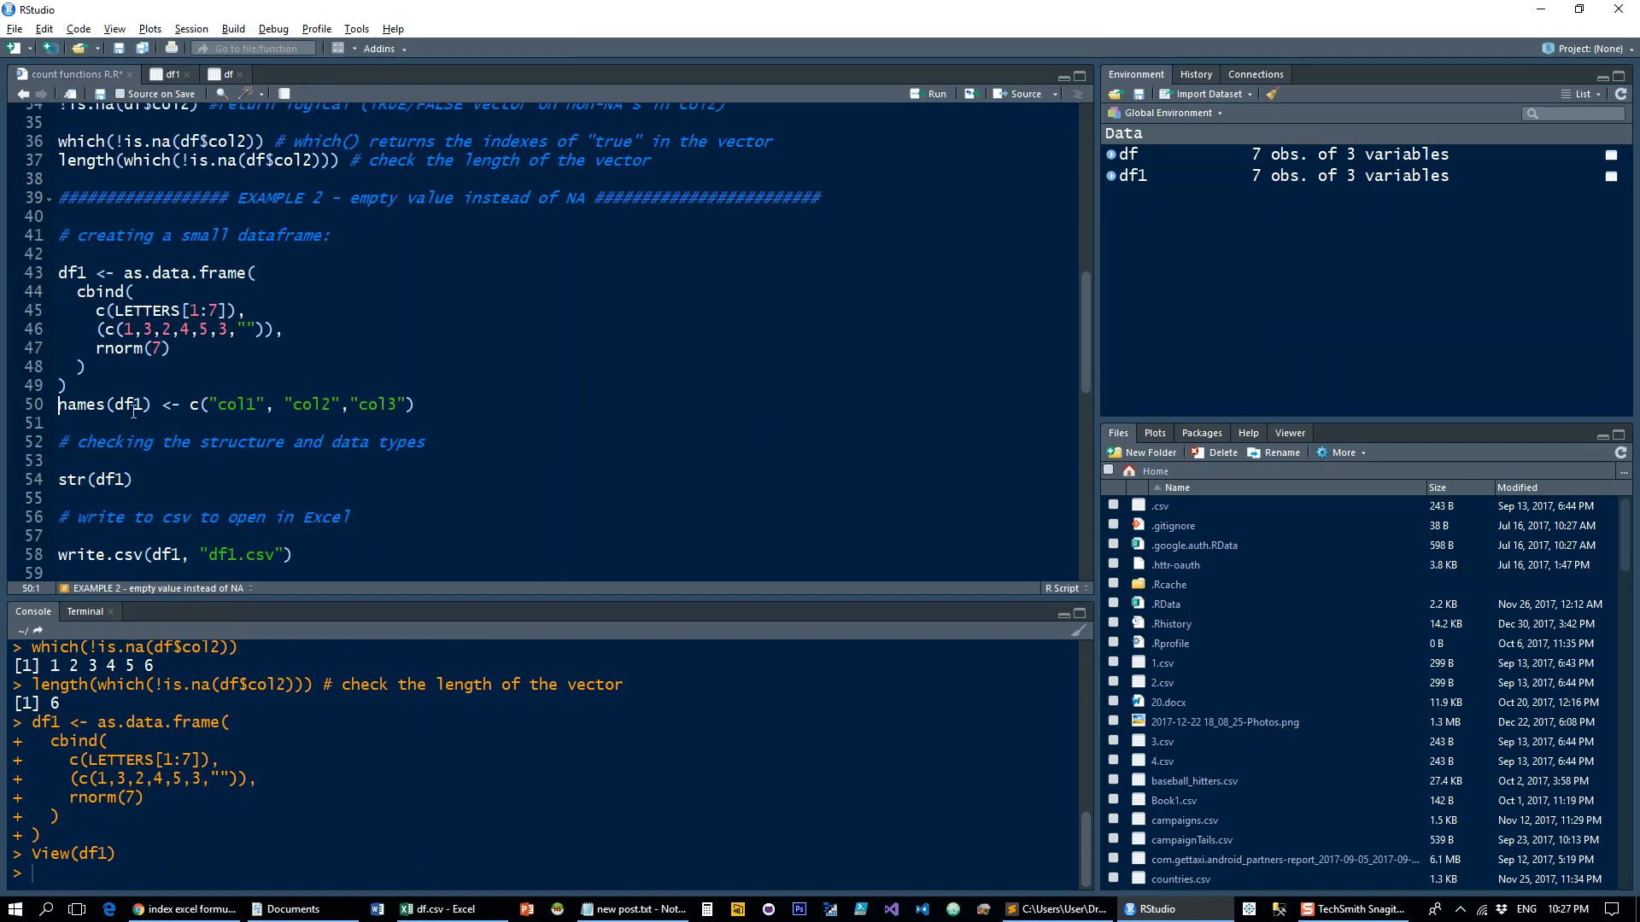
# Run the df1 creation, names(df1) and str(df1) lines.
pyautogui.click(936, 94)
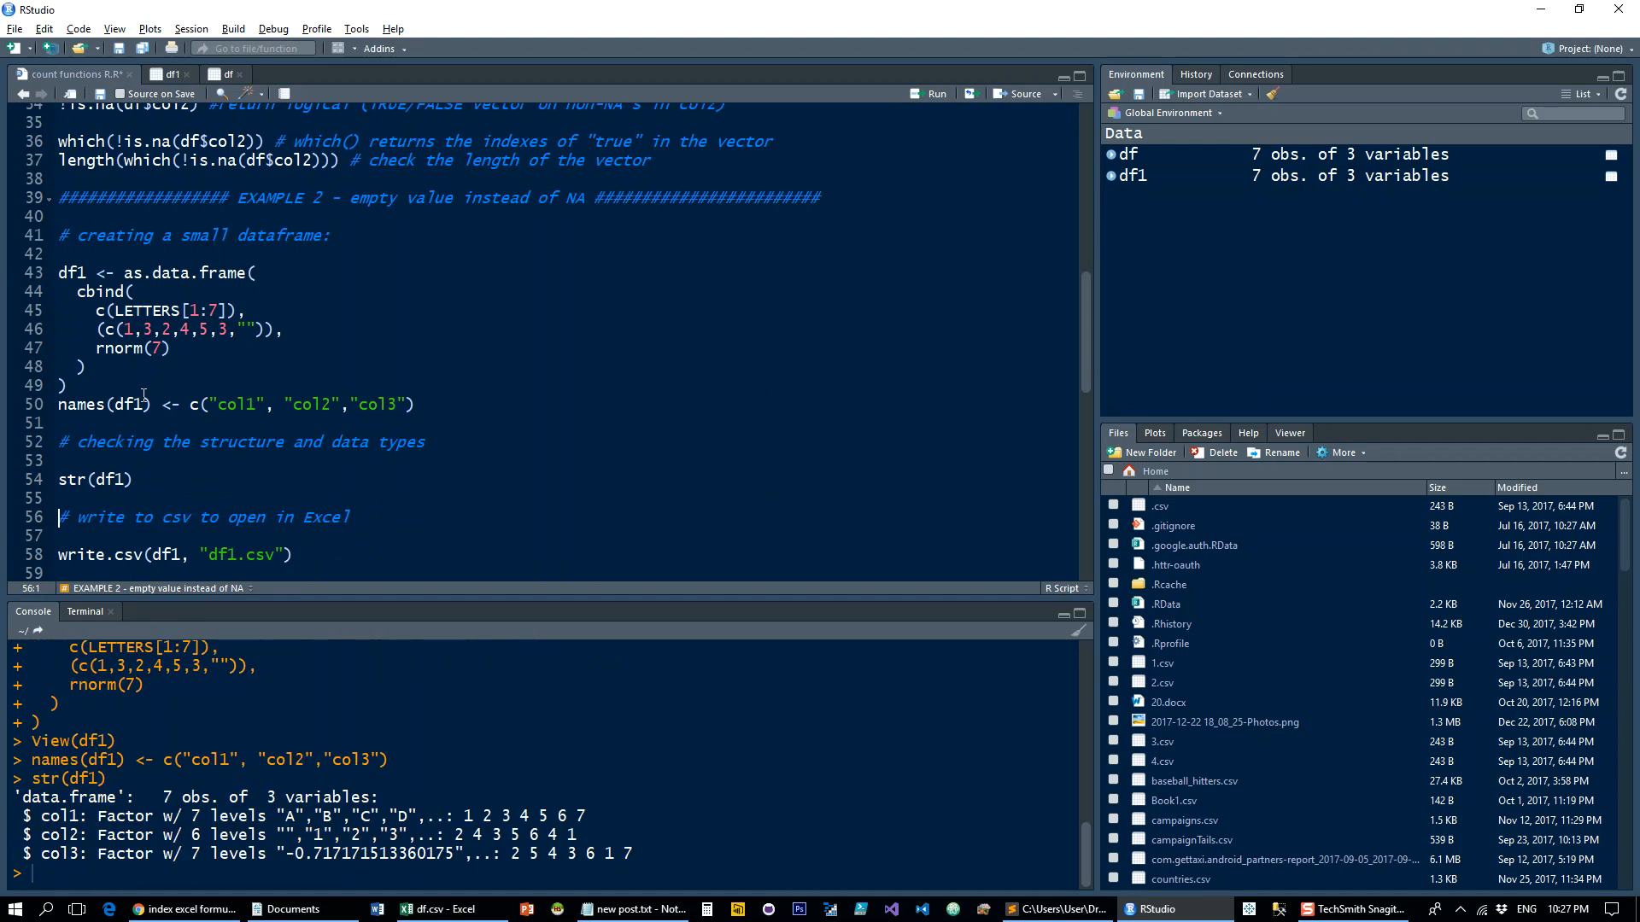
pyautogui.scroll(-3)
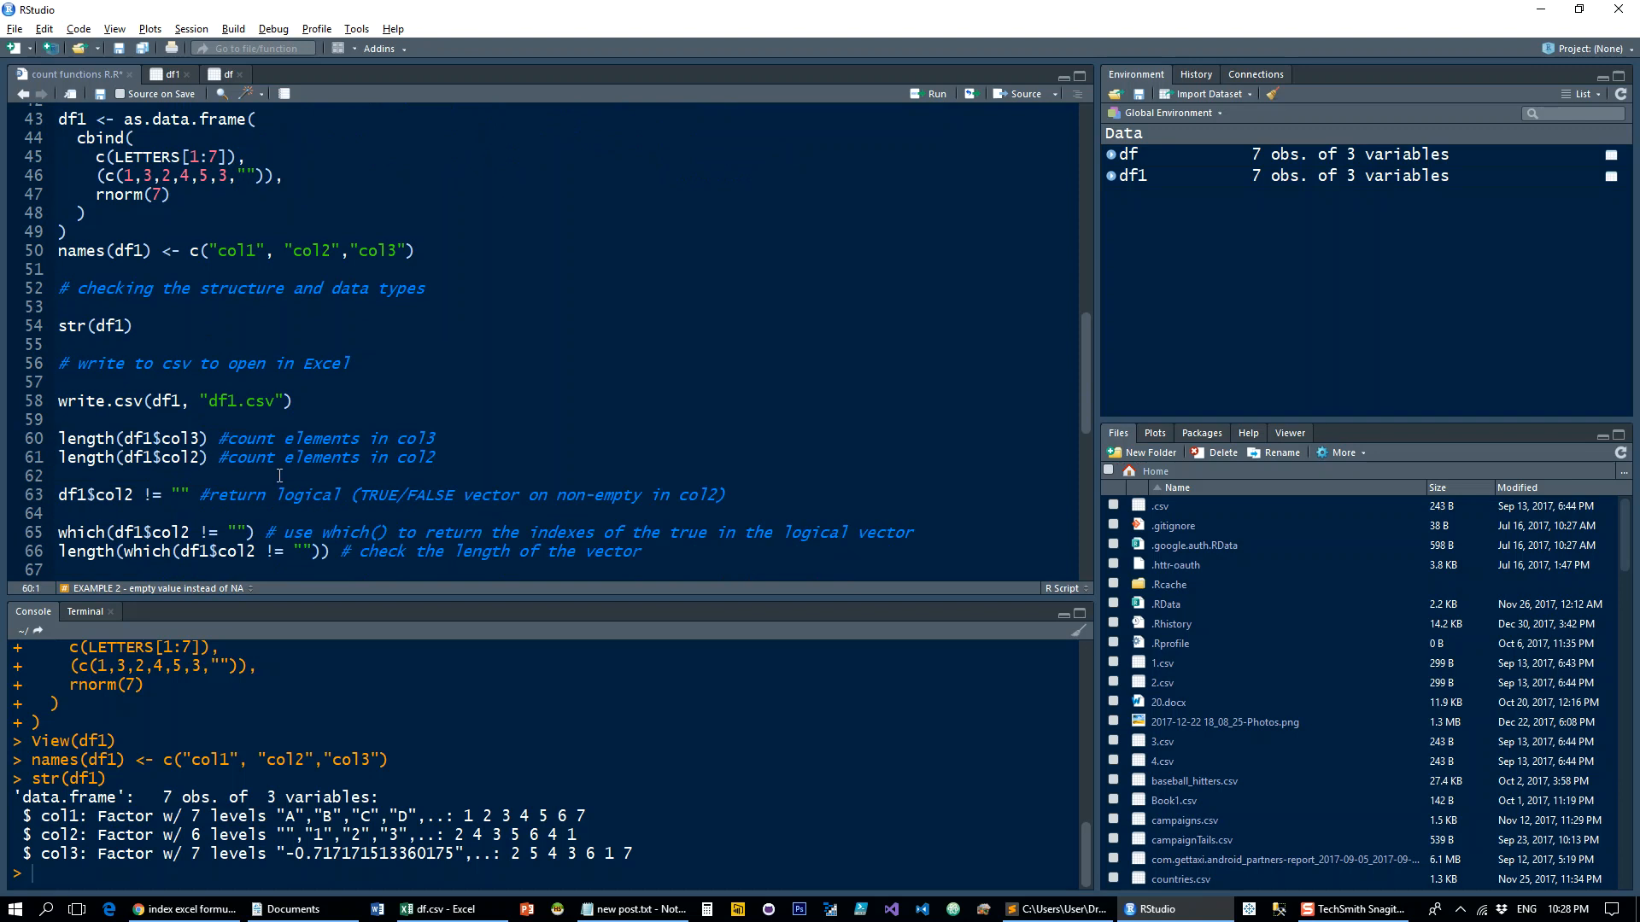
pyautogui.click(935, 93)
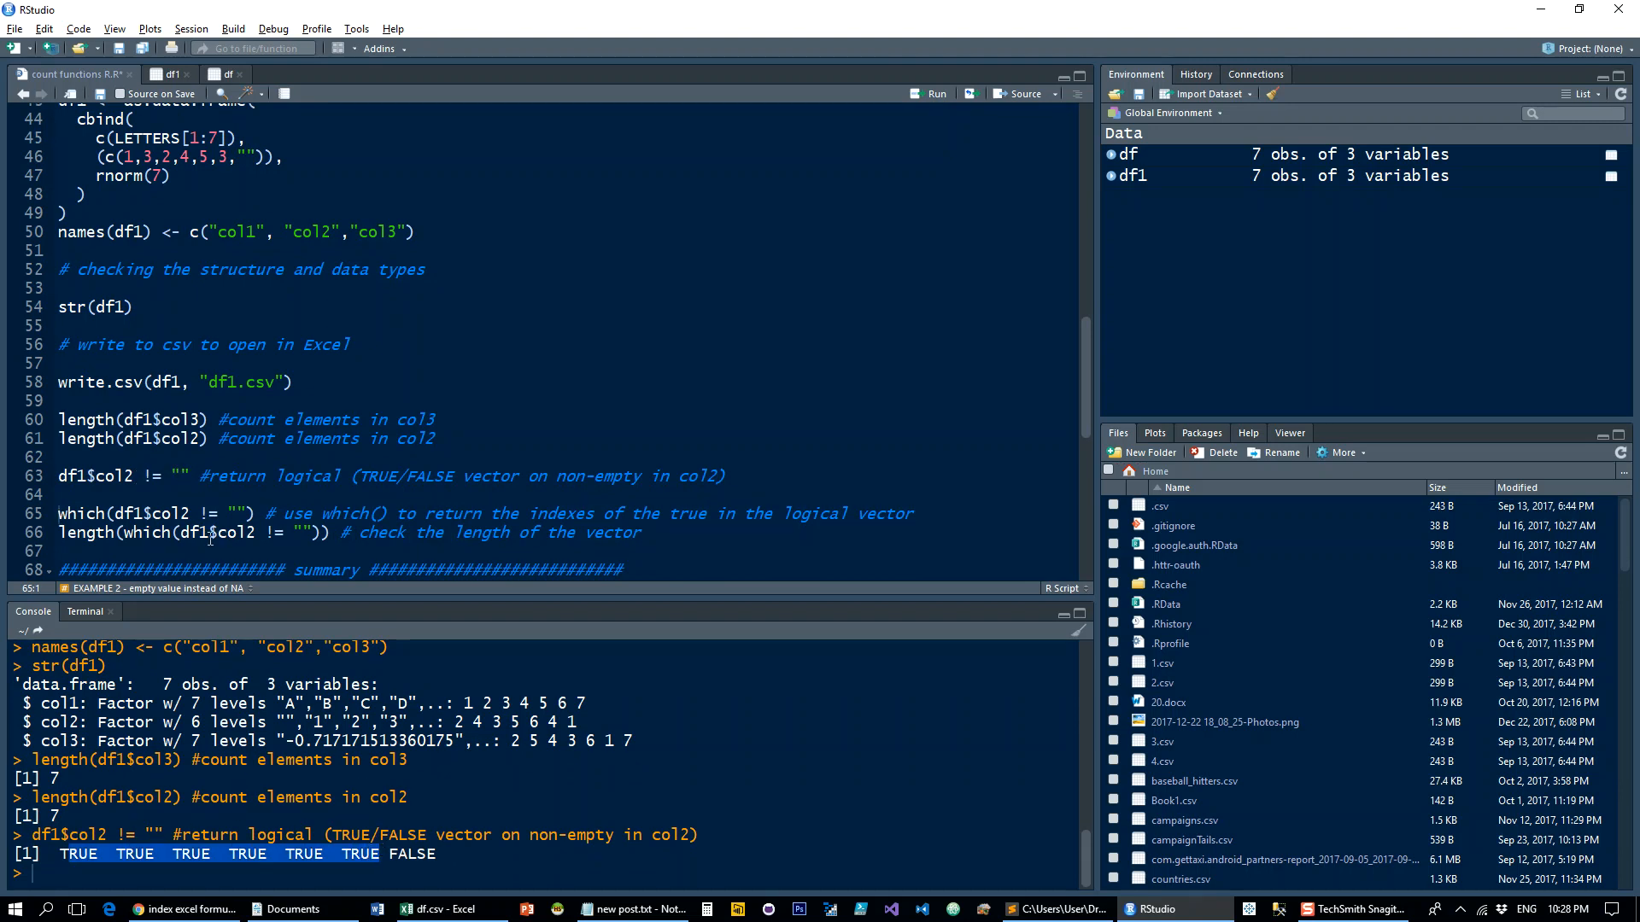
# Run length(), != "", which() and length(which()) on df1$col2, counting 6 non-empty values.
pyautogui.scroll(-3)
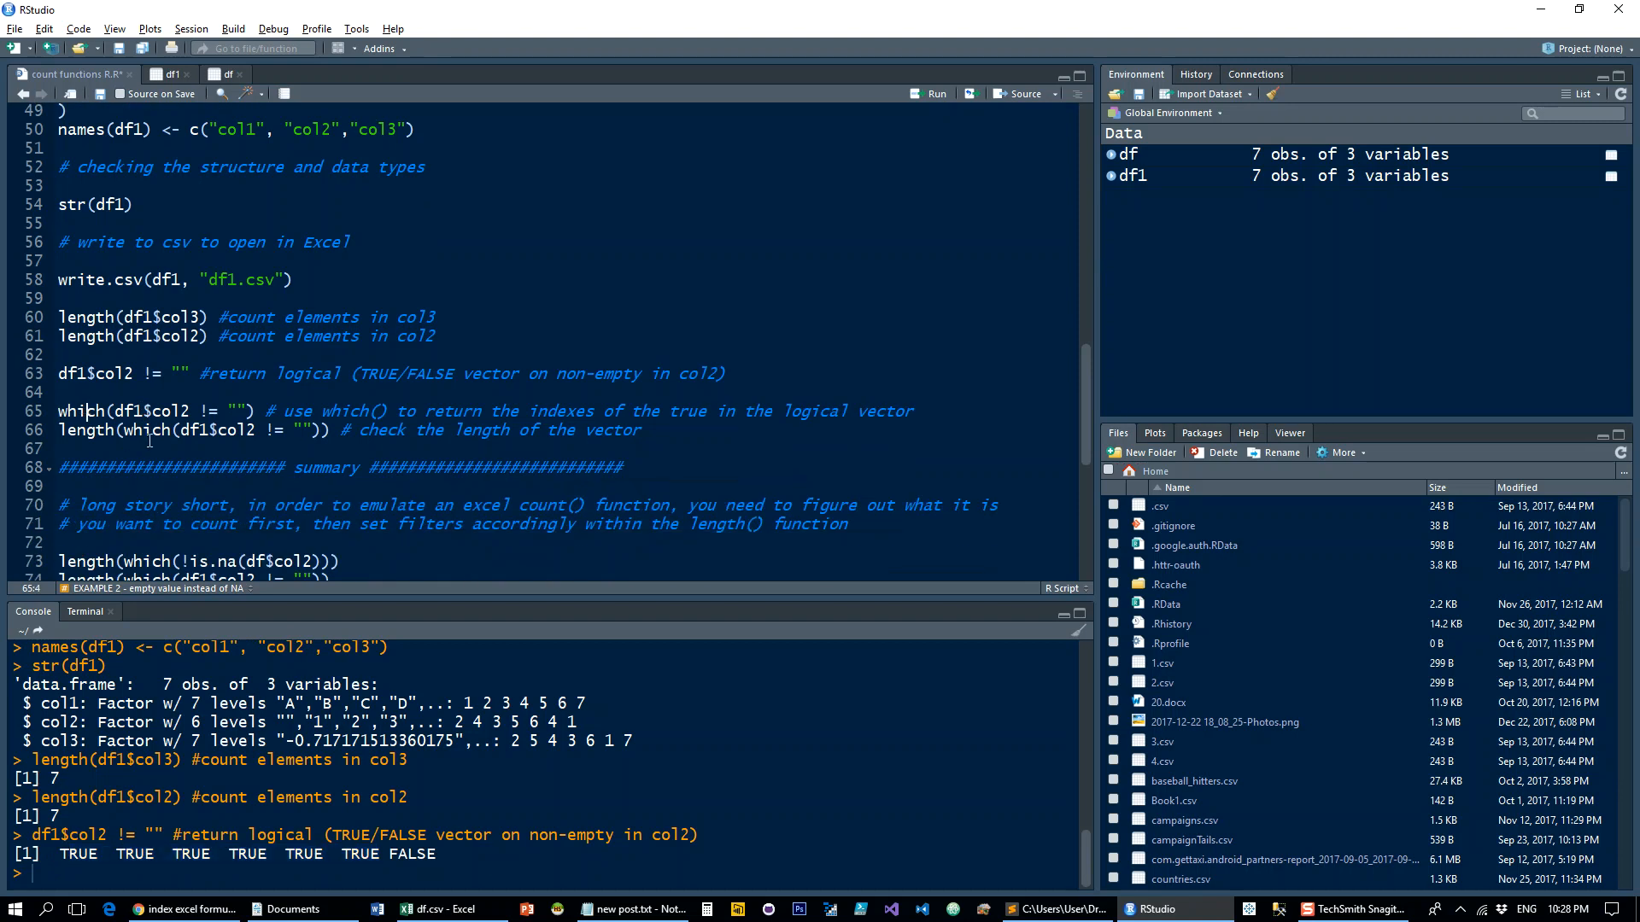
pyautogui.click(936, 93)
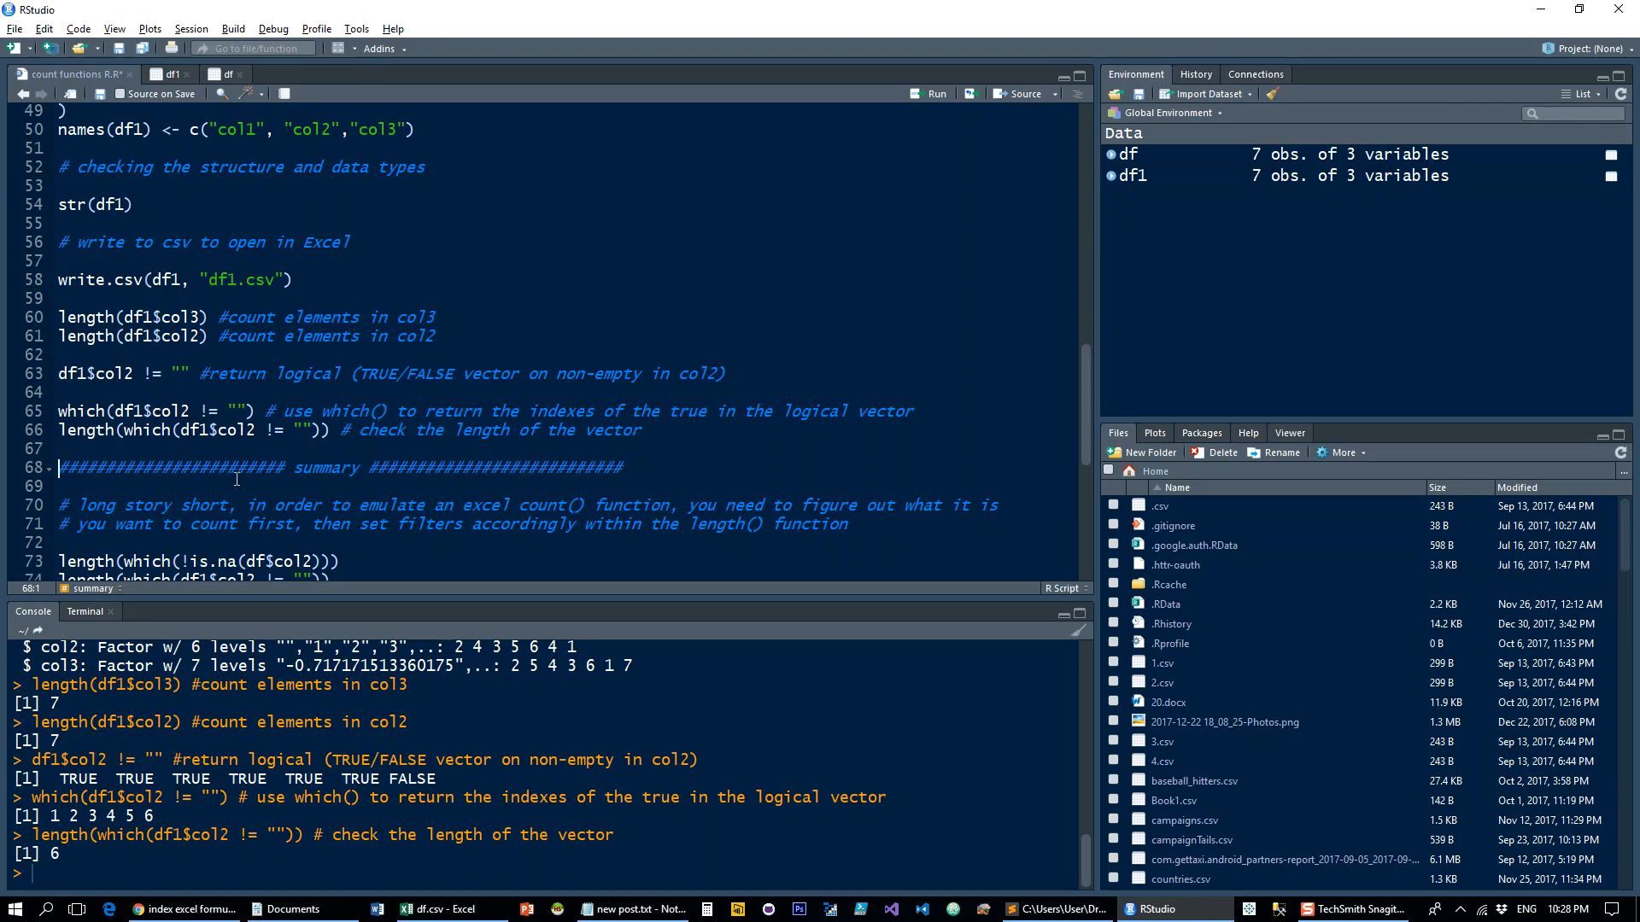
pyautogui.scroll(-3)
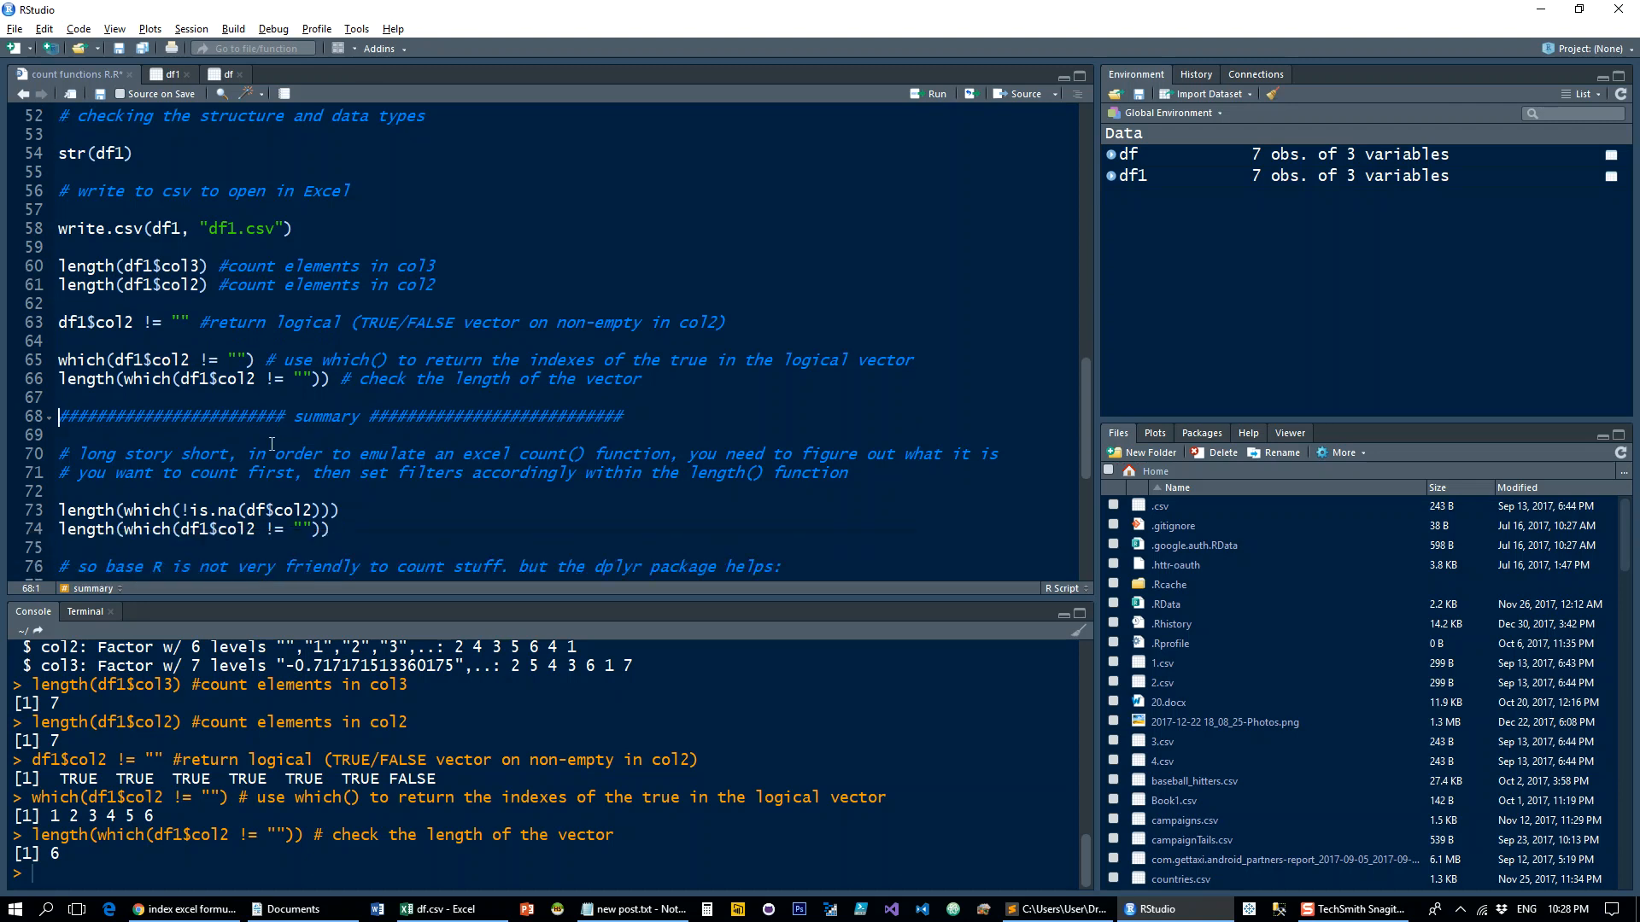
pyautogui.moveTo(270, 443)
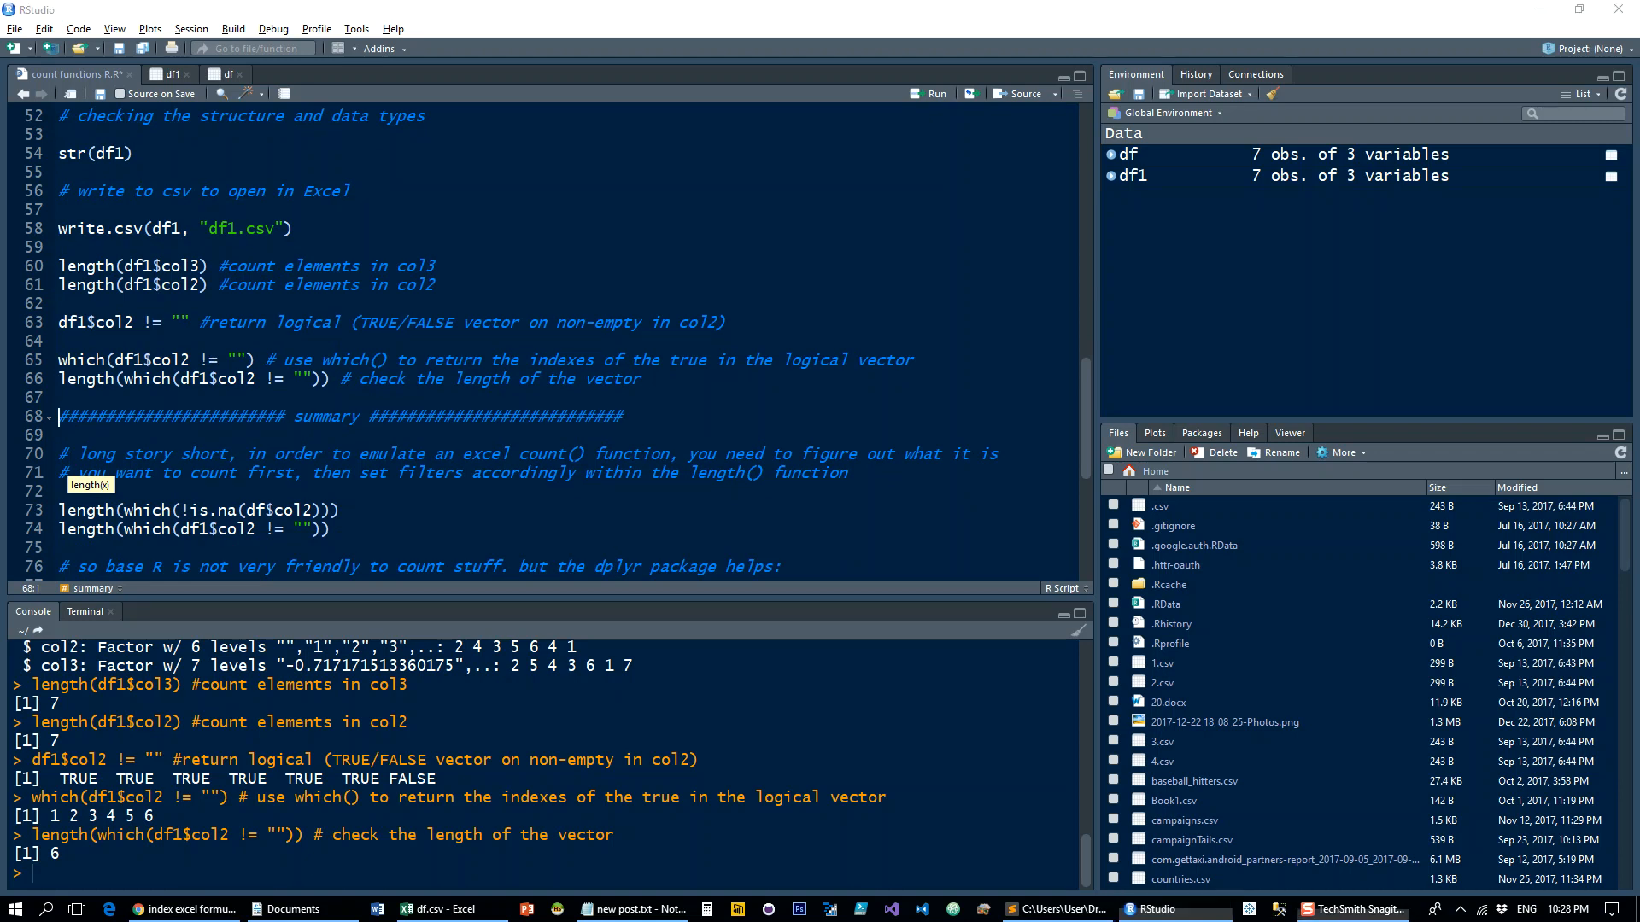
pyautogui.scroll(-3)
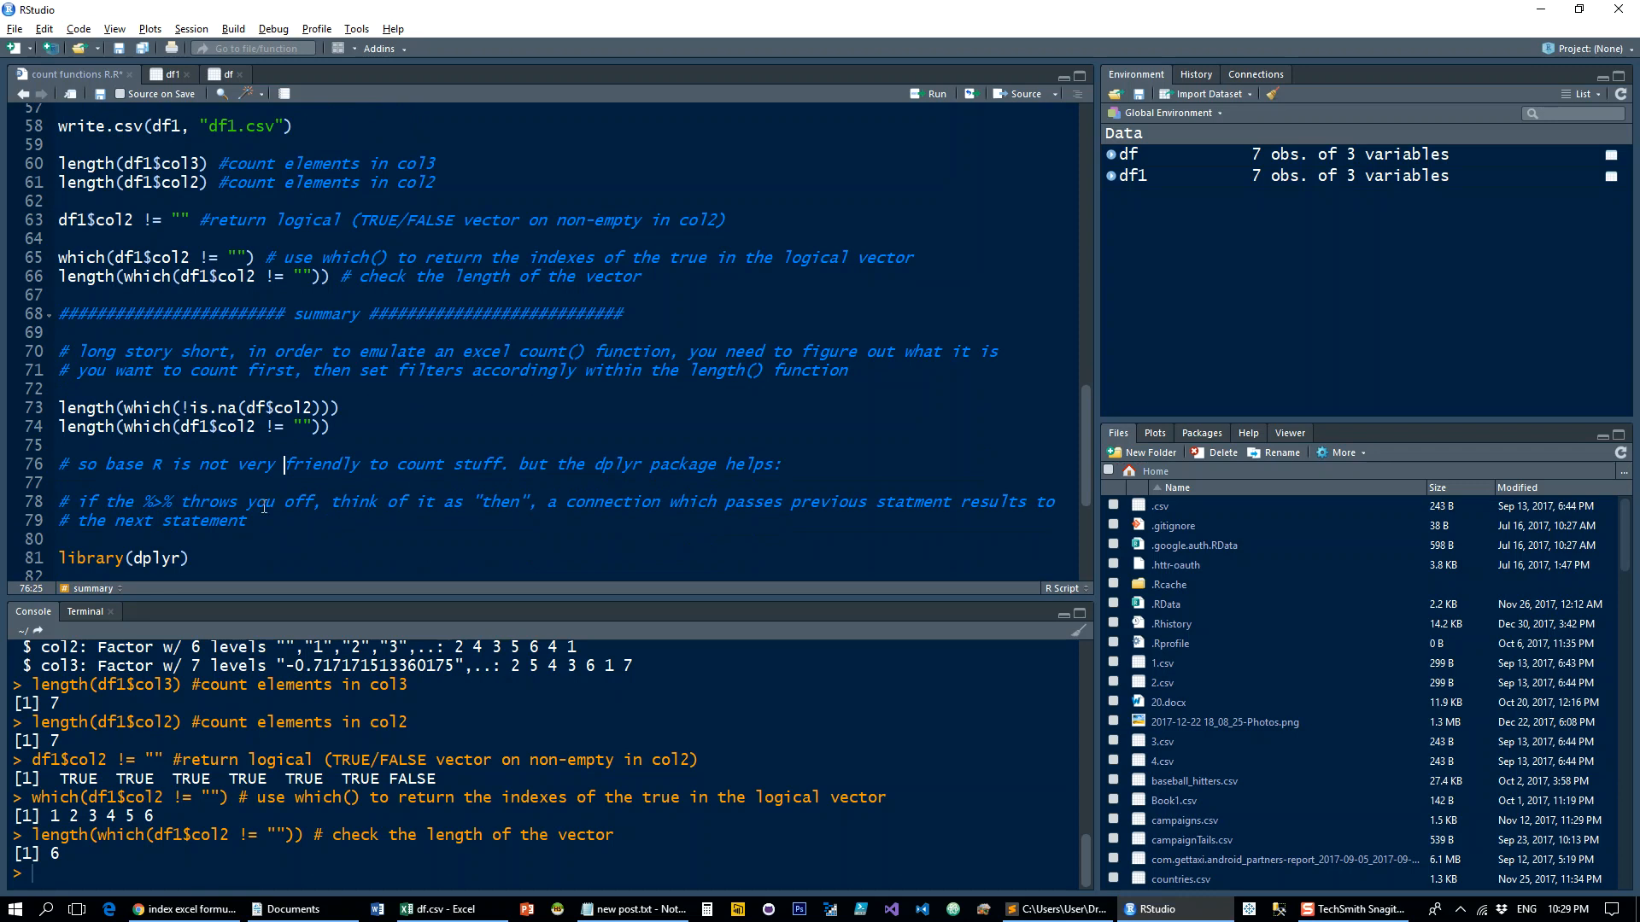
pyautogui.scroll(-3)
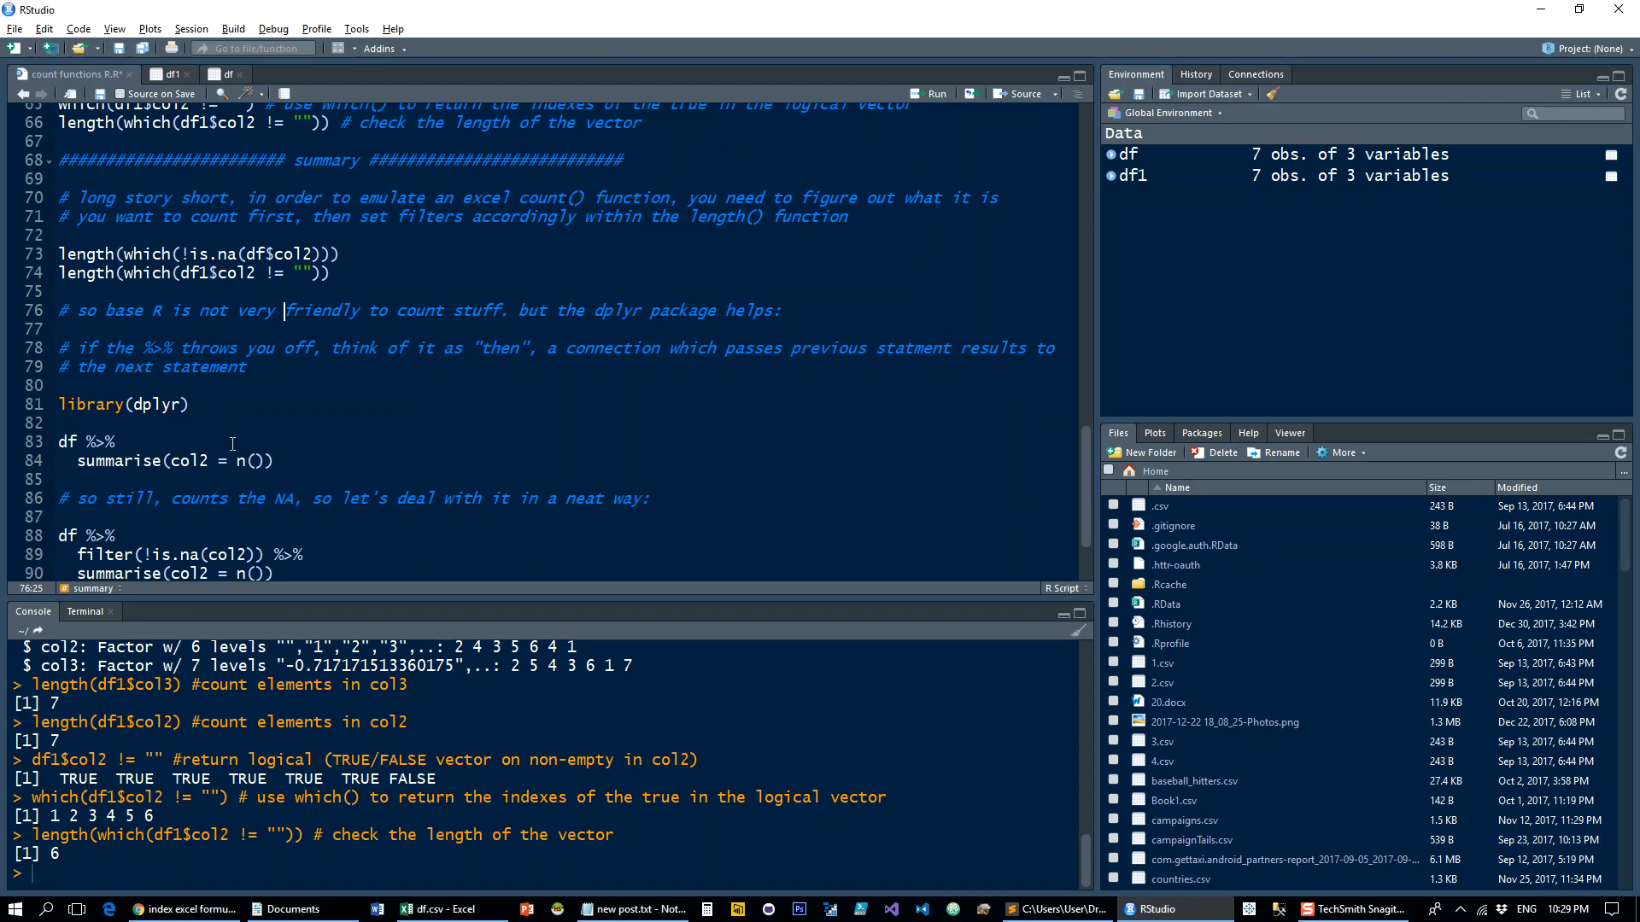
pyautogui.scroll(-3)
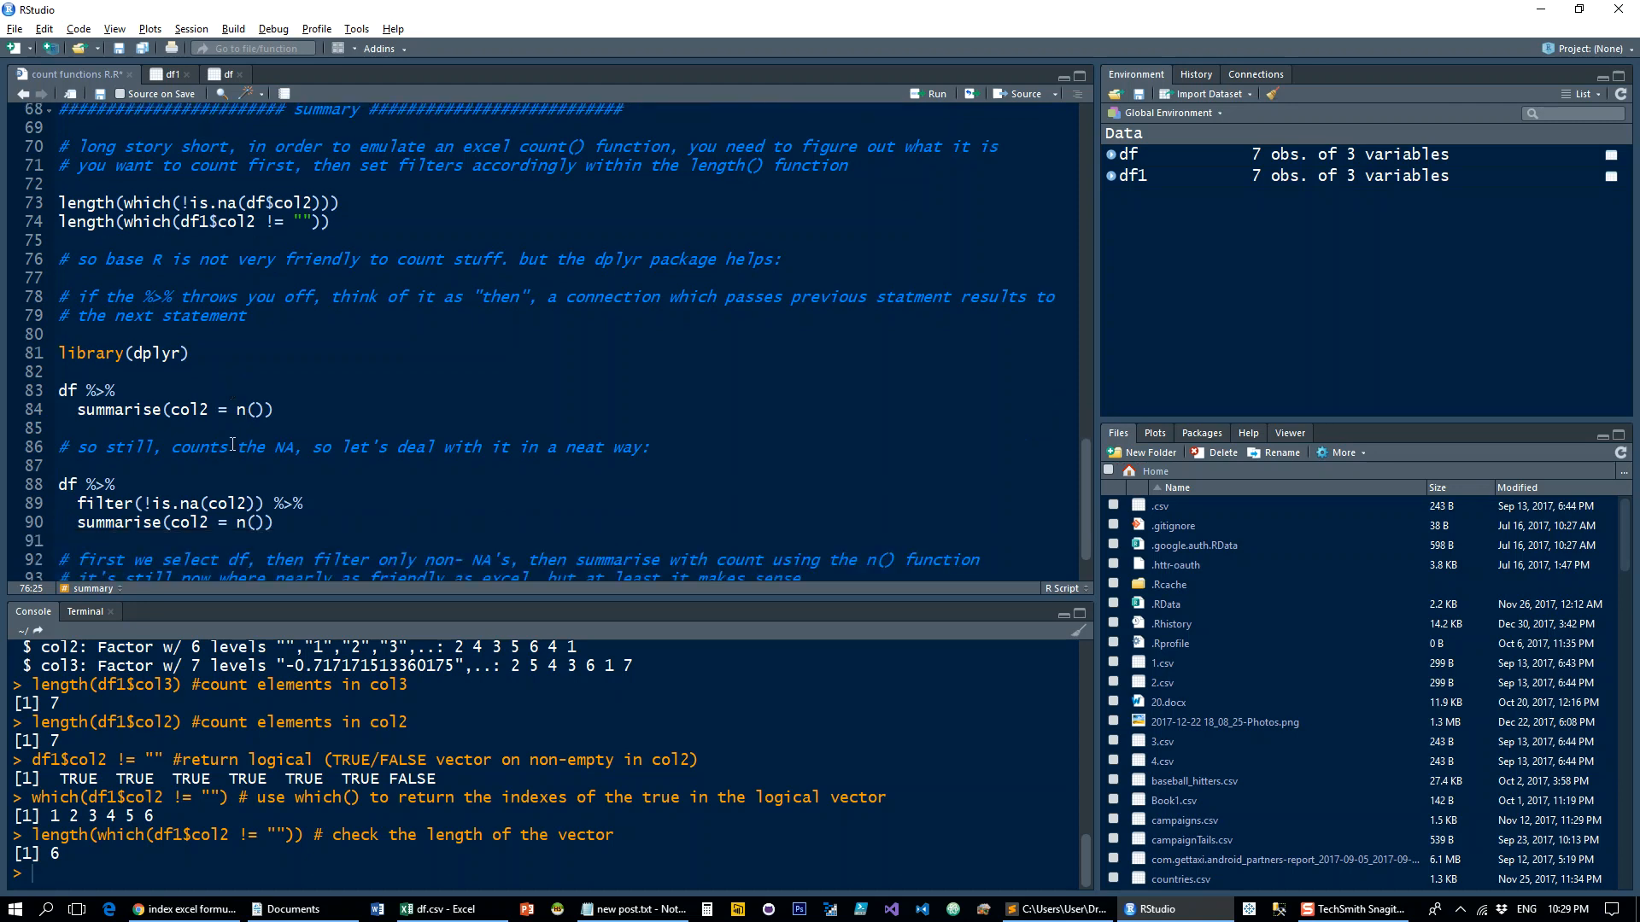
pyautogui.moveTo(446, 400)
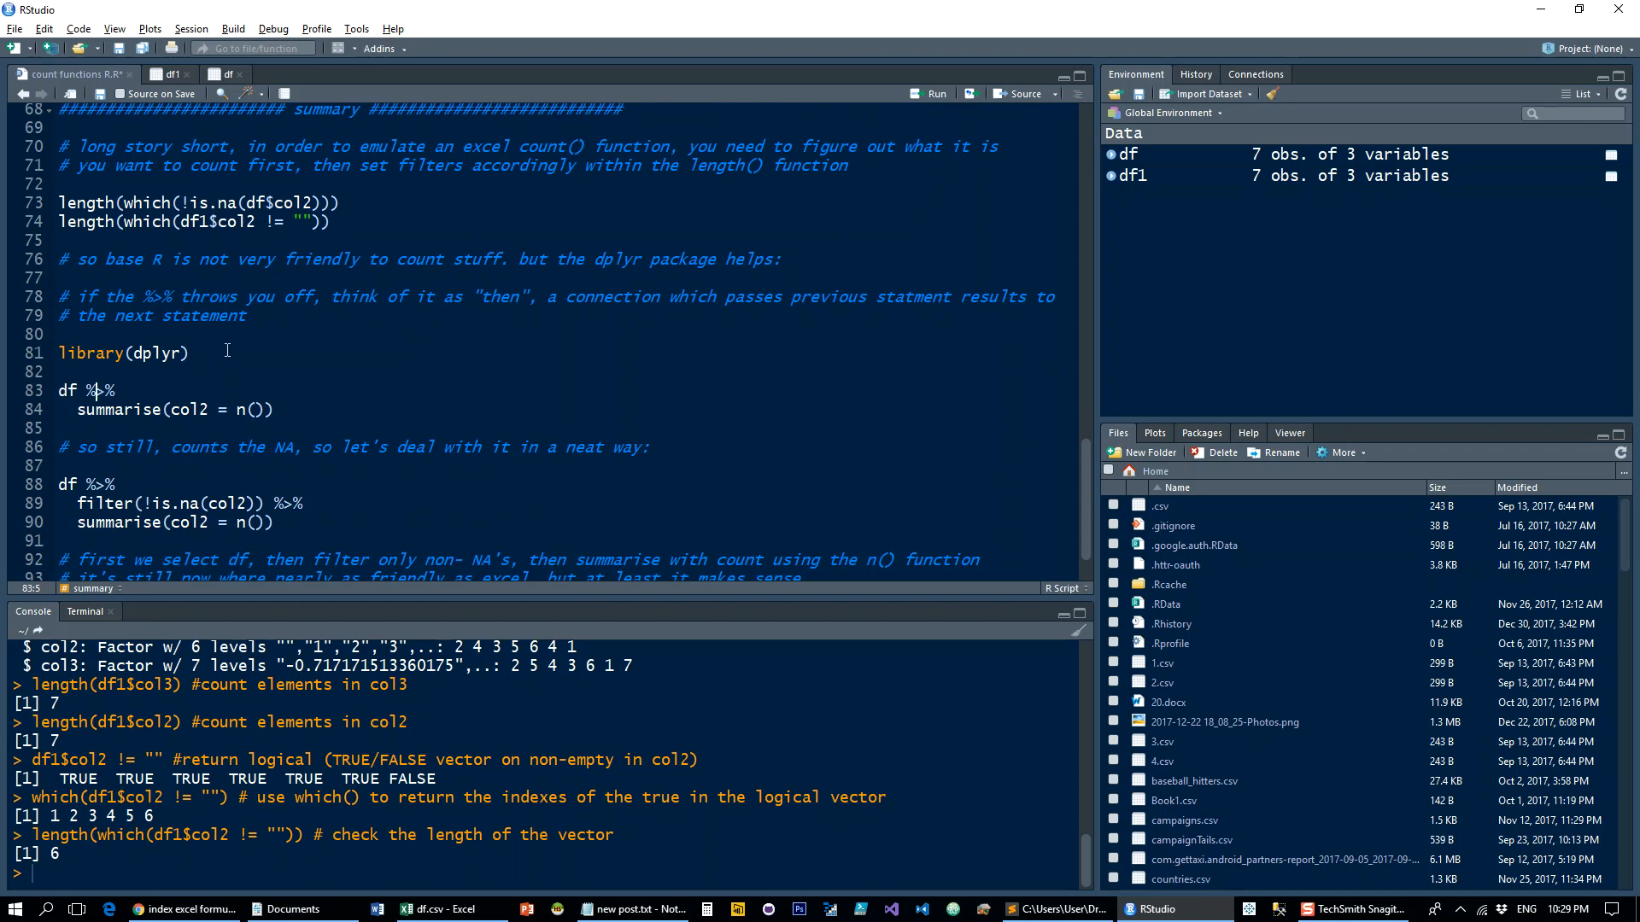
# Load dplyr and run df %>% summarise(col2 = n()), returning 7.
pyautogui.click(936, 93)
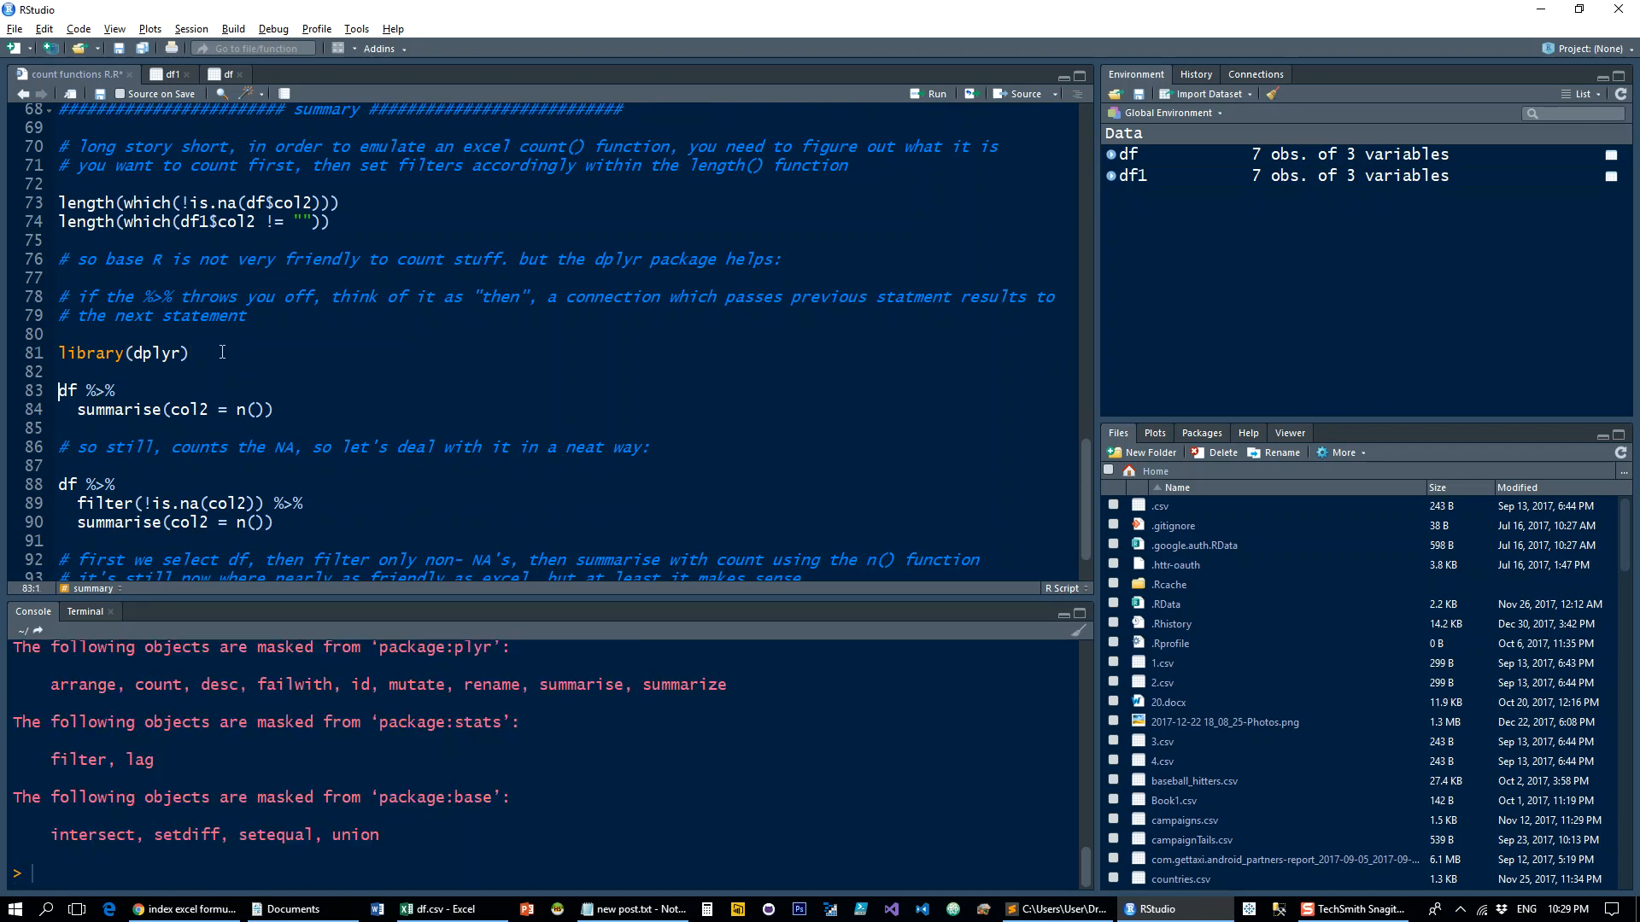
pyautogui.moveTo(10, 325)
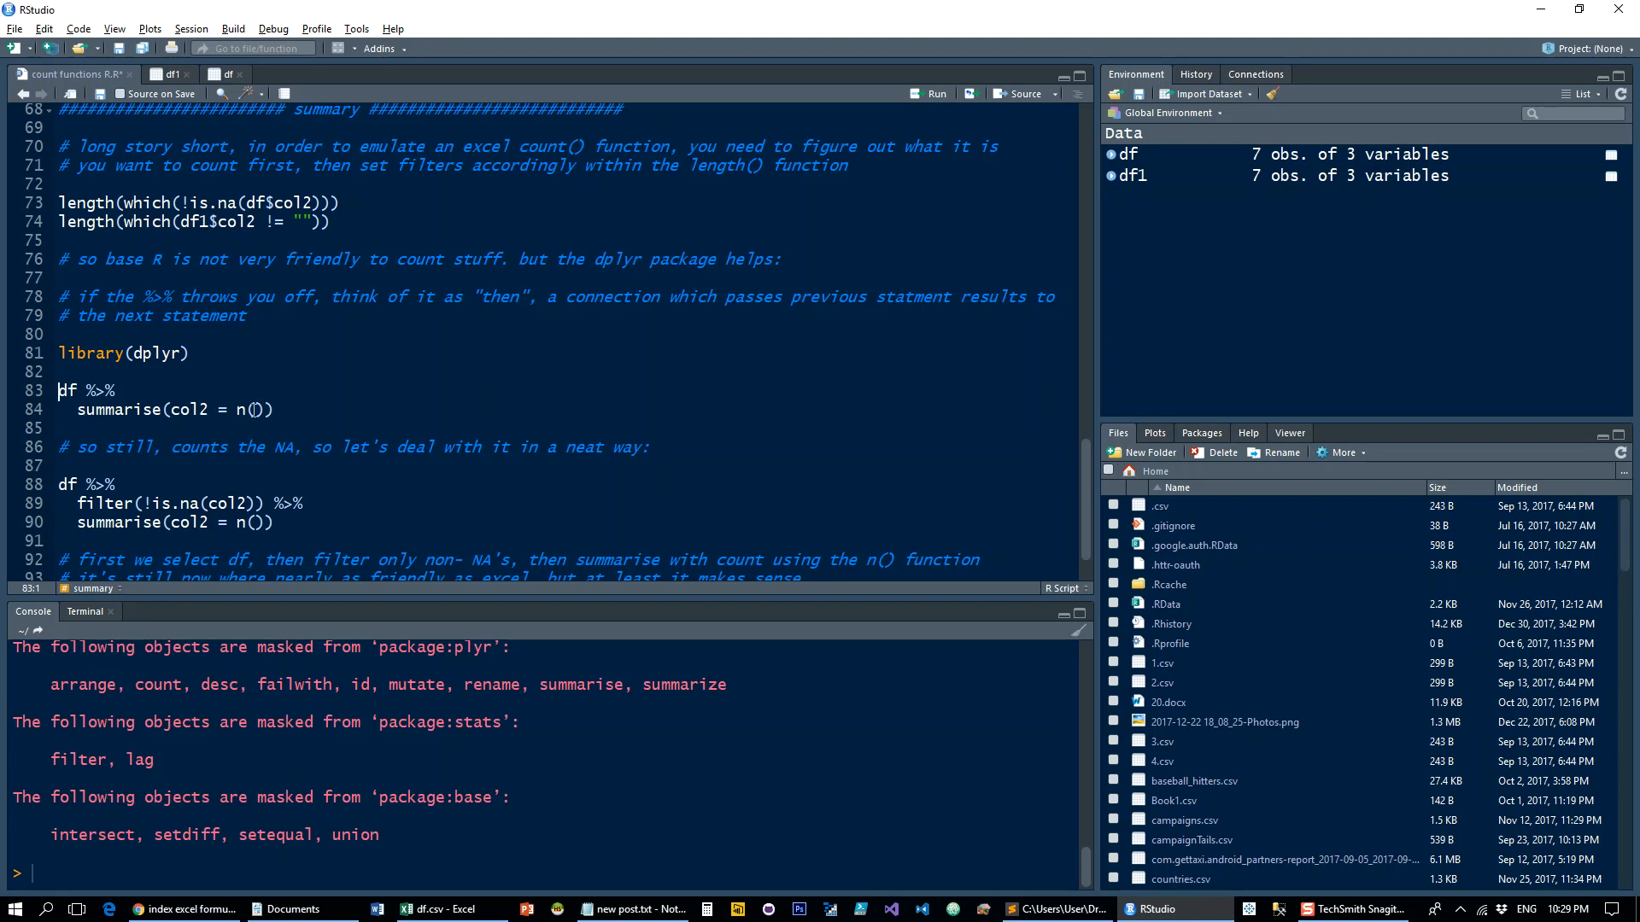
pyautogui.click(247, 409)
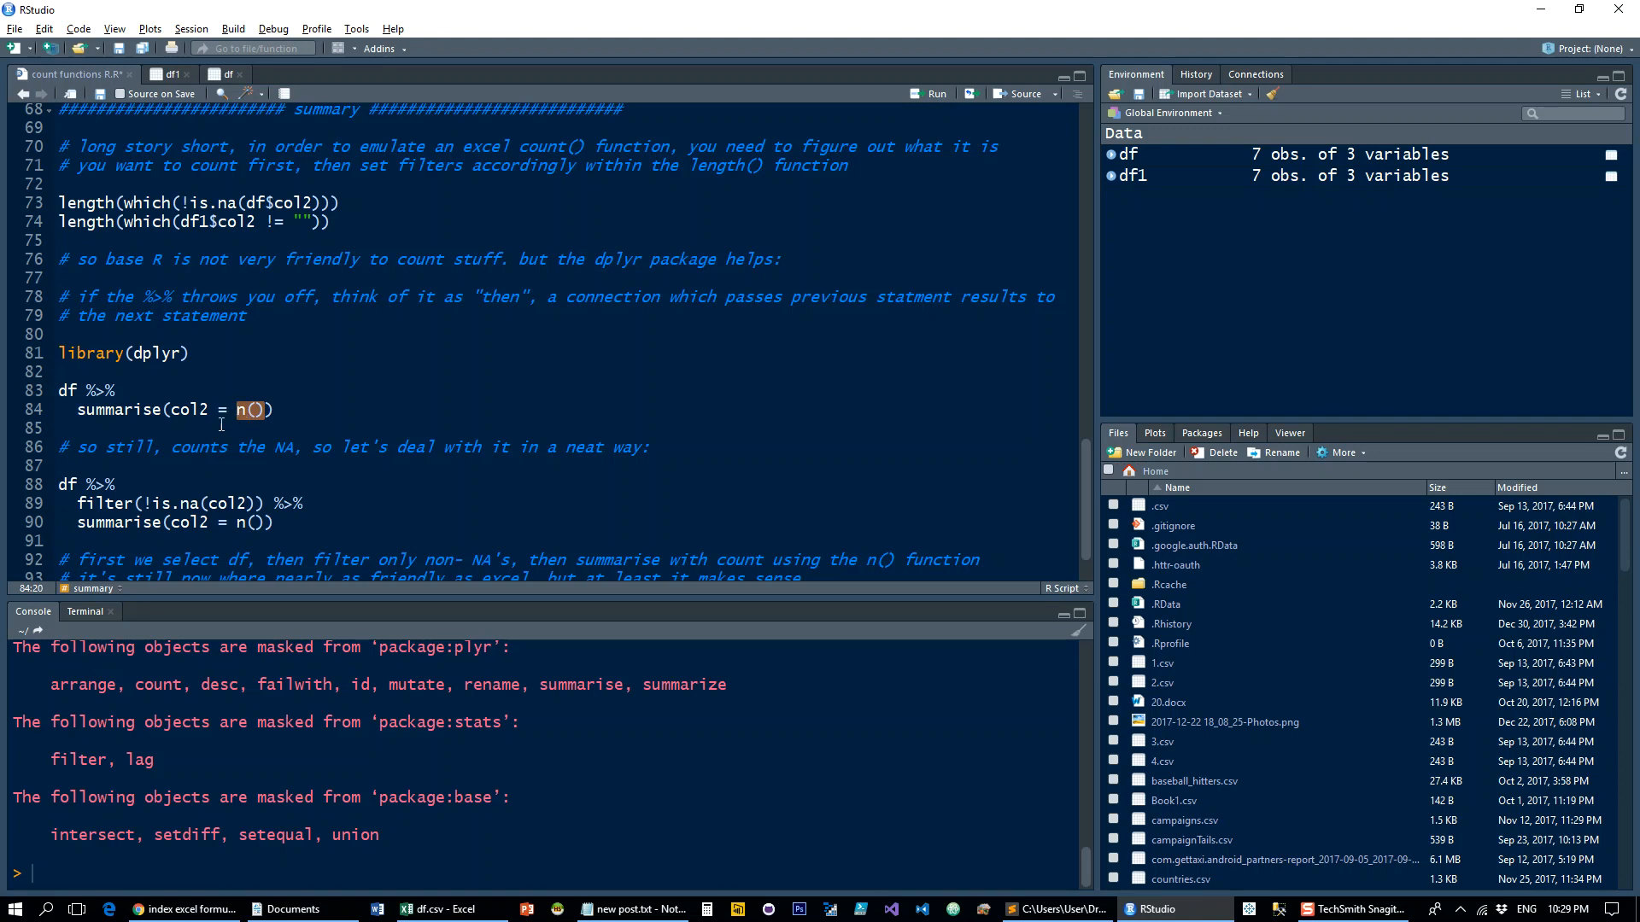
pyautogui.click(252, 409)
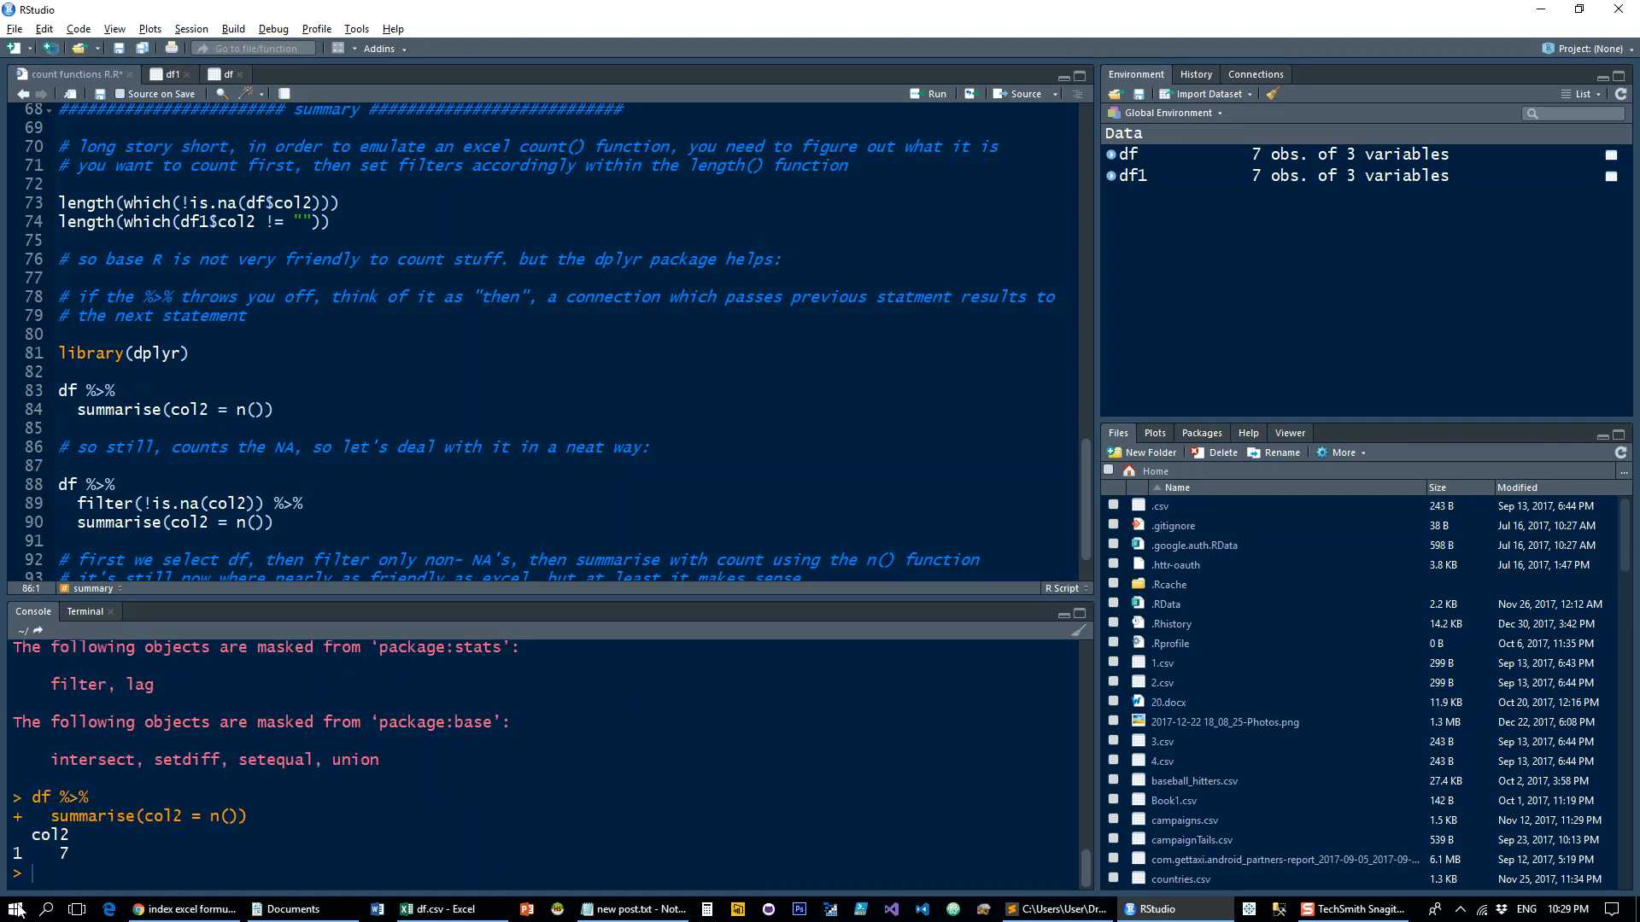
pyautogui.moveTo(290, 461)
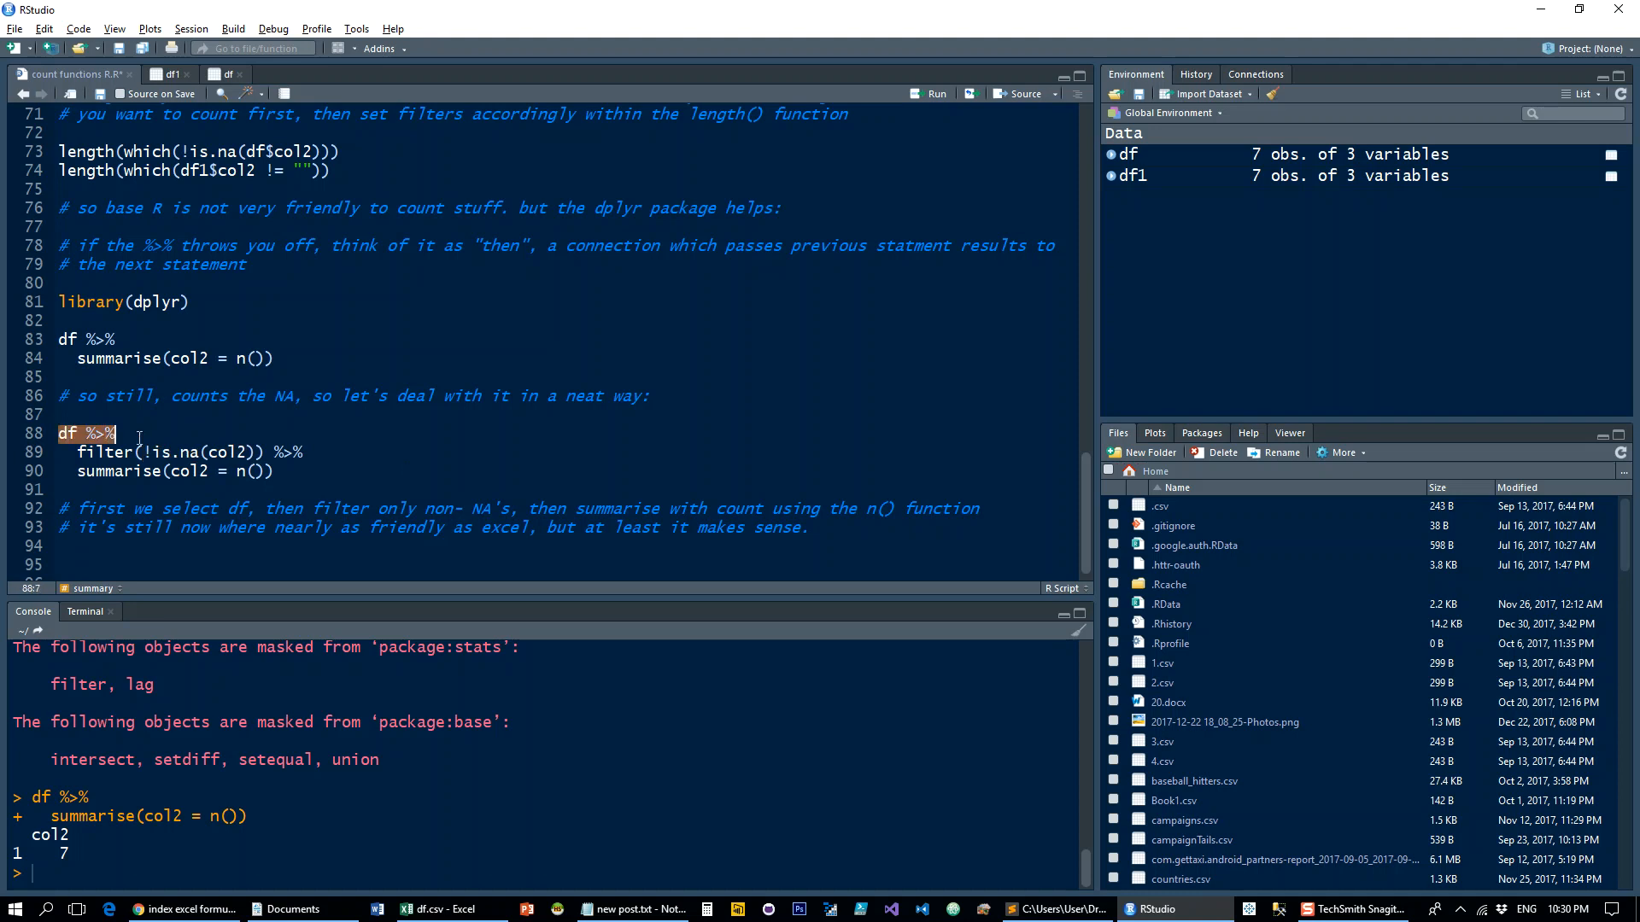
# Run the non-NA col2 filter (six rows), then the full filter-summarise pipeline returning 6.
pyautogui.click(266, 451)
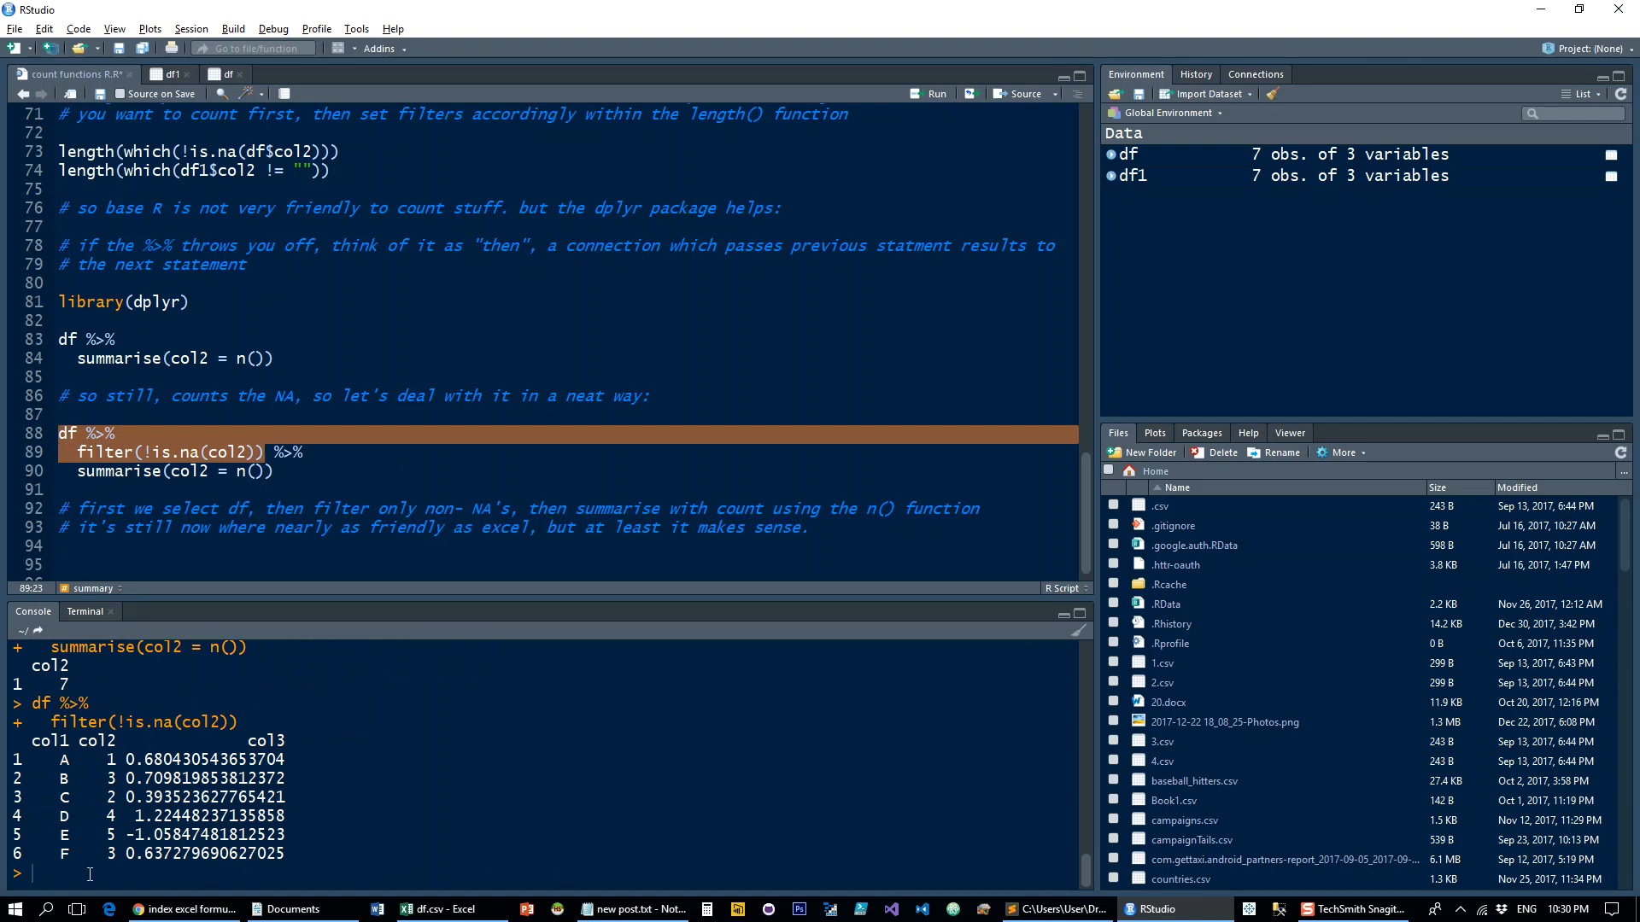
pyautogui.moveTo(115, 875)
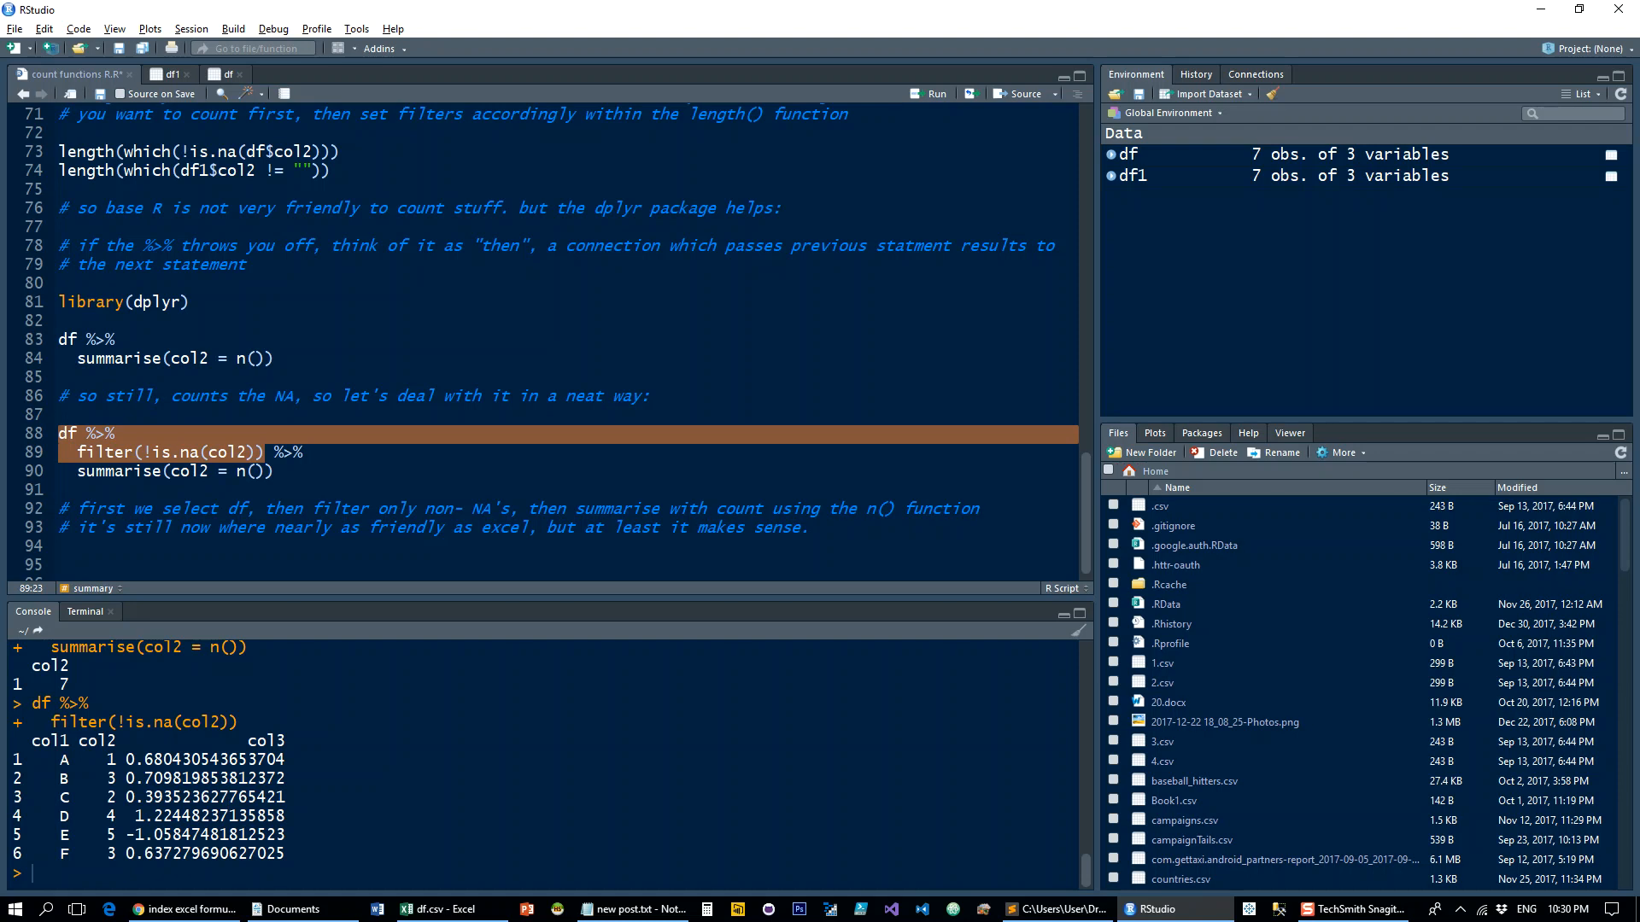
pyautogui.moveTo(167, 434)
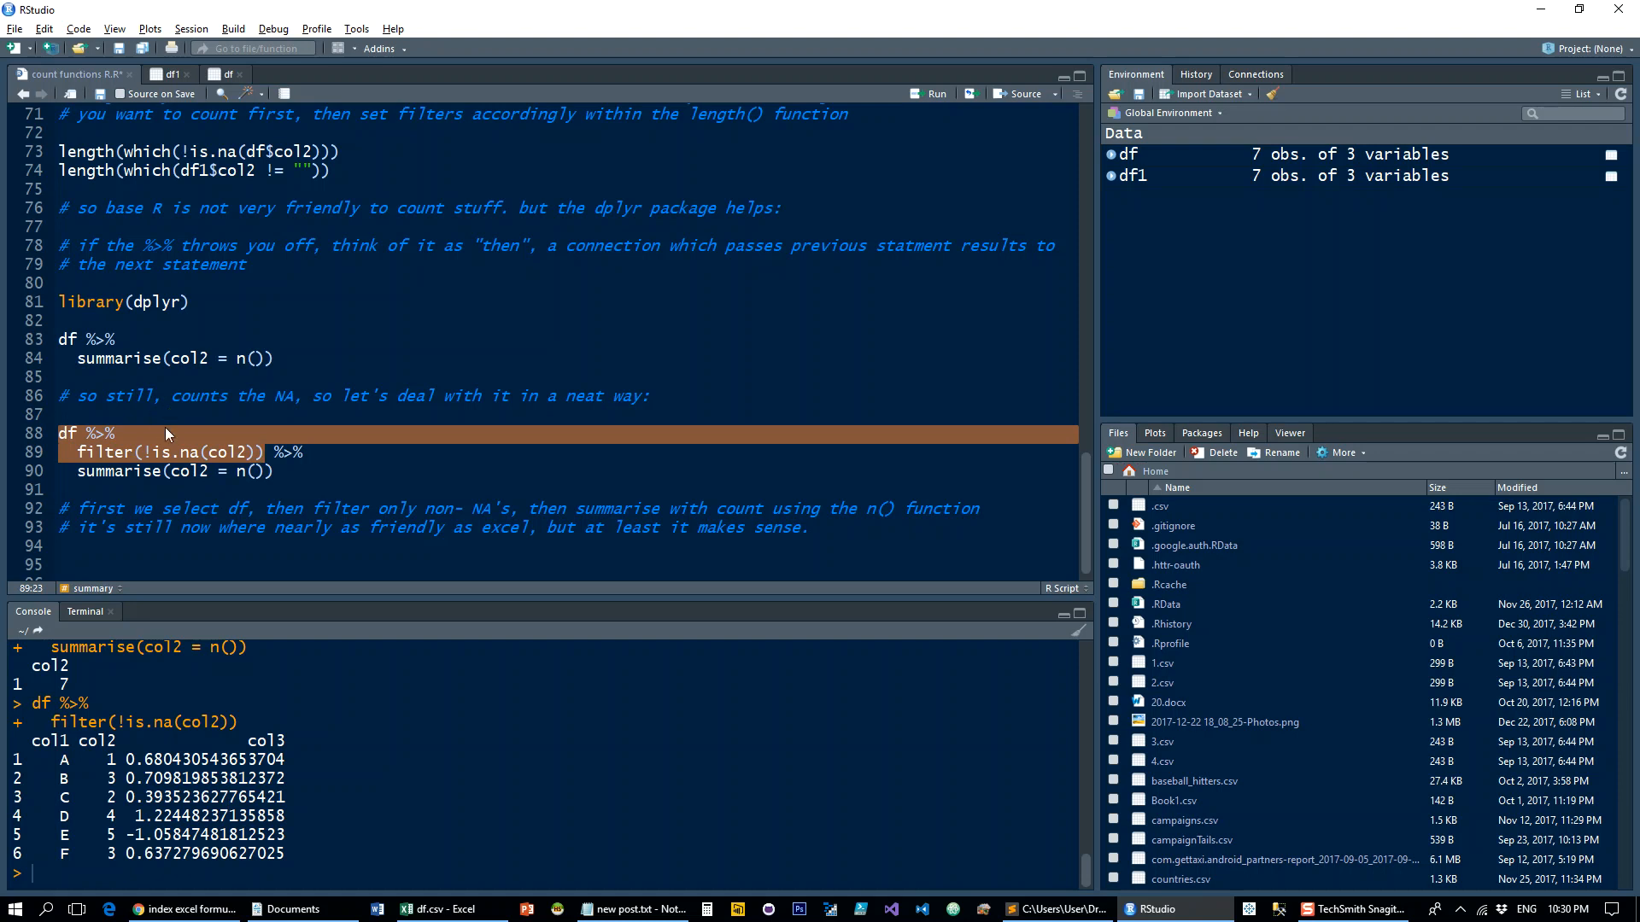
pyautogui.click(275, 470)
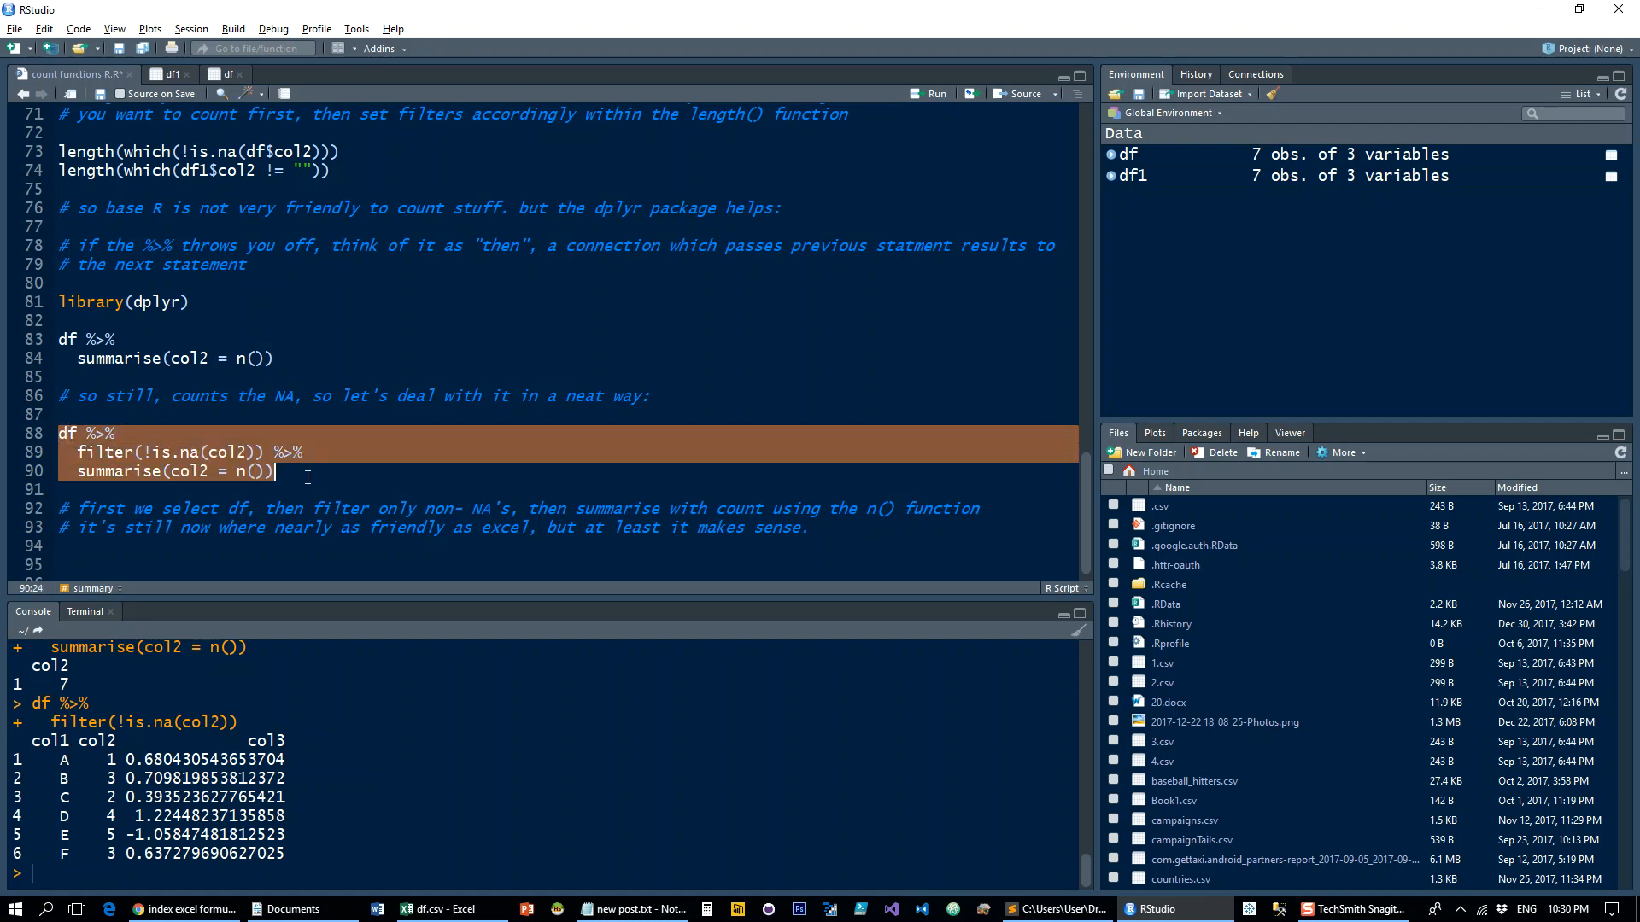
pyautogui.click(936, 93)
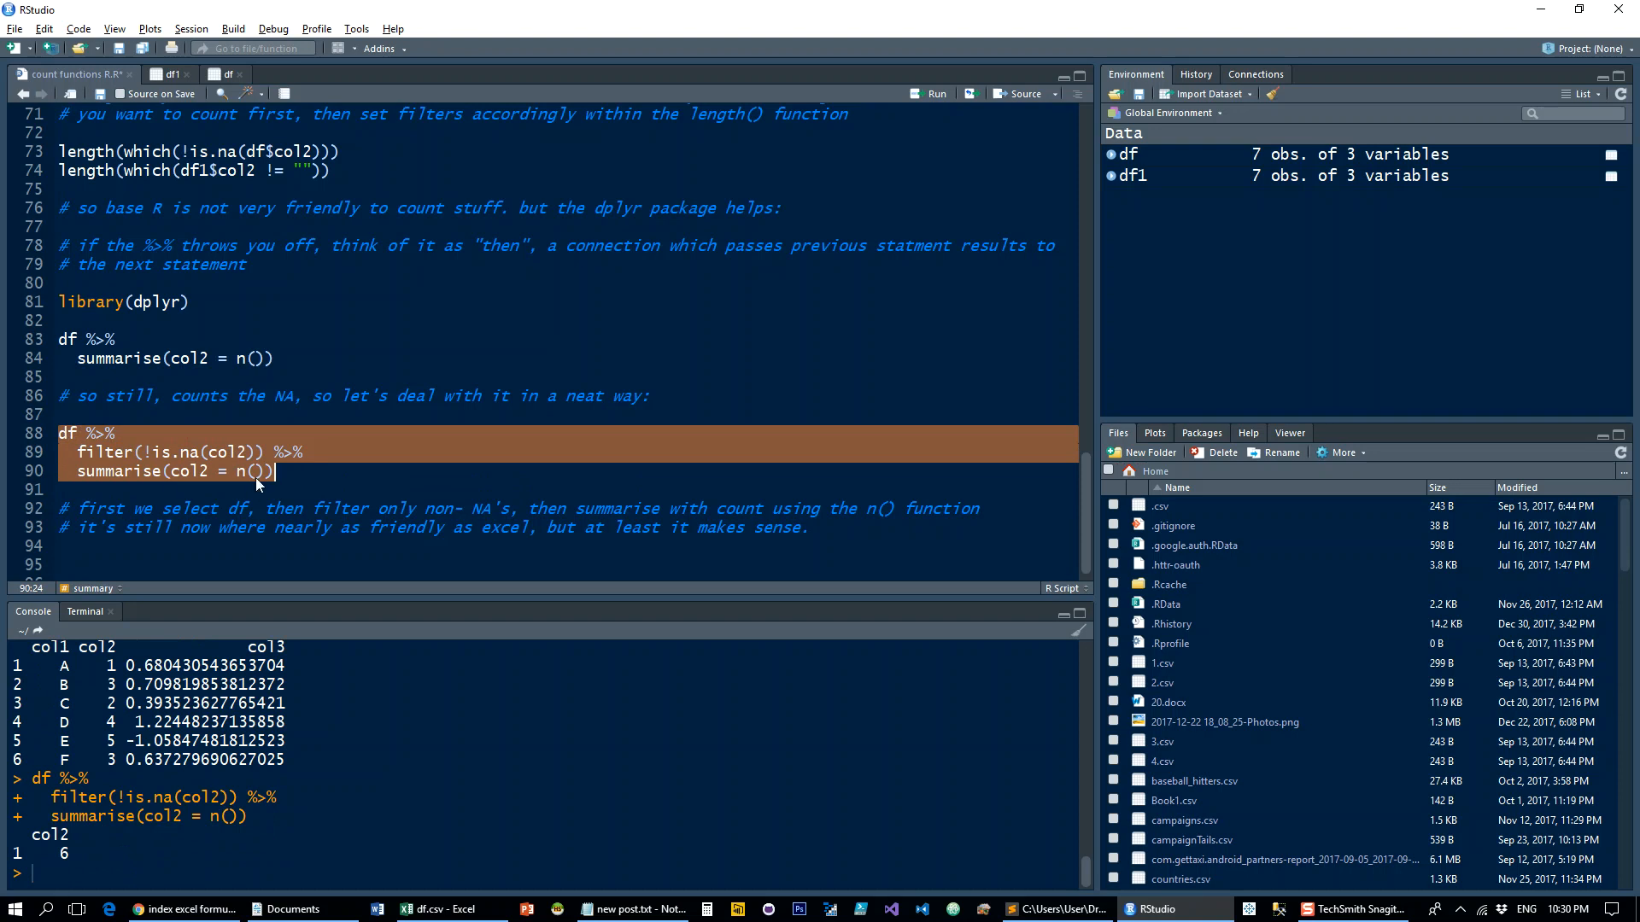
pyautogui.click(258, 472)
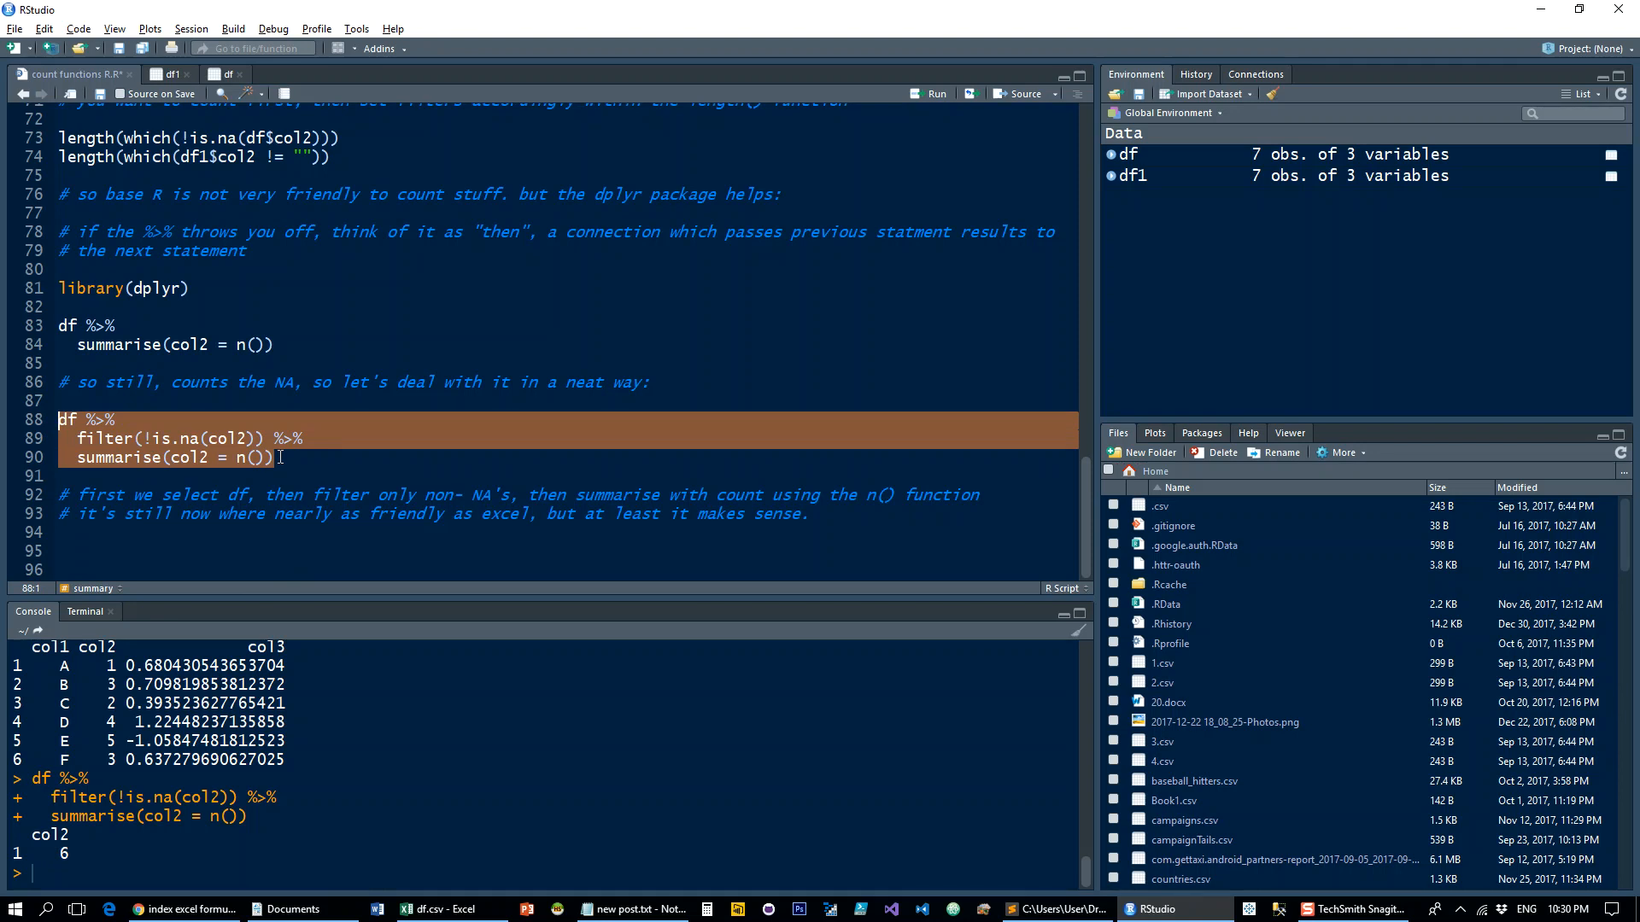
pyautogui.moveTo(321, 528)
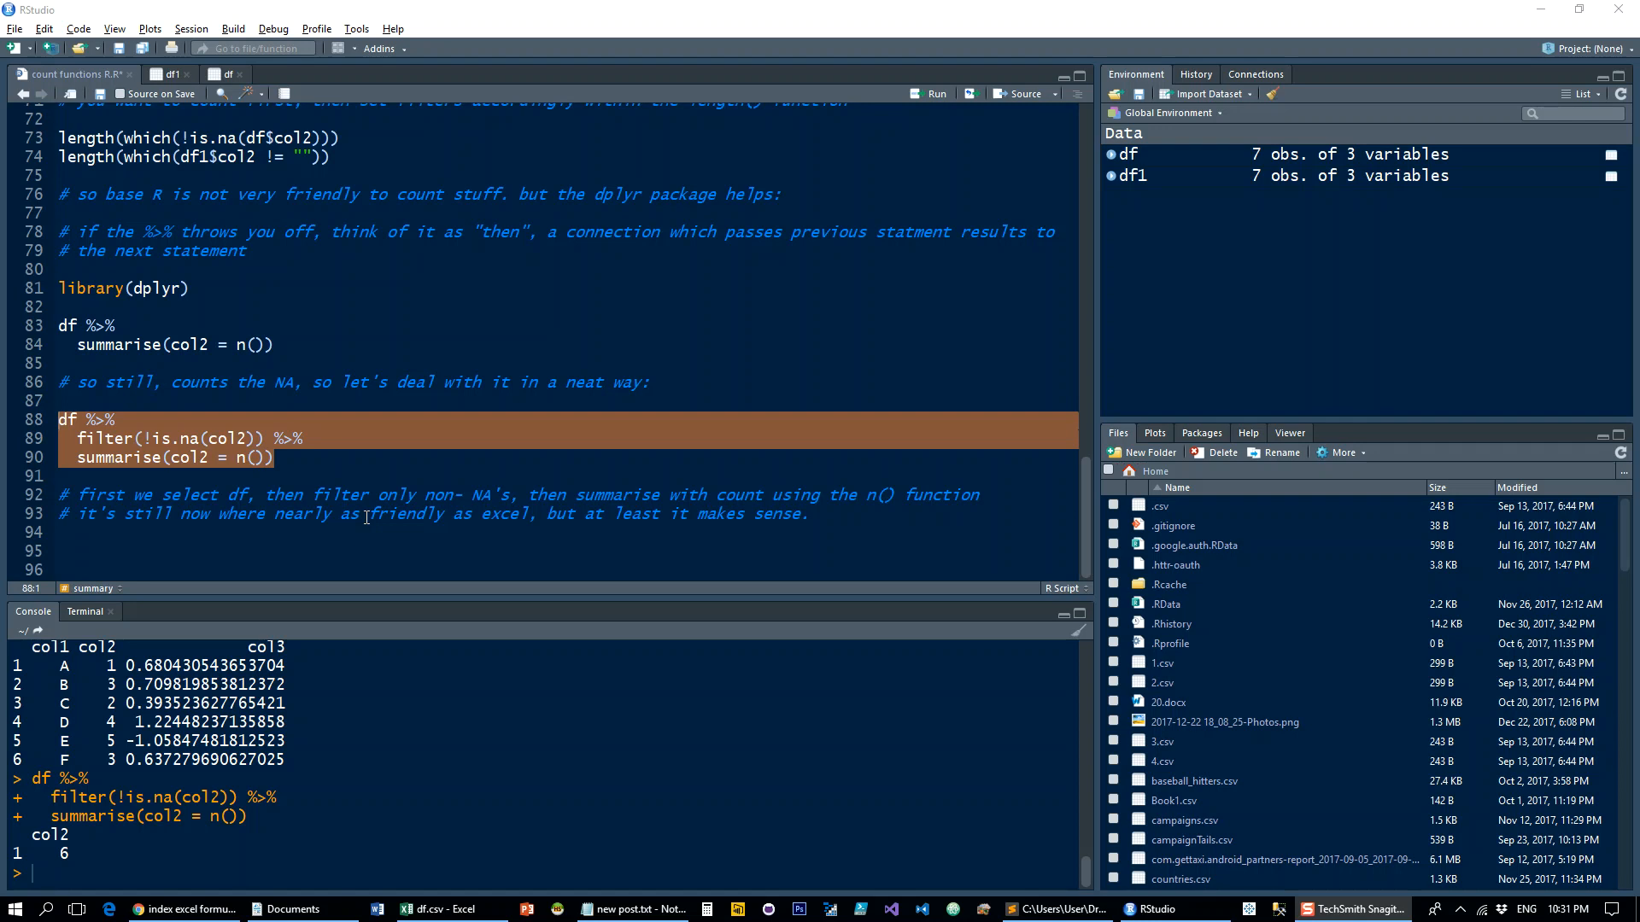
pyautogui.moveTo(364, 516)
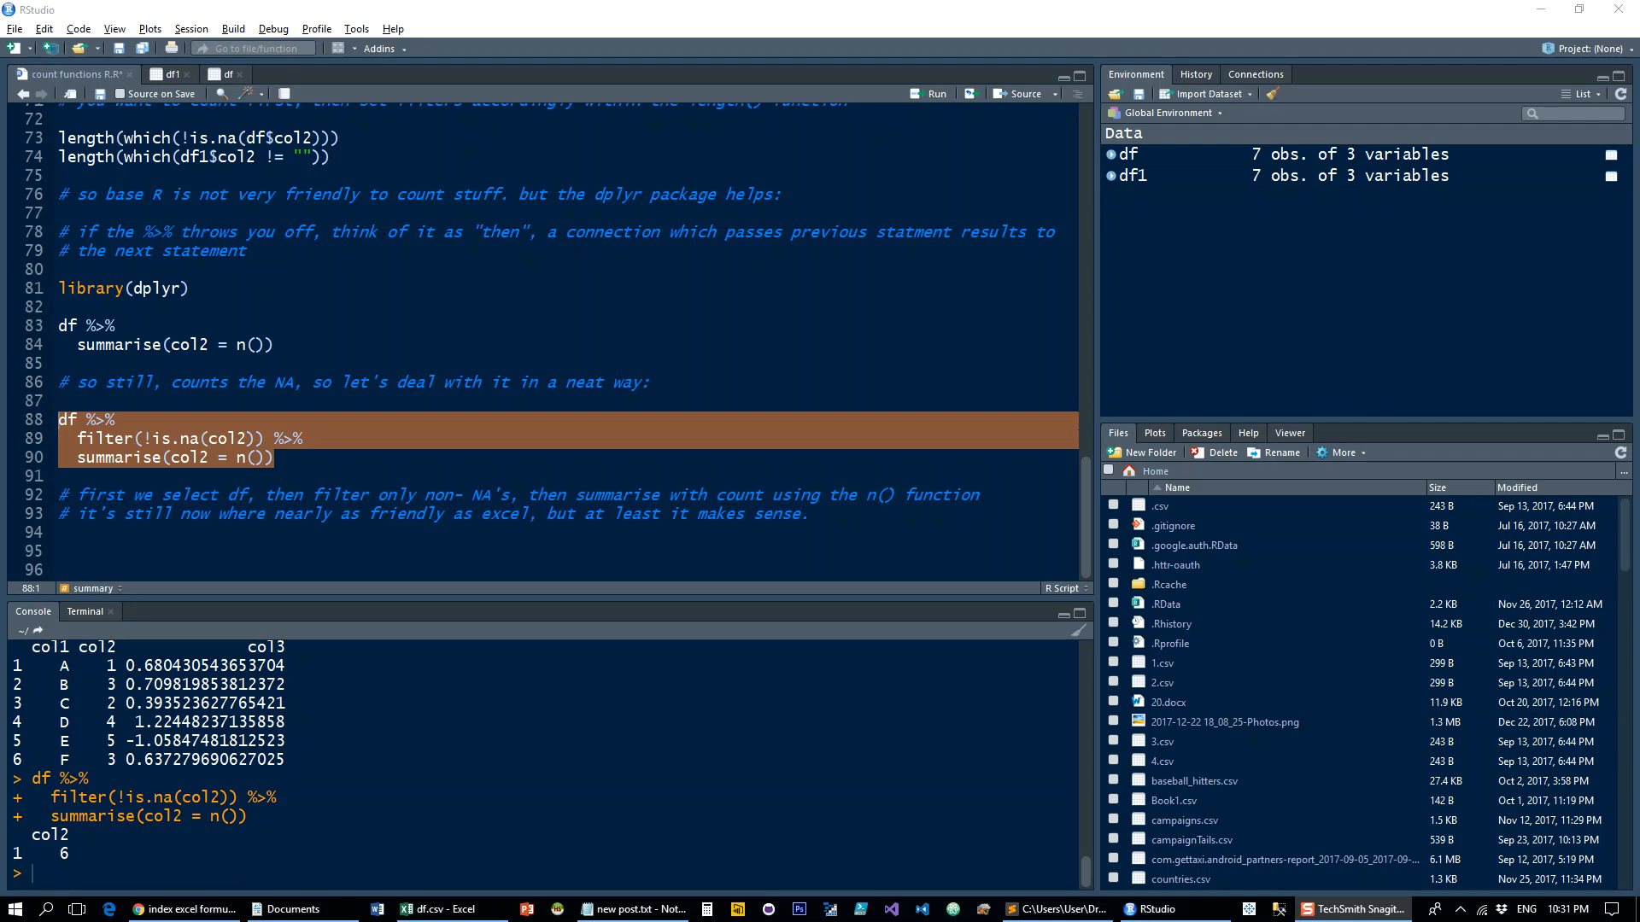